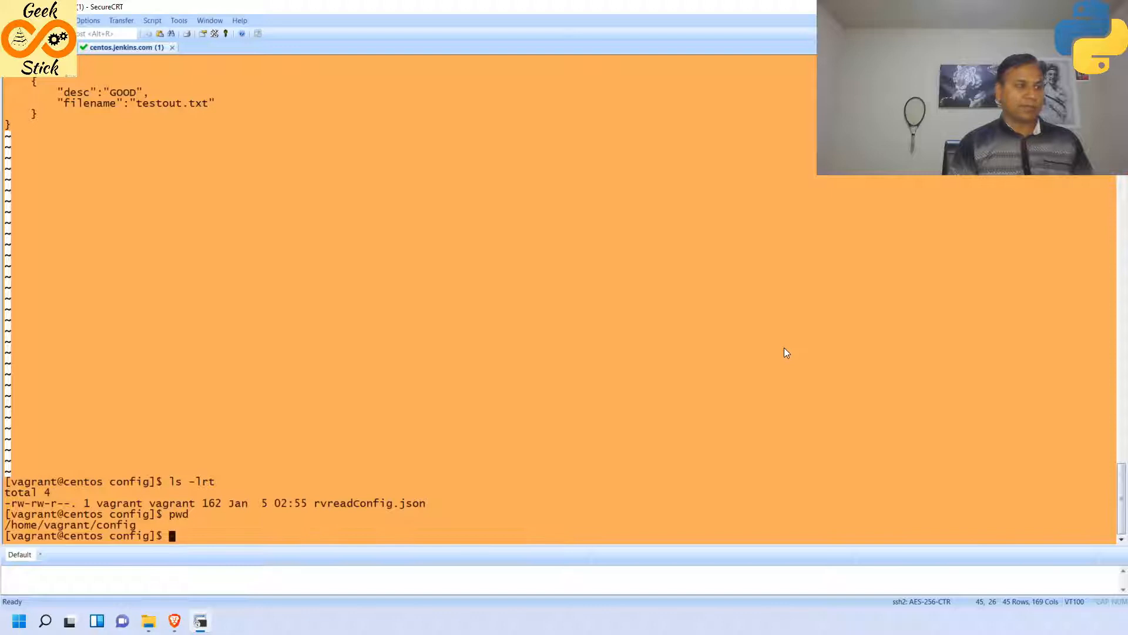
mouse_move(350, 511)
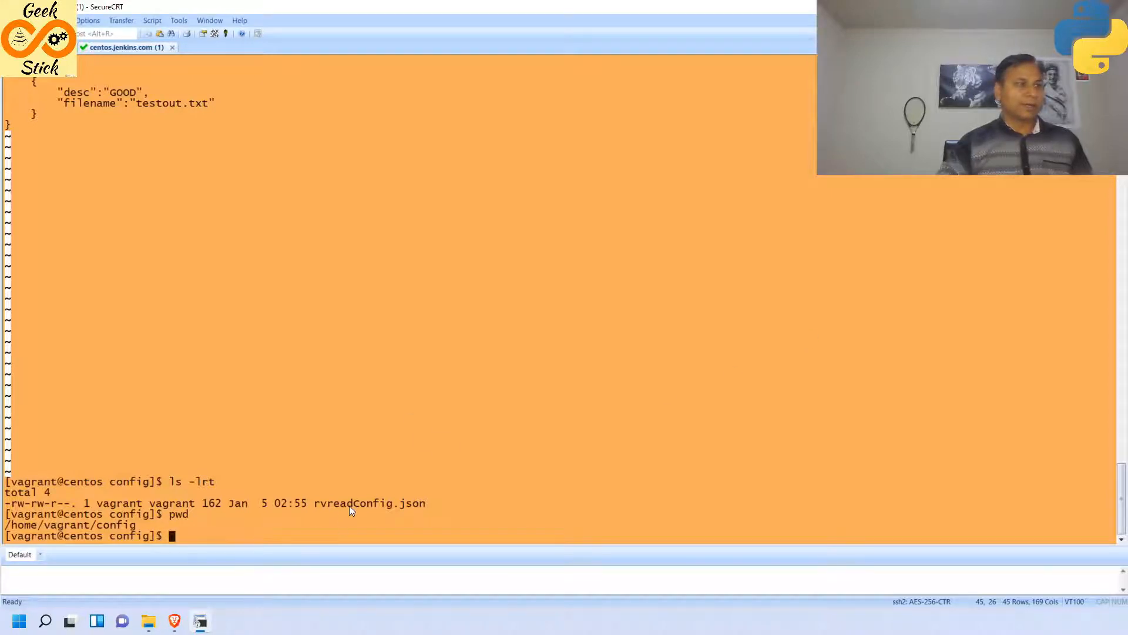
mouse_move(593, 438)
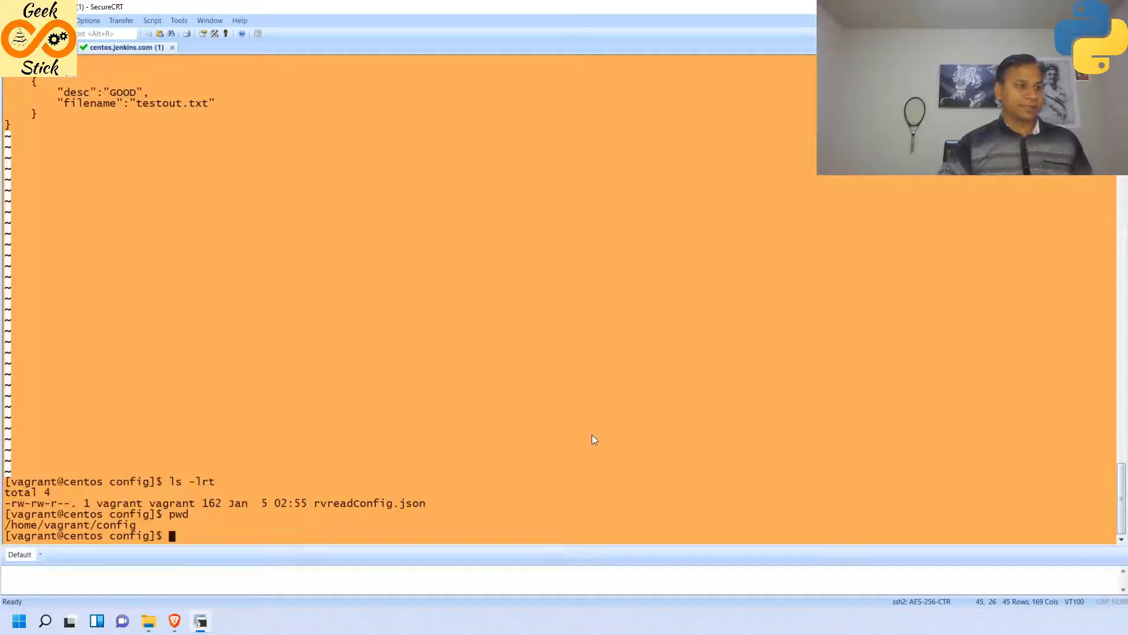
- View the config file in vi, then run the argument and parser cells printing test
text(vi)
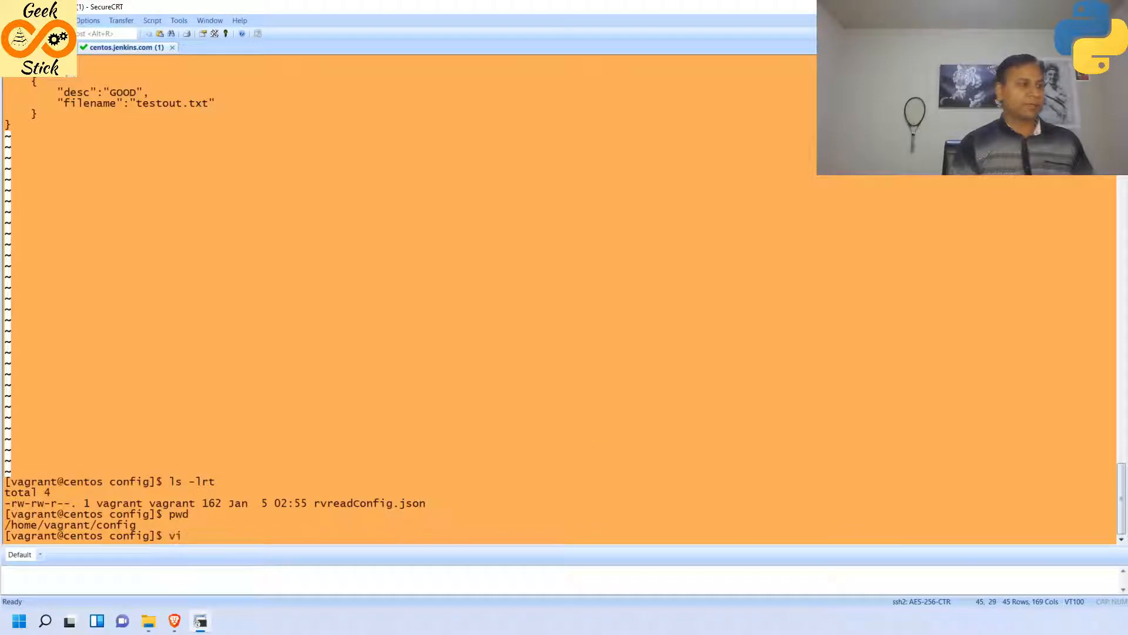
key(Return)
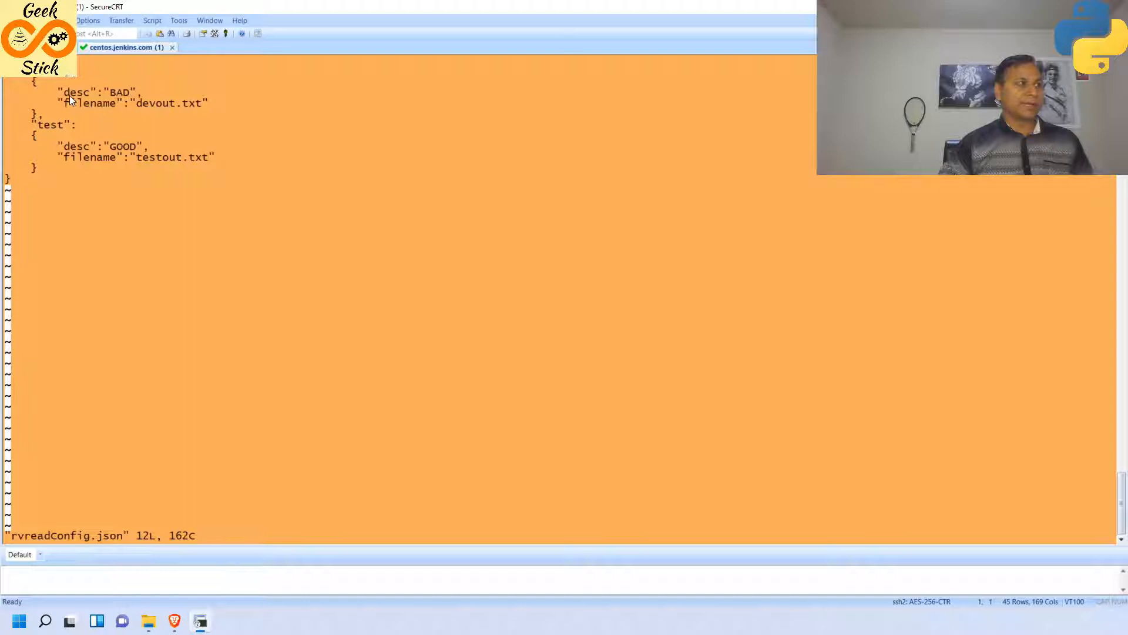
mouse_move(91, 113)
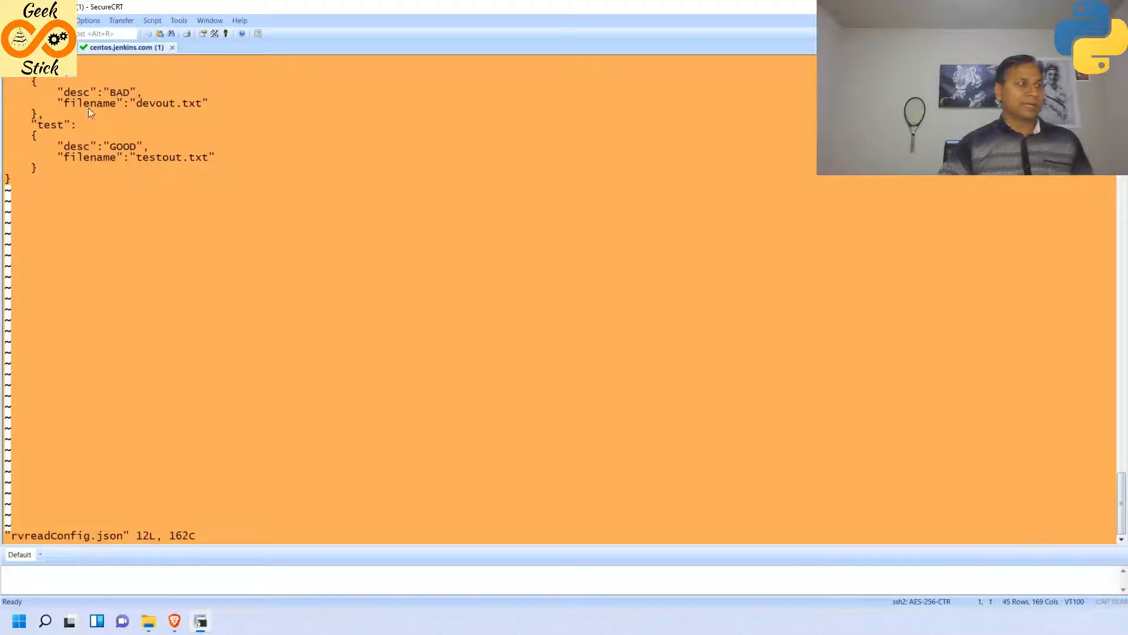
mouse_move(217, 110)
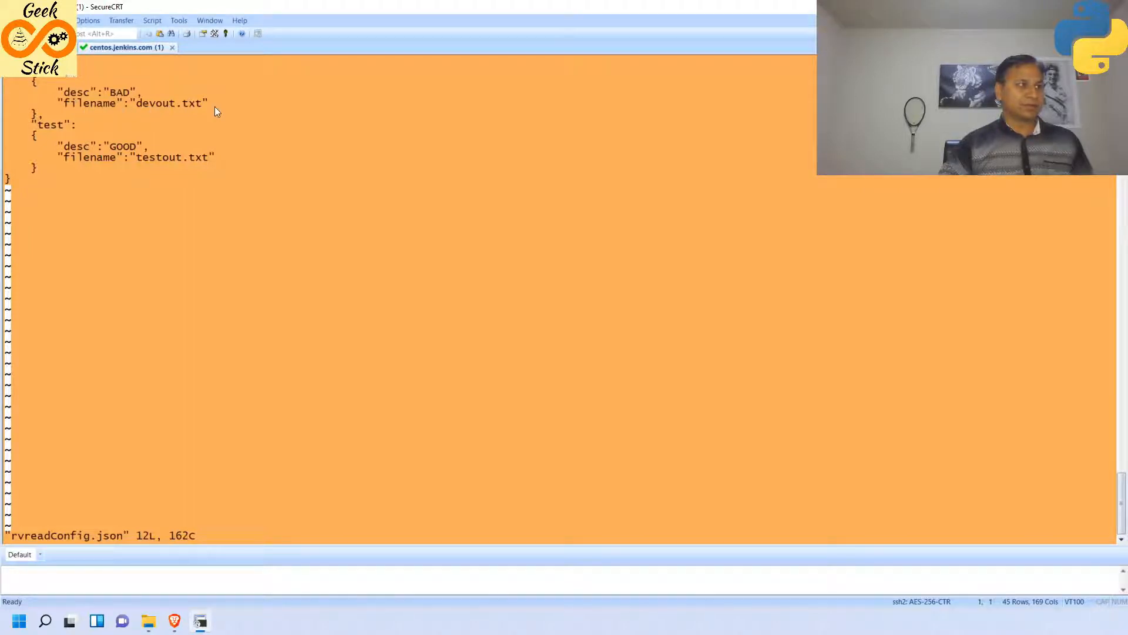
mouse_move(42, 134)
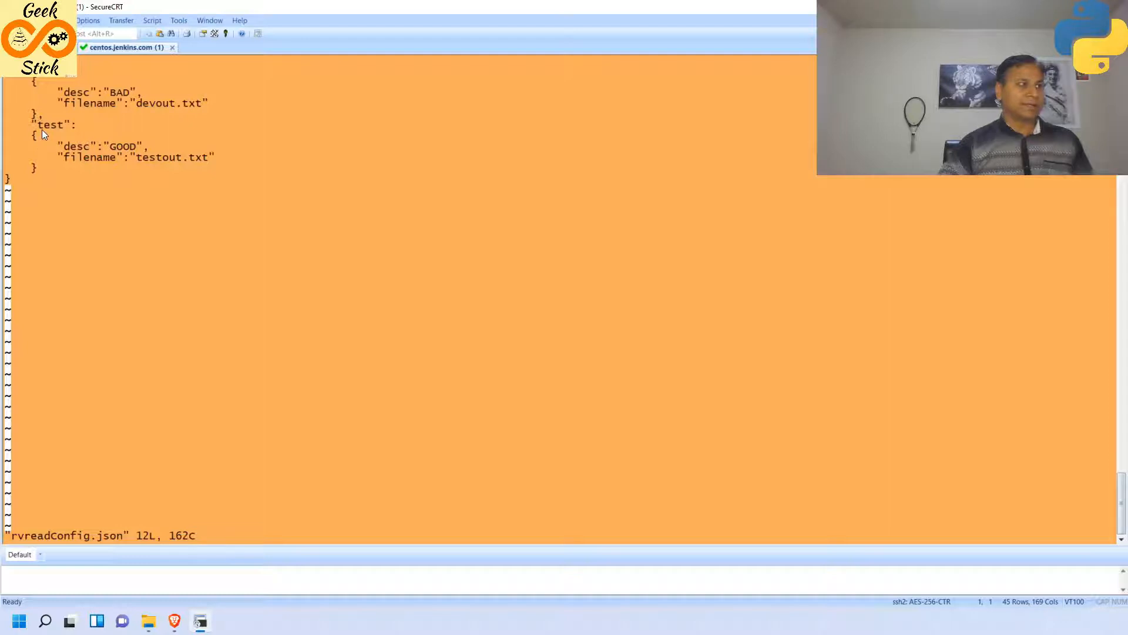
mouse_move(132, 152)
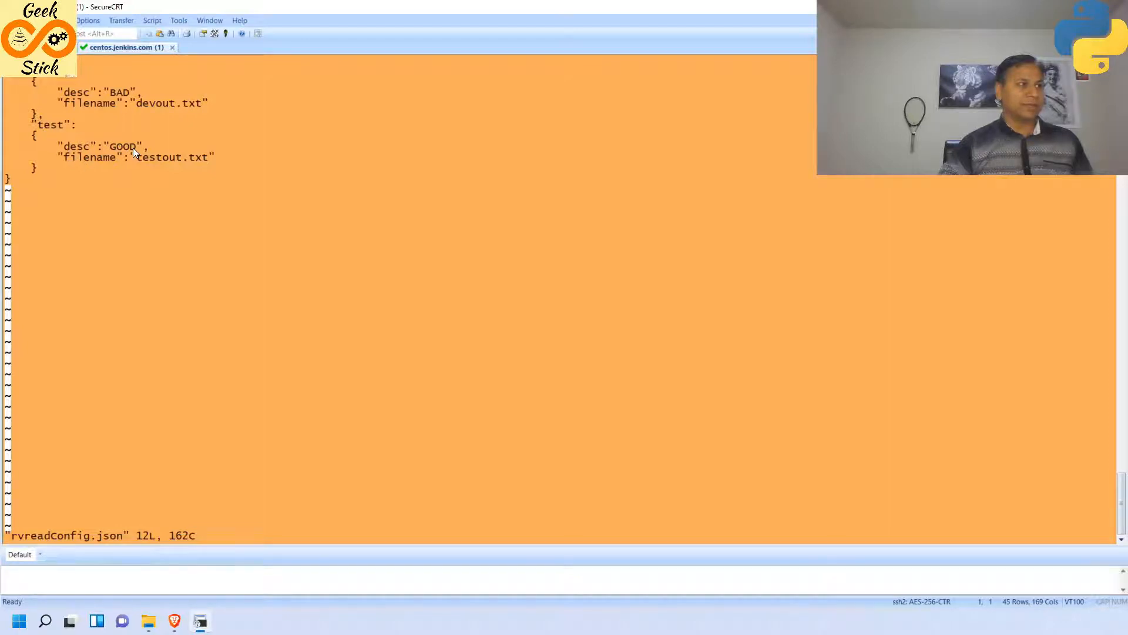
mouse_move(232, 166)
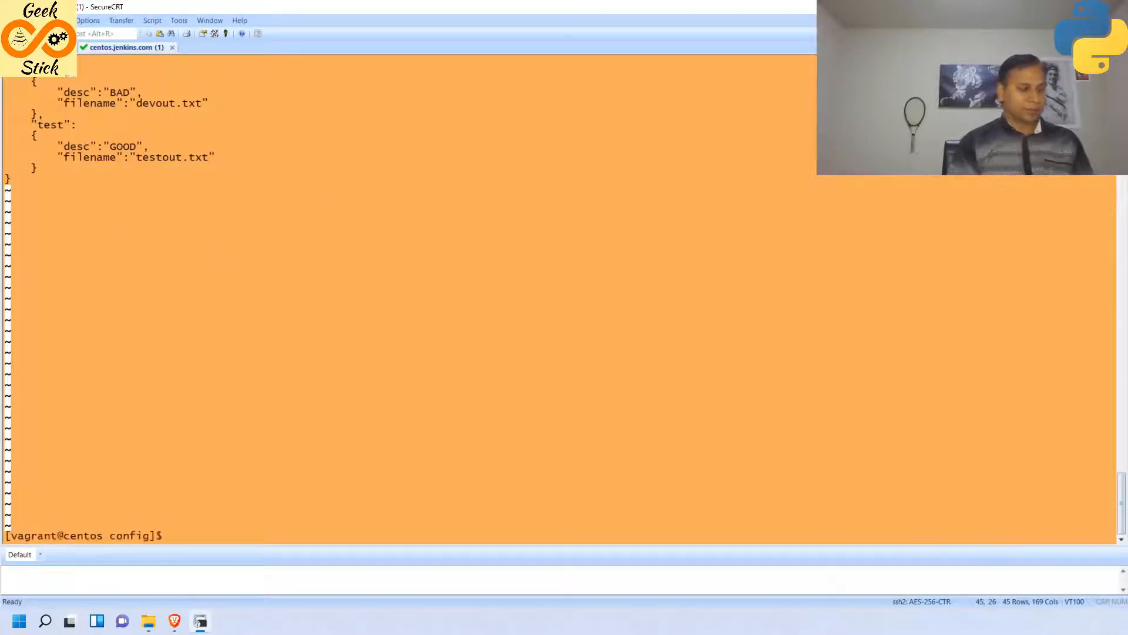
mouse_move(161, 602)
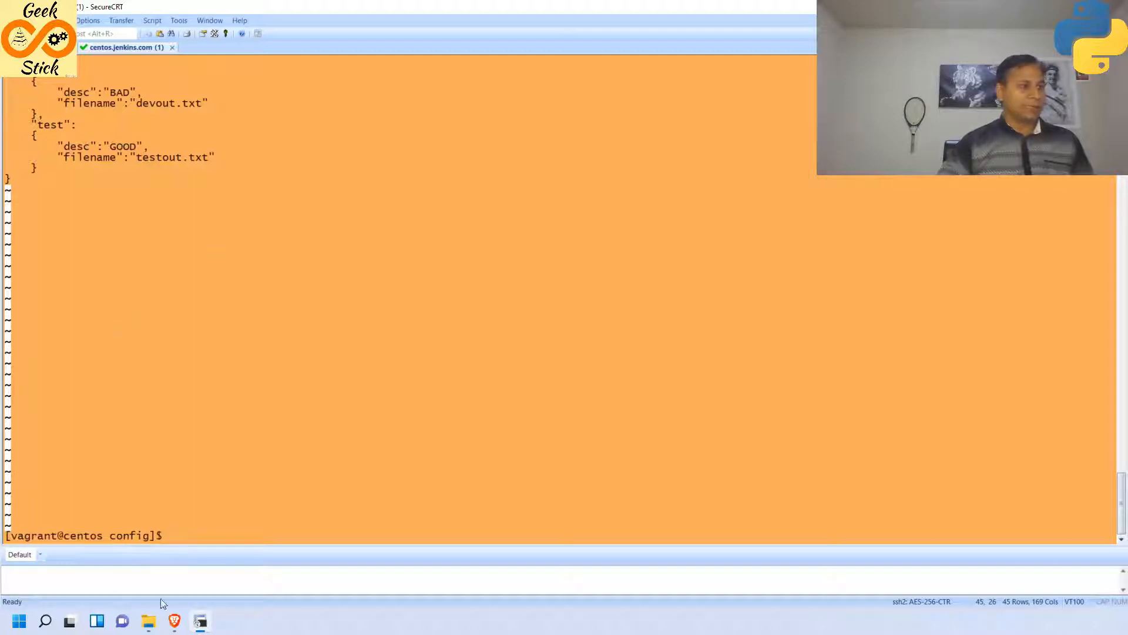
click(174, 620)
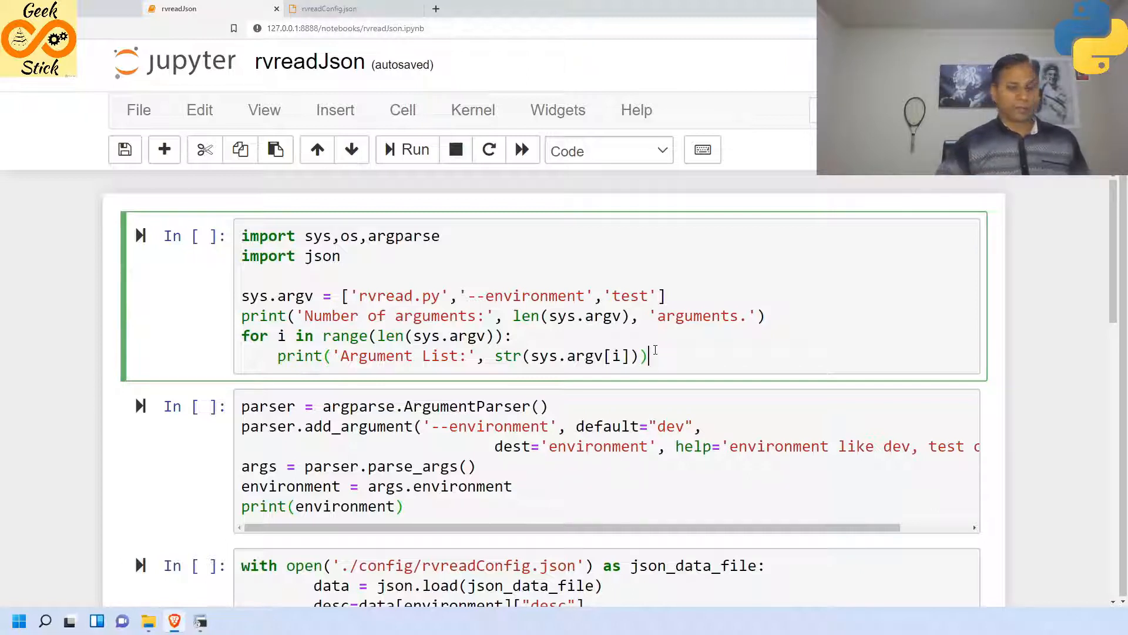
click(407, 150)
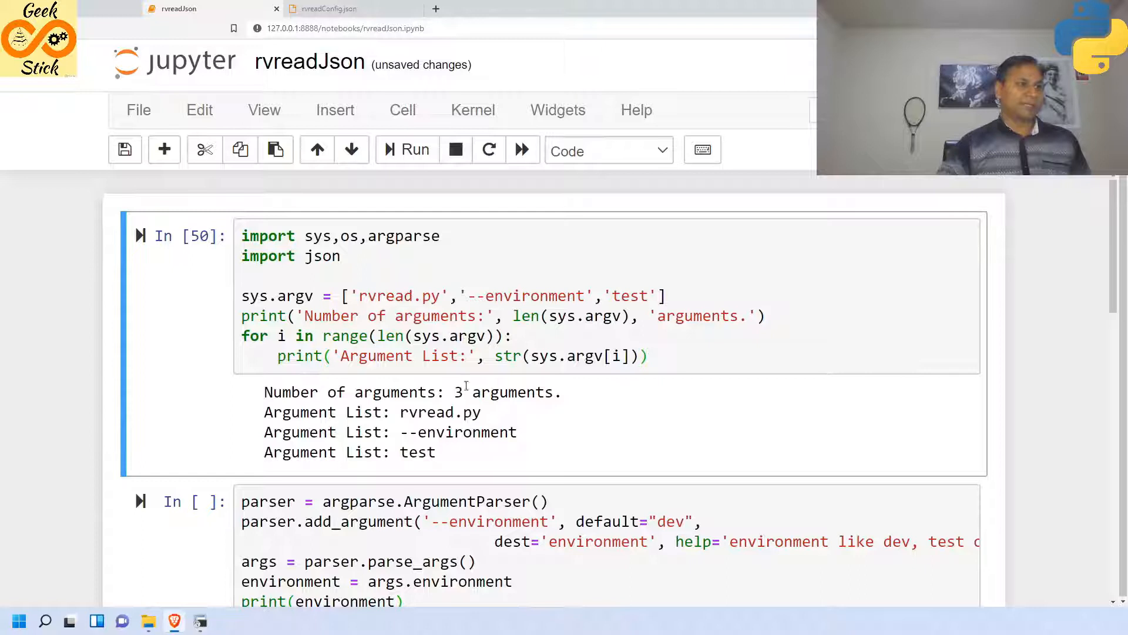
scroll(down, 3)
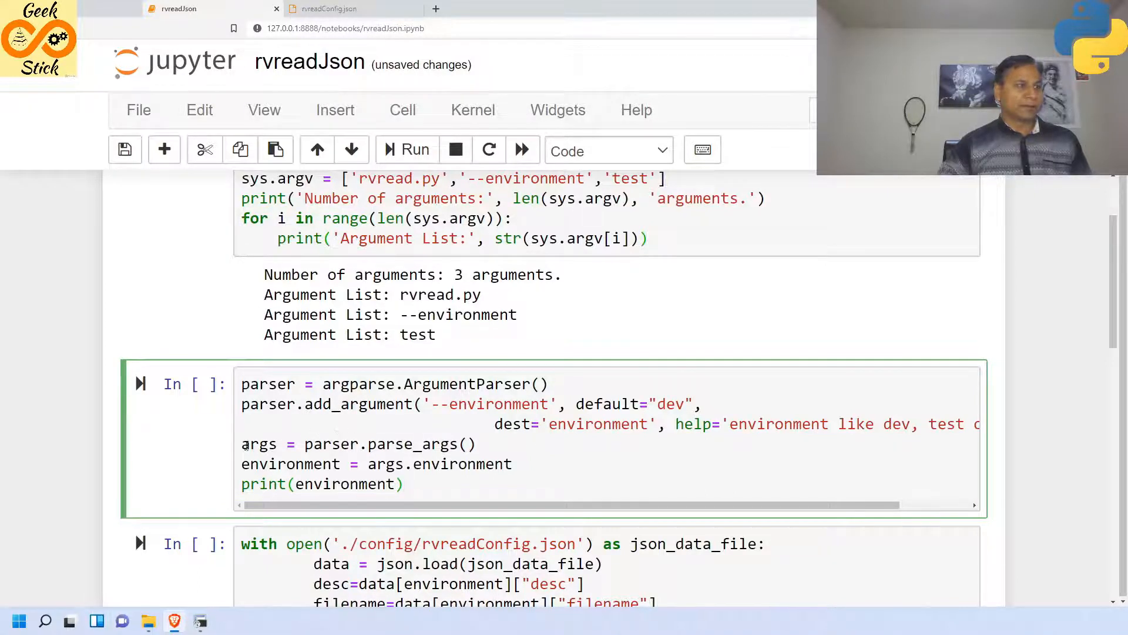
click(413, 150)
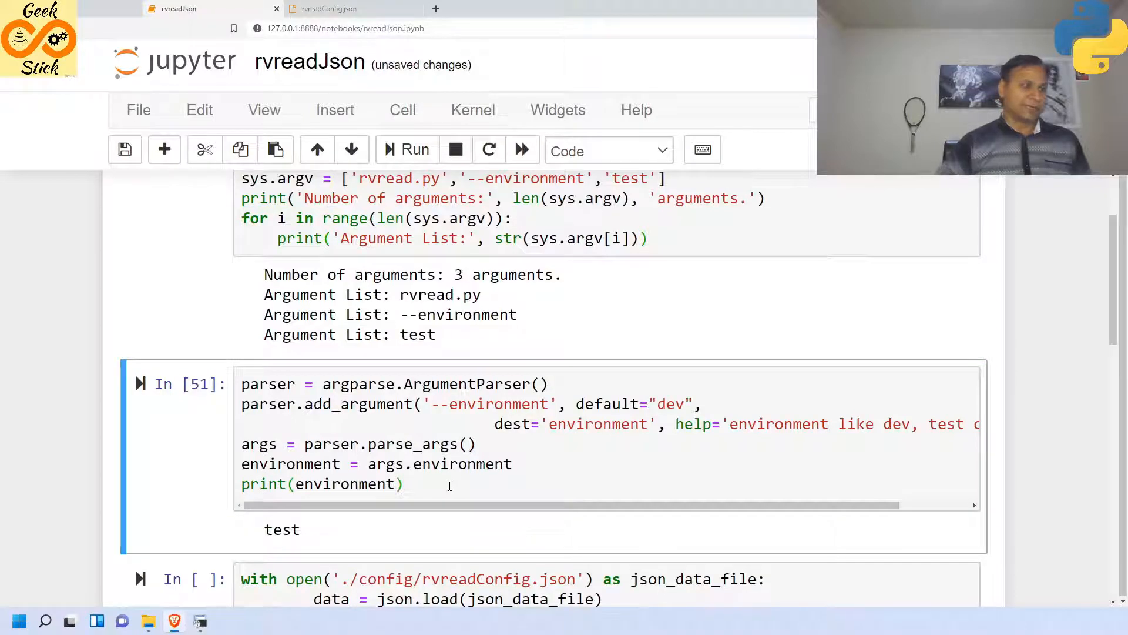
- Change sys.argv's environment from test to dev and rerun the parser so it prints dev
scroll(up, 3)
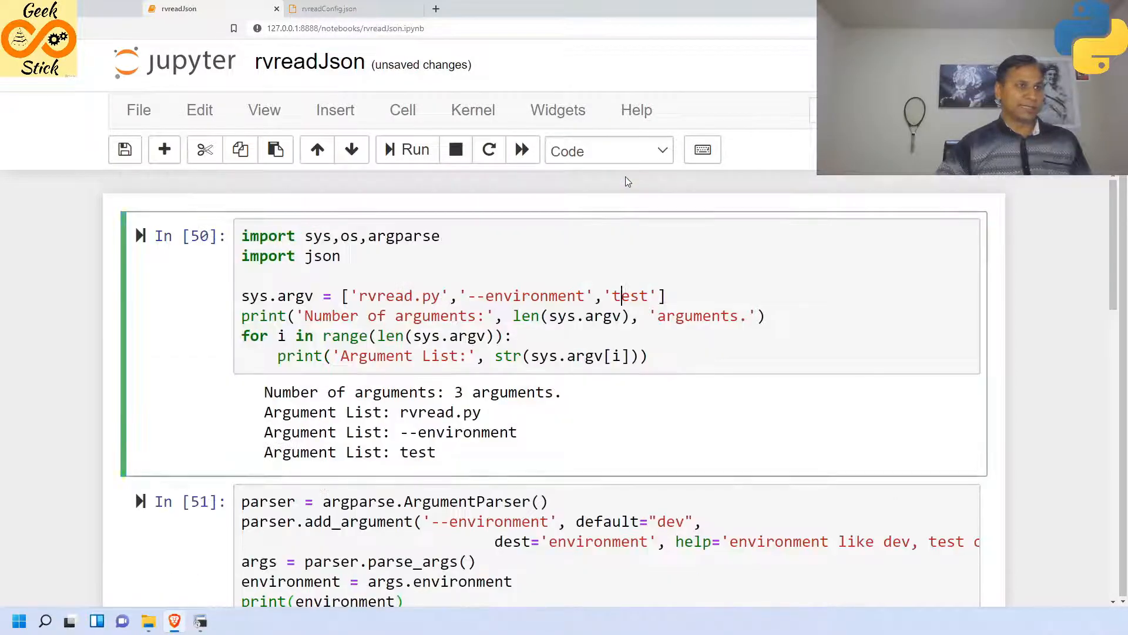
text(de)
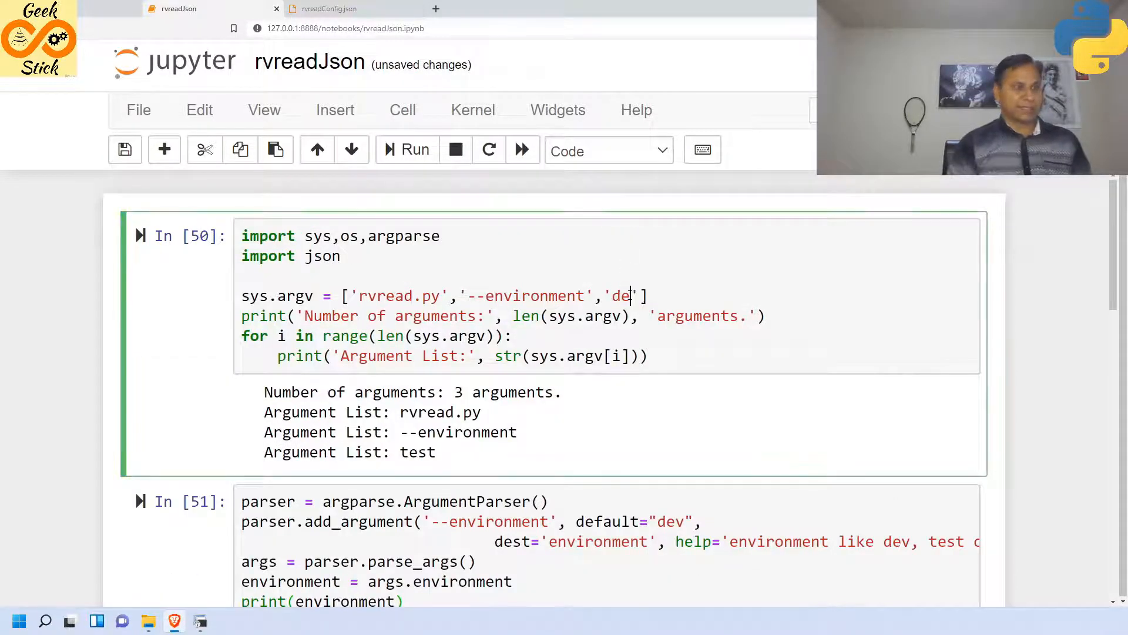
scroll(down, 3)
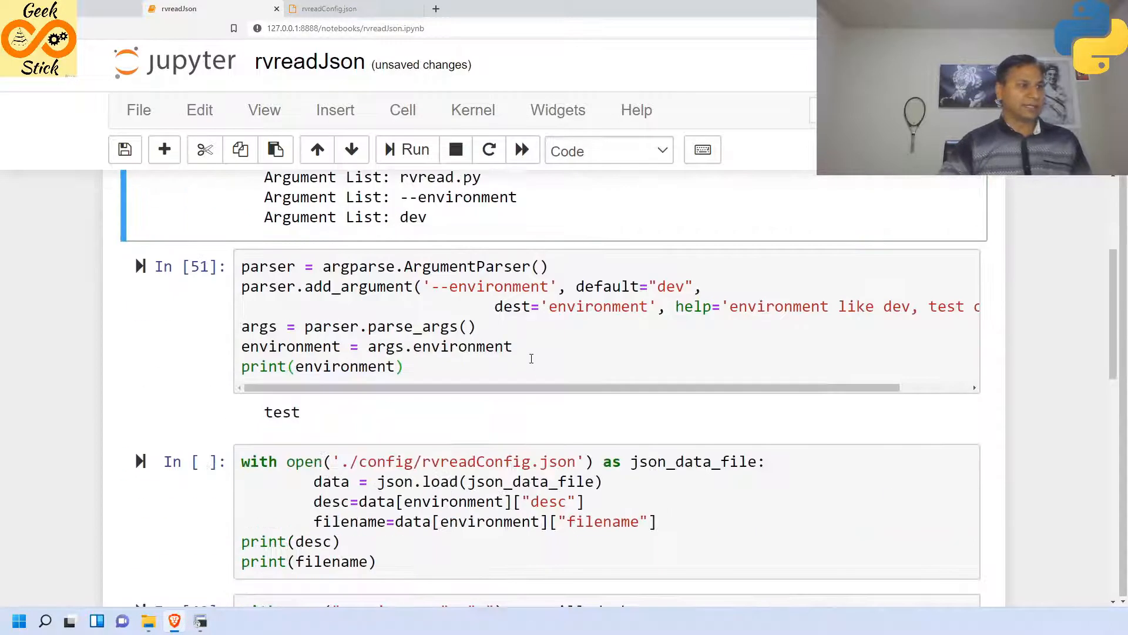
click(414, 151)
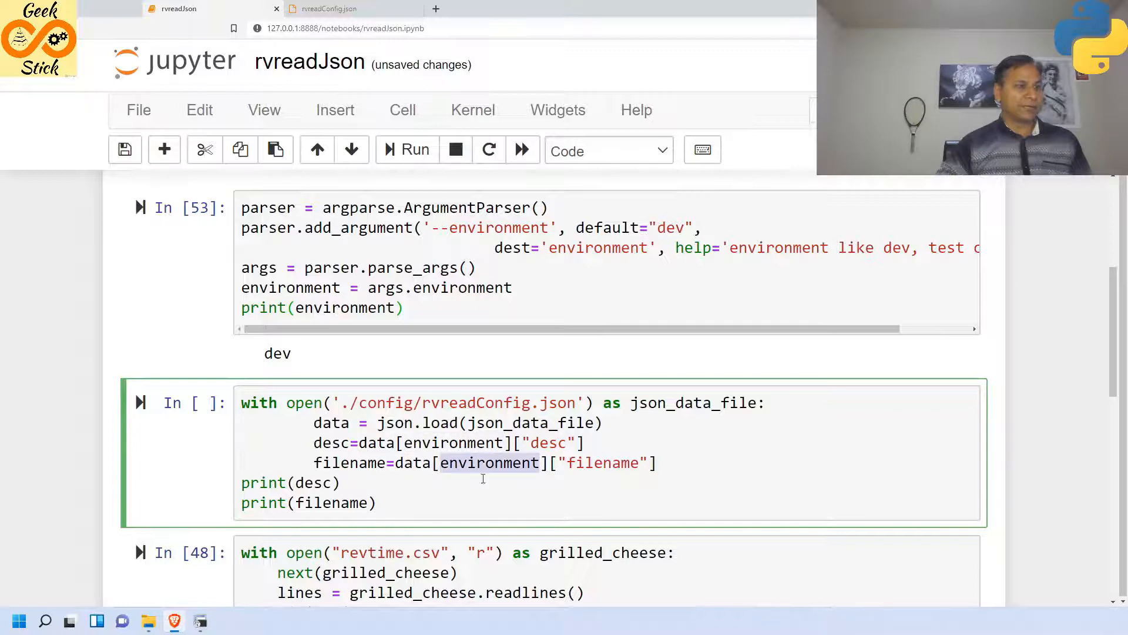
mouse_move(407, 330)
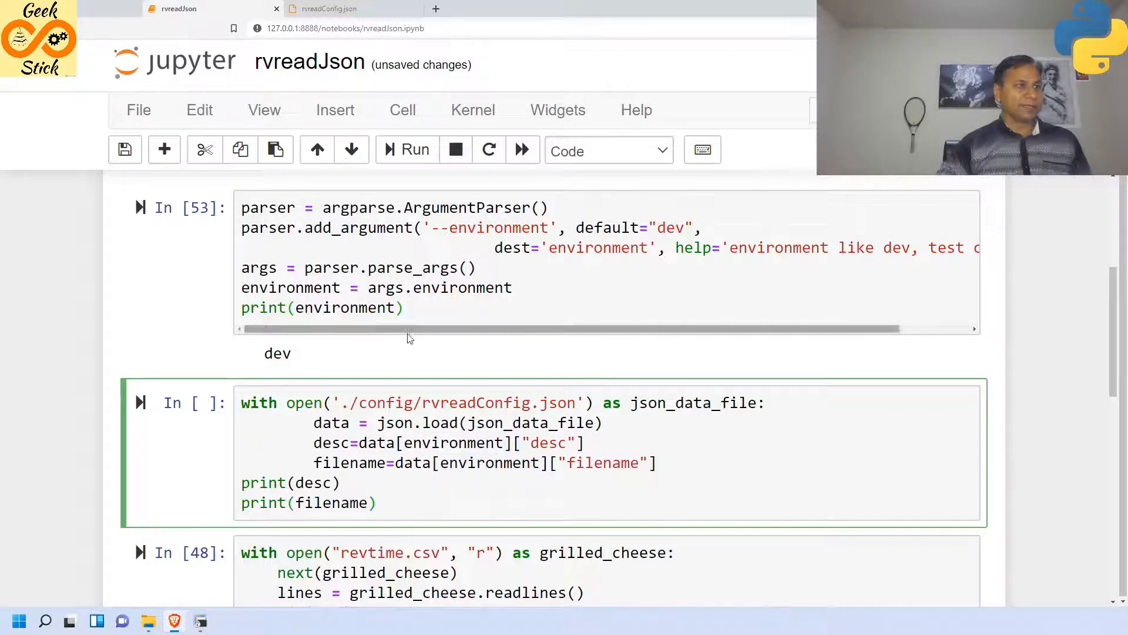
- Review the dev block in rvreadConfig.json, then run the config cell printing BAD and devout.txt
click(328, 8)
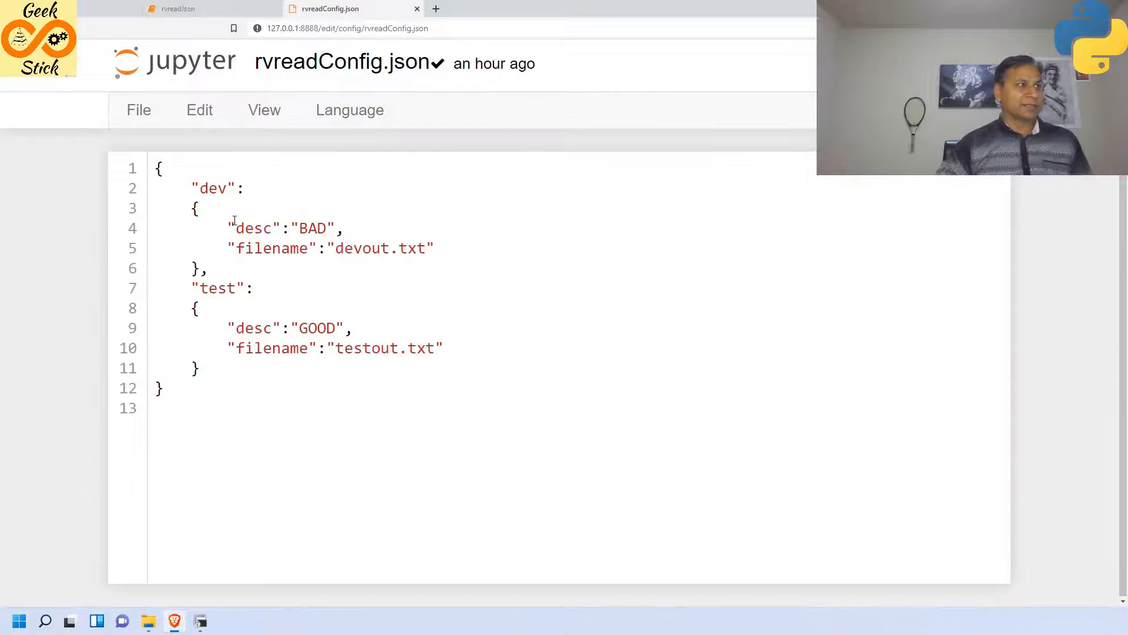
drag(230, 228, 434, 248)
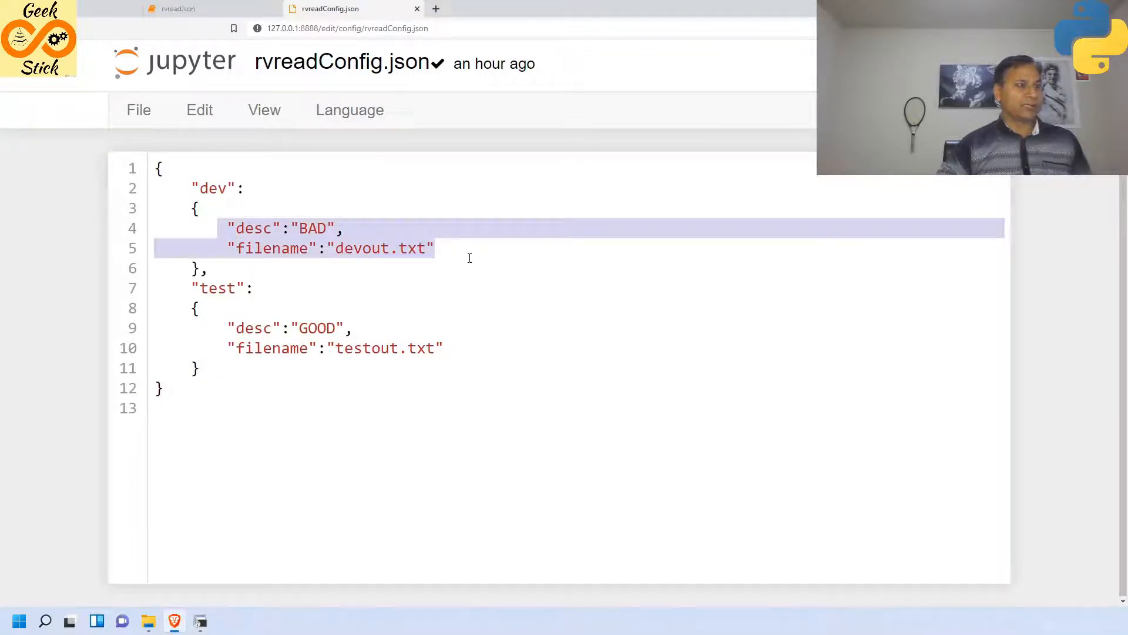
click(176, 8)
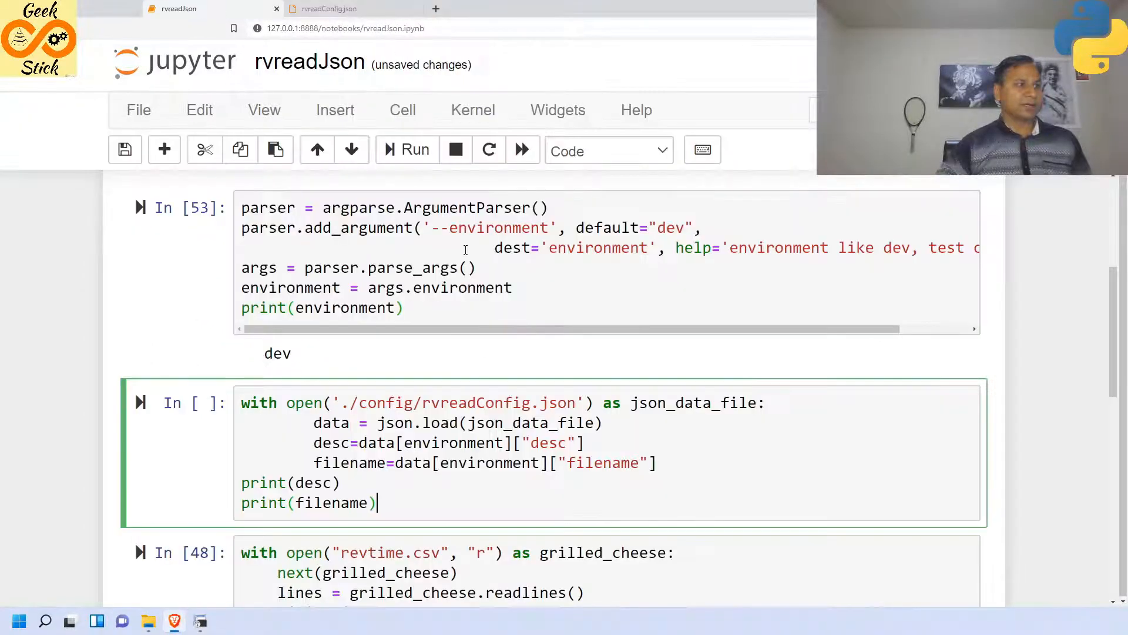
click(415, 150)
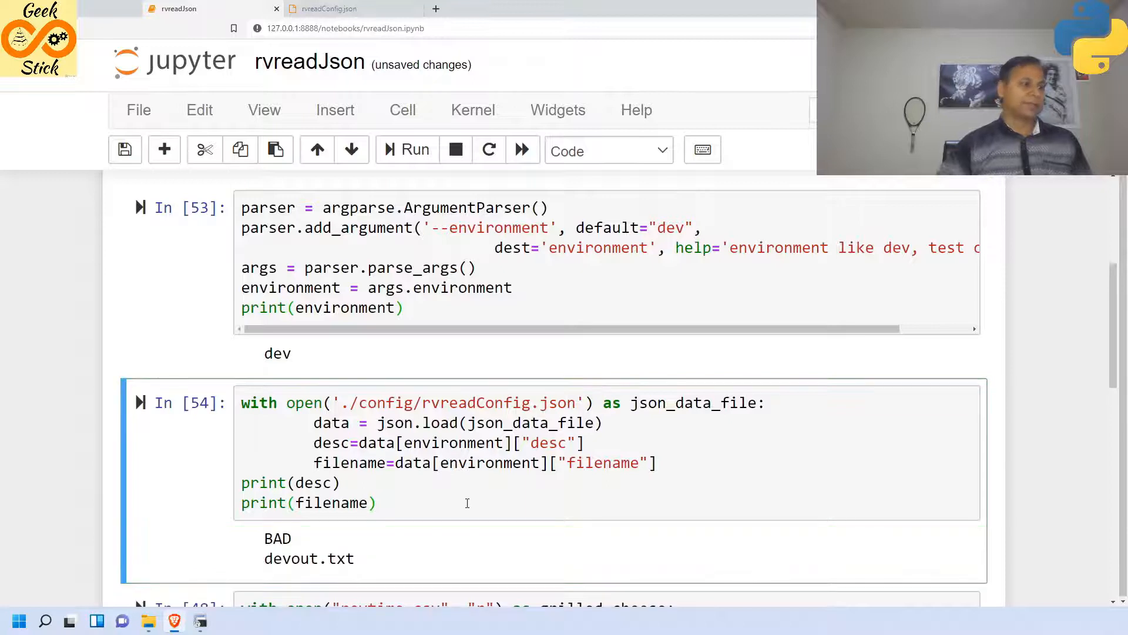
scroll(down, 3)
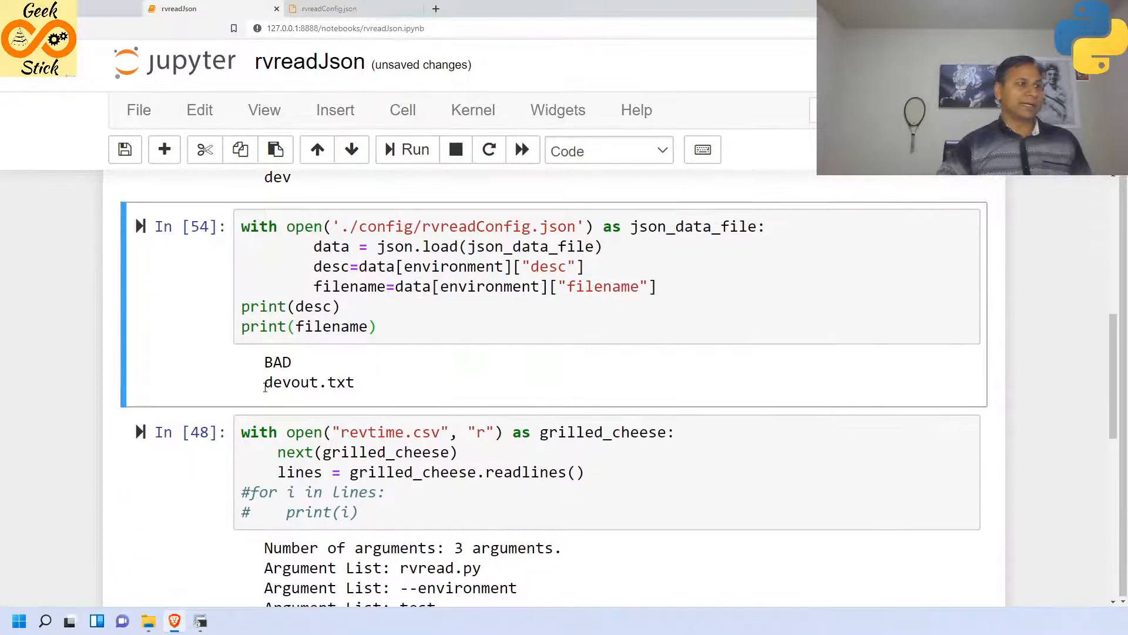
mouse_move(508, 417)
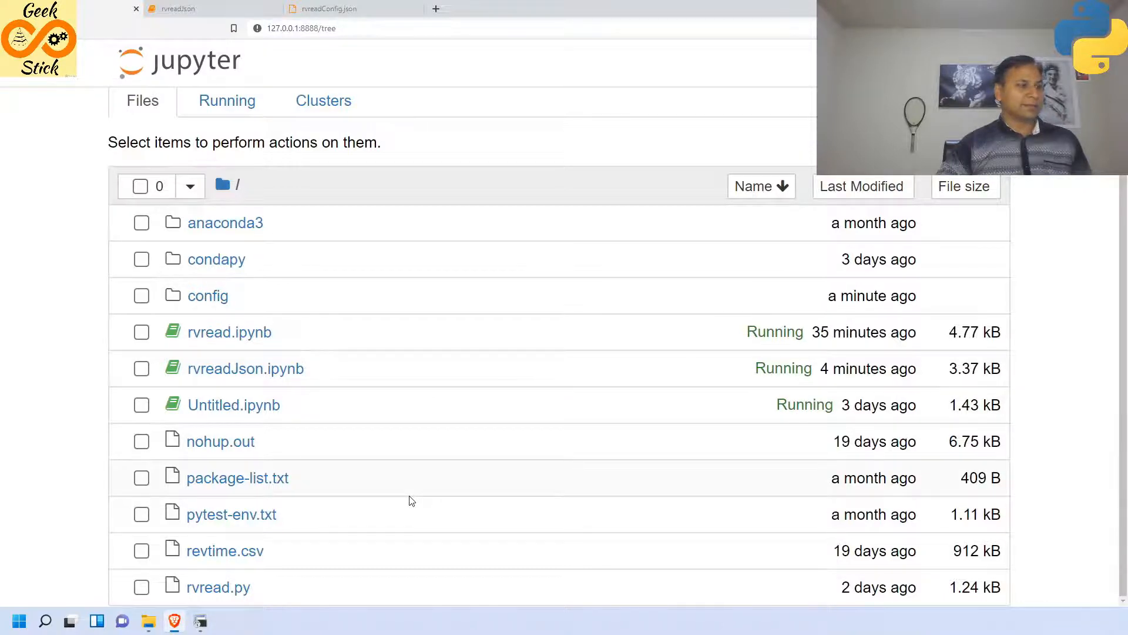
- Review the GOOD, BAD and MARGINAL rows in revtime.csv and return to the rvreadJson notebook
click(225, 550)
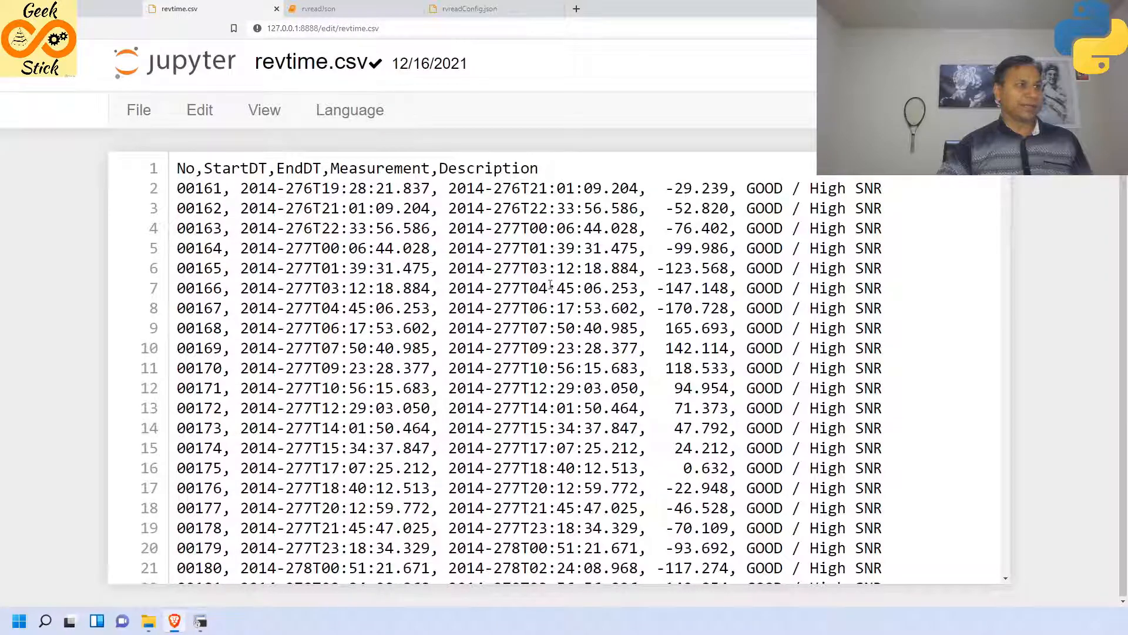
scroll(down, 3)
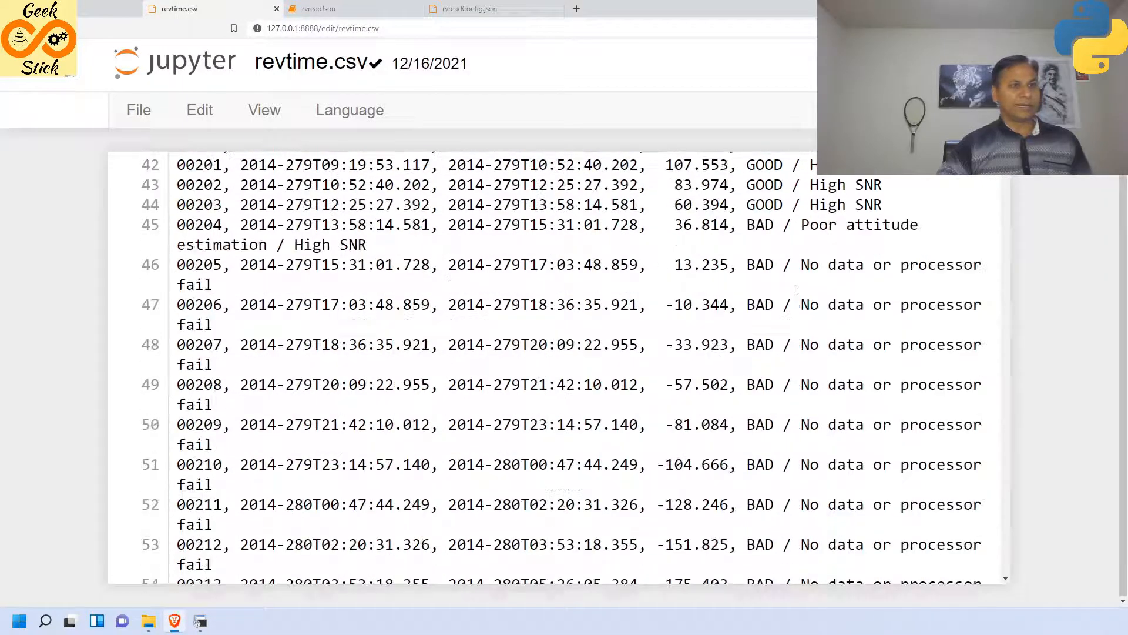
scroll(down, 3)
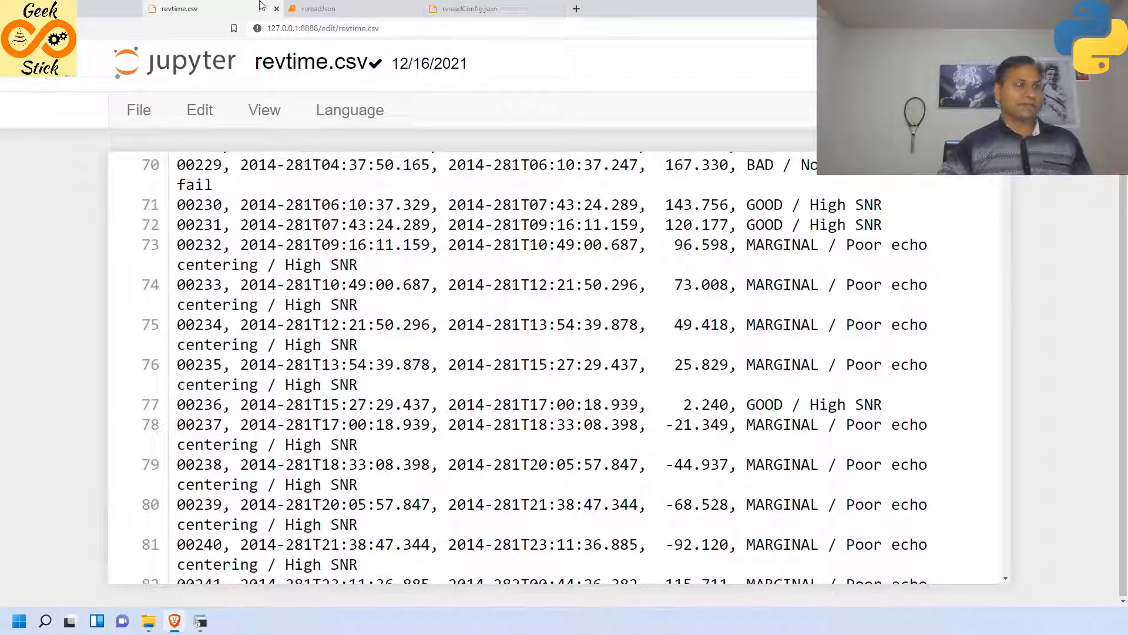
scroll(up, 3)
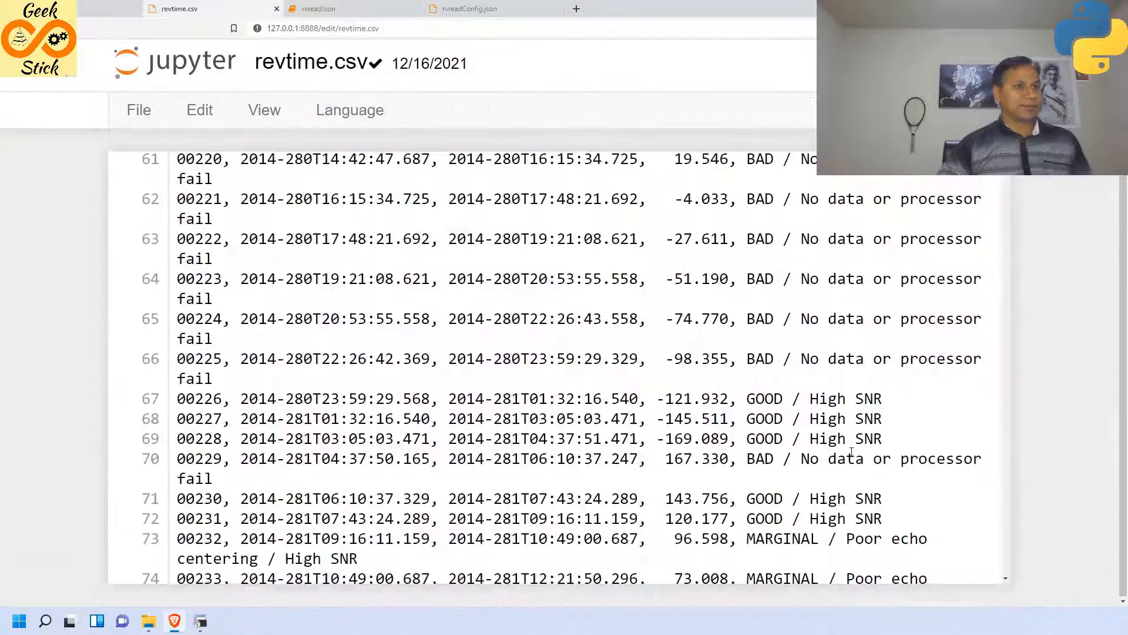
scroll(down, 3)
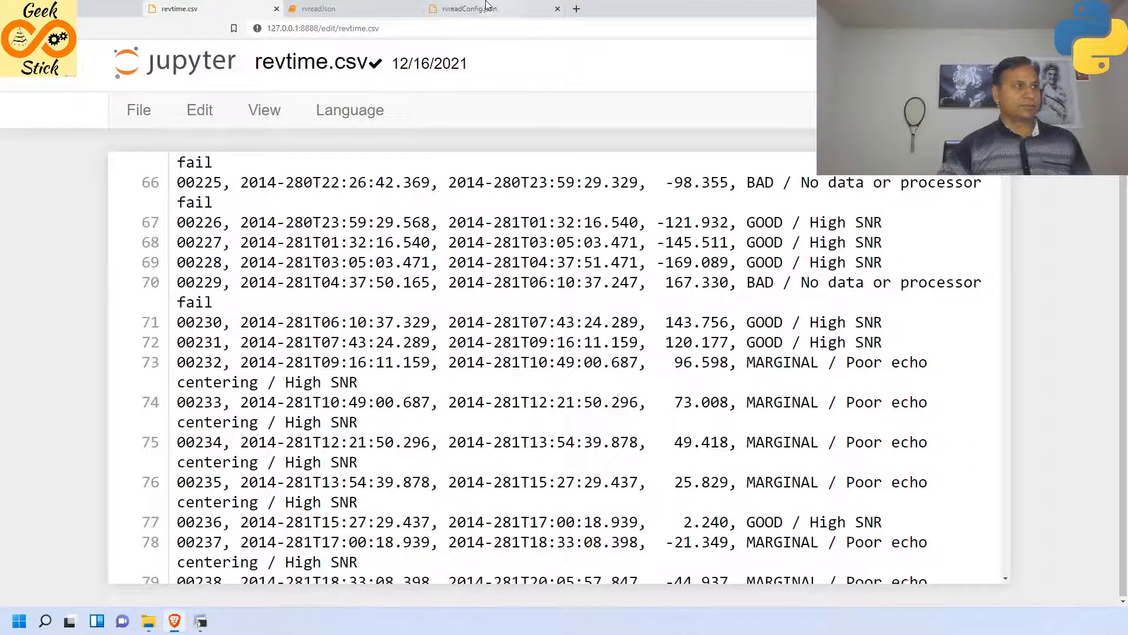
click(320, 8)
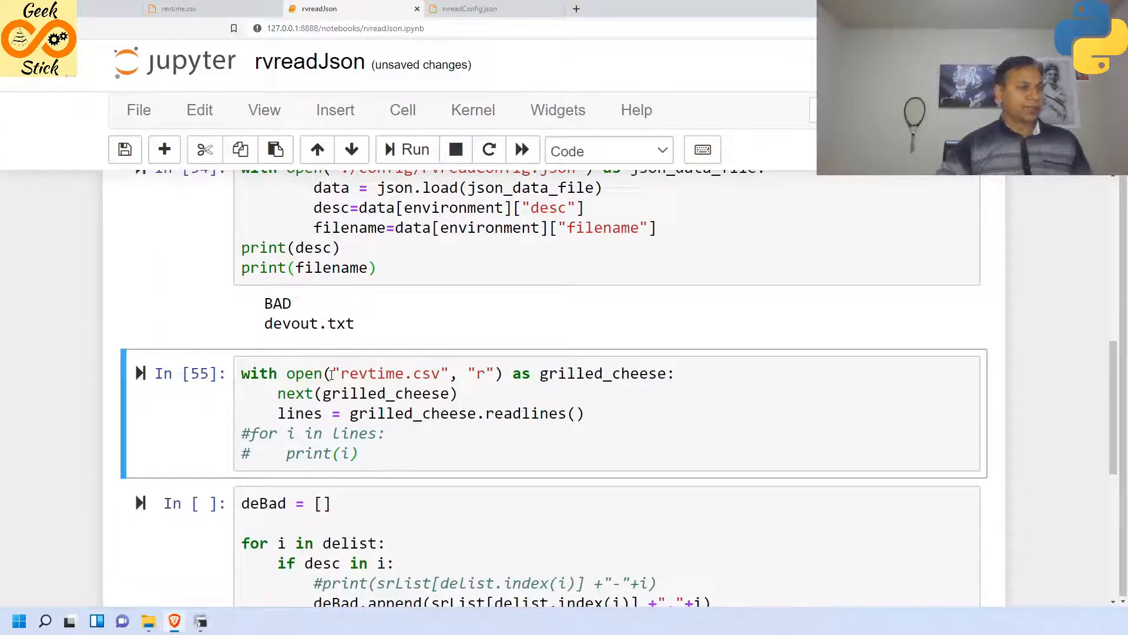
click(176, 9)
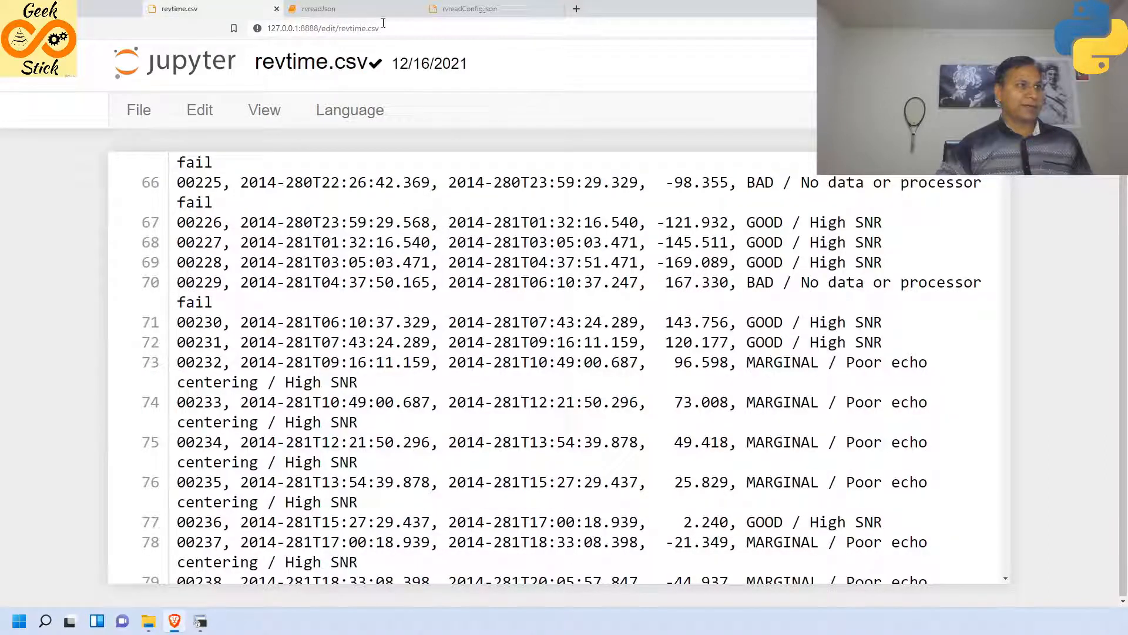
click(319, 8)
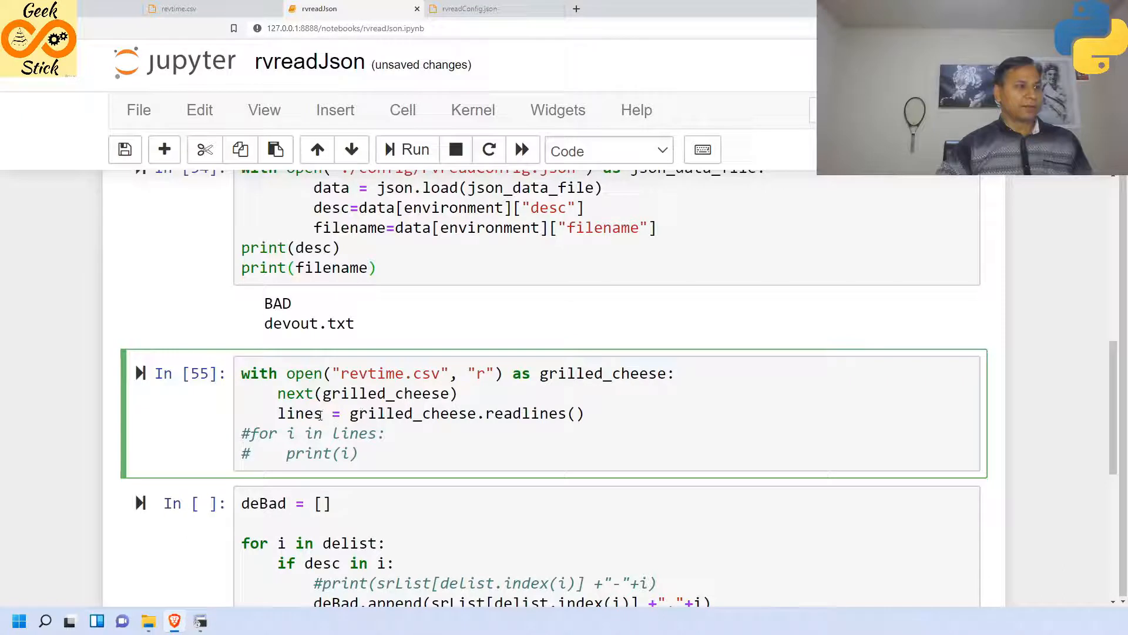
- Run the revtime.csv read cell printing every line, then re-comment the loop and rerun it
scroll(down, 3)
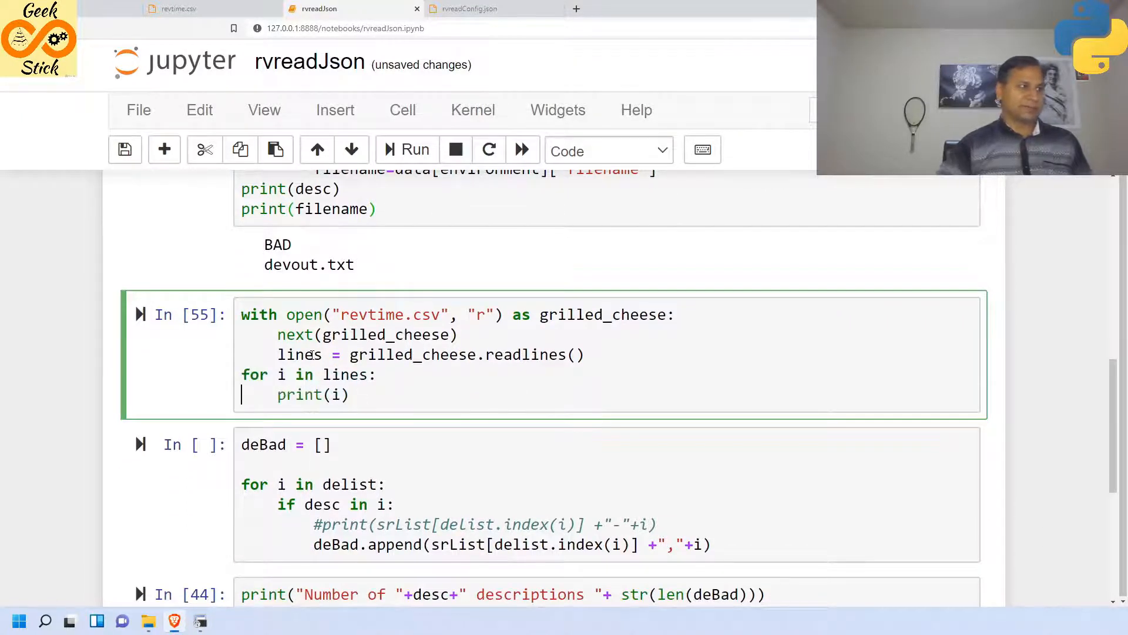
click(405, 150)
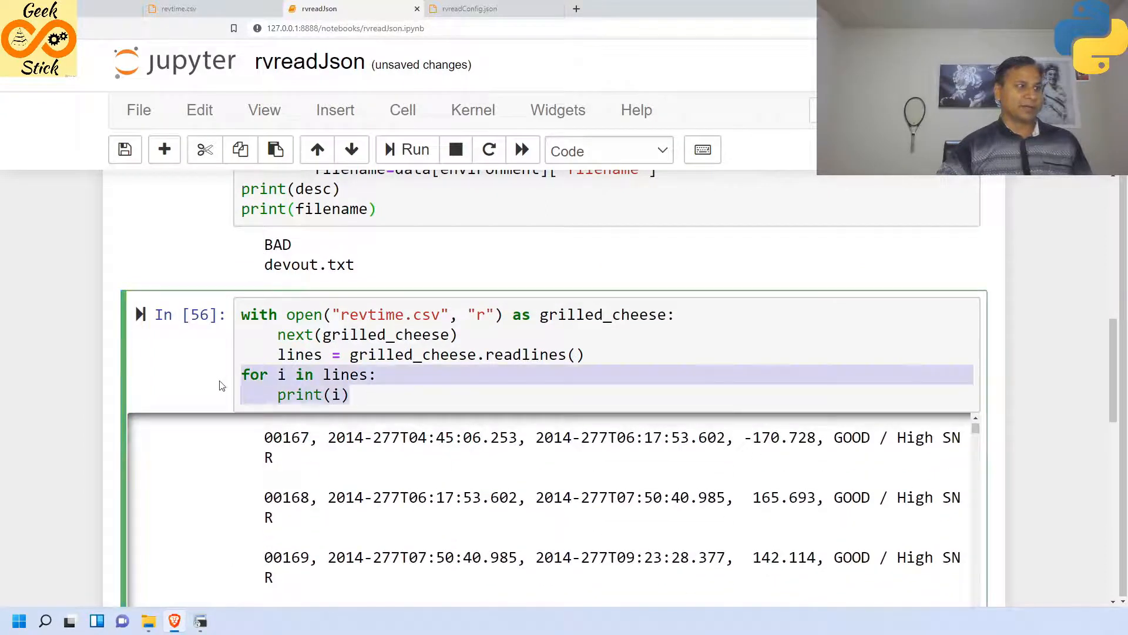
click(242, 374)
text(#)
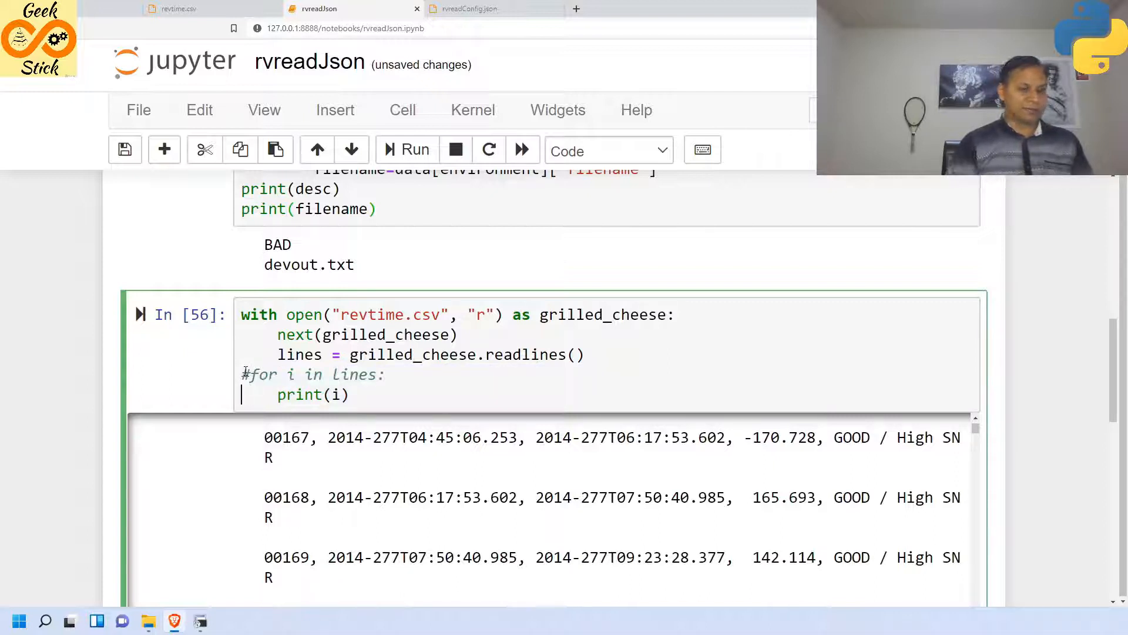
click(413, 151)
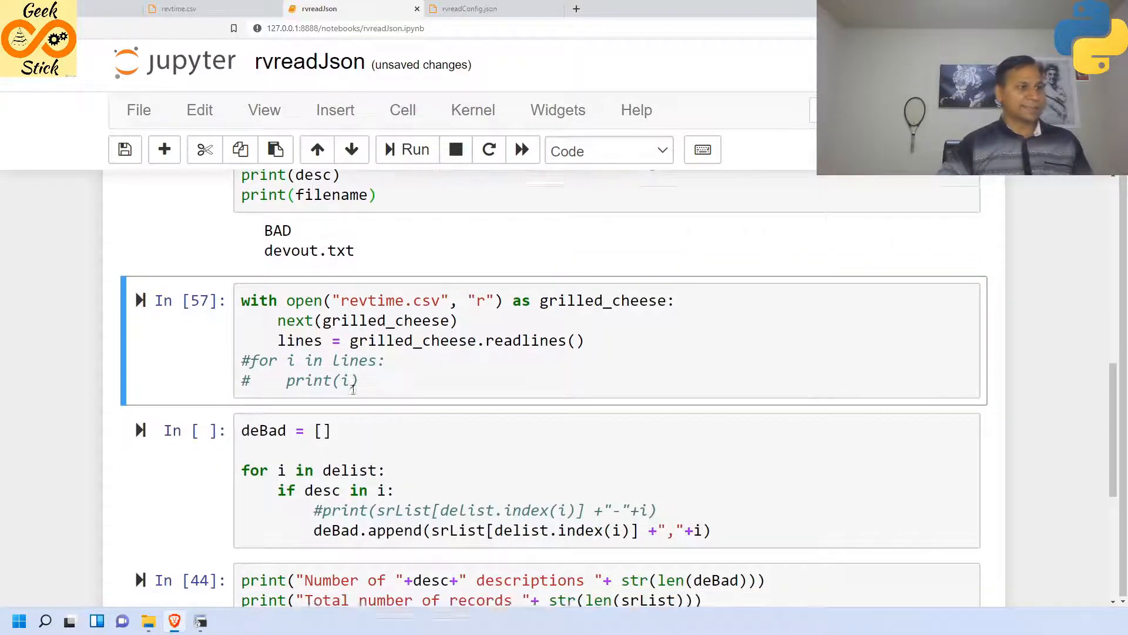
- Run the deBad and count cells, reporting 1482 BAD descriptions of 10757 records
scroll(down, 3)
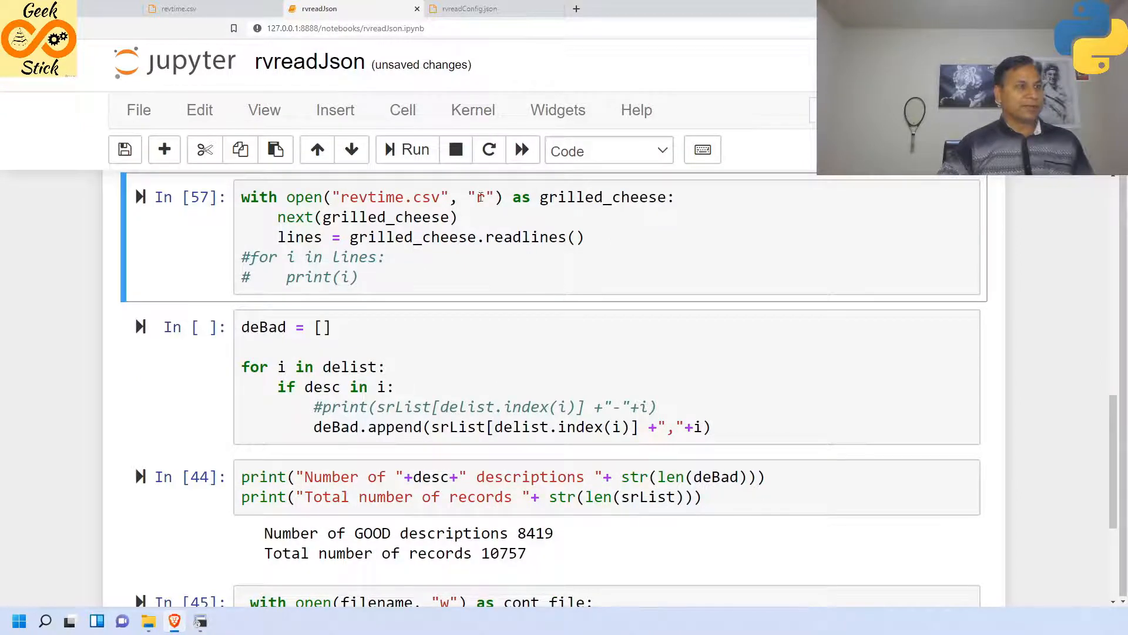
scroll(up, 3)
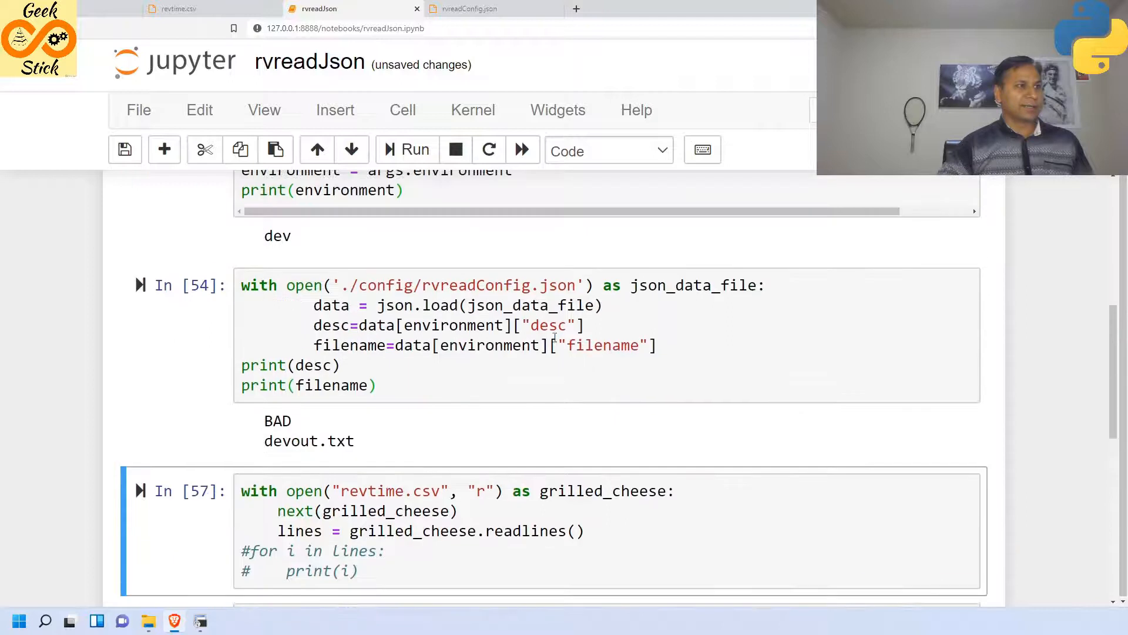
scroll(down, 3)
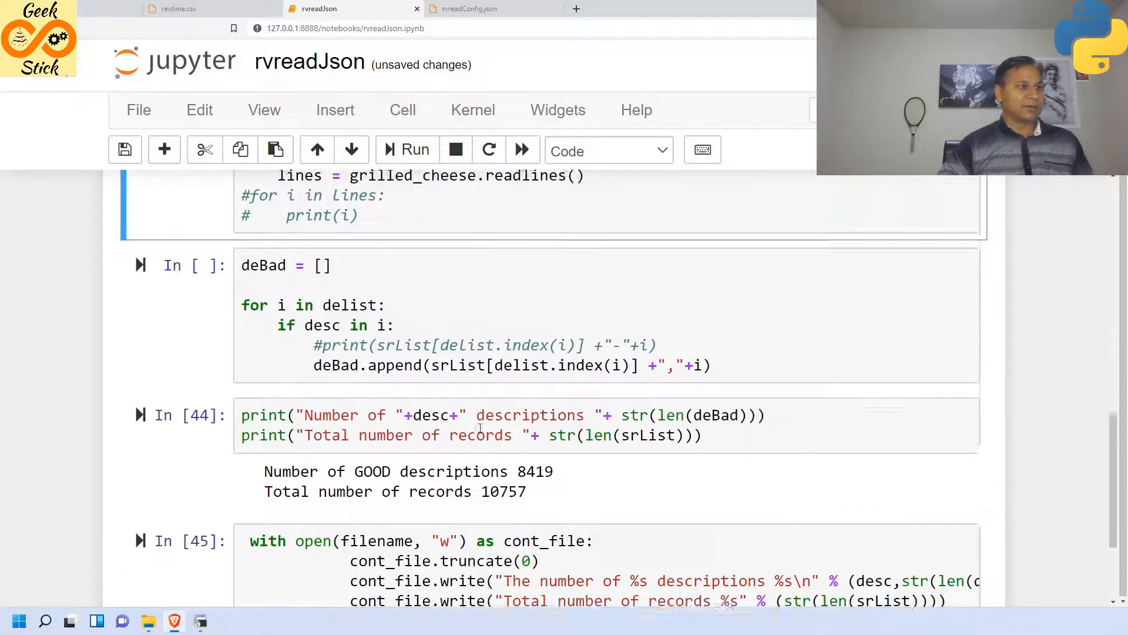
scroll(down, 3)
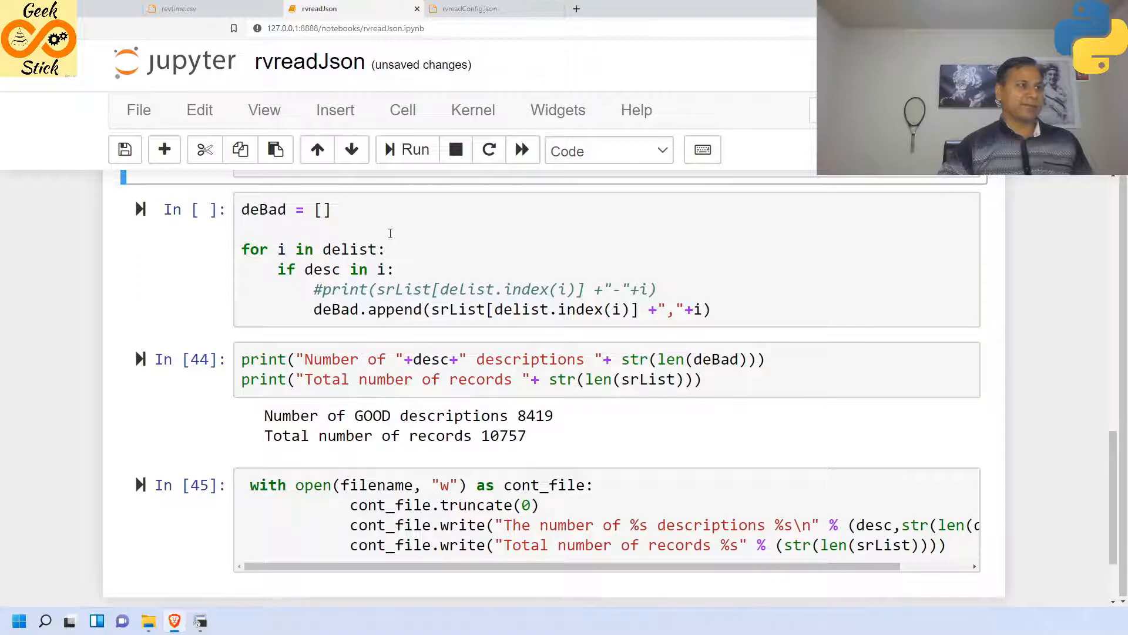
click(407, 150)
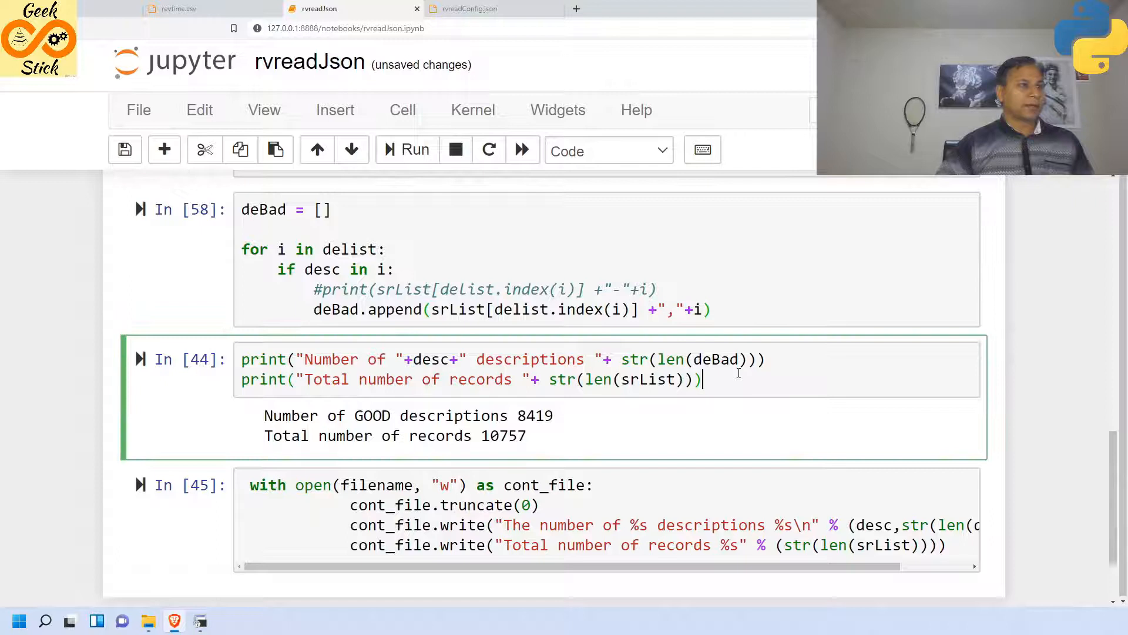
click(415, 150)
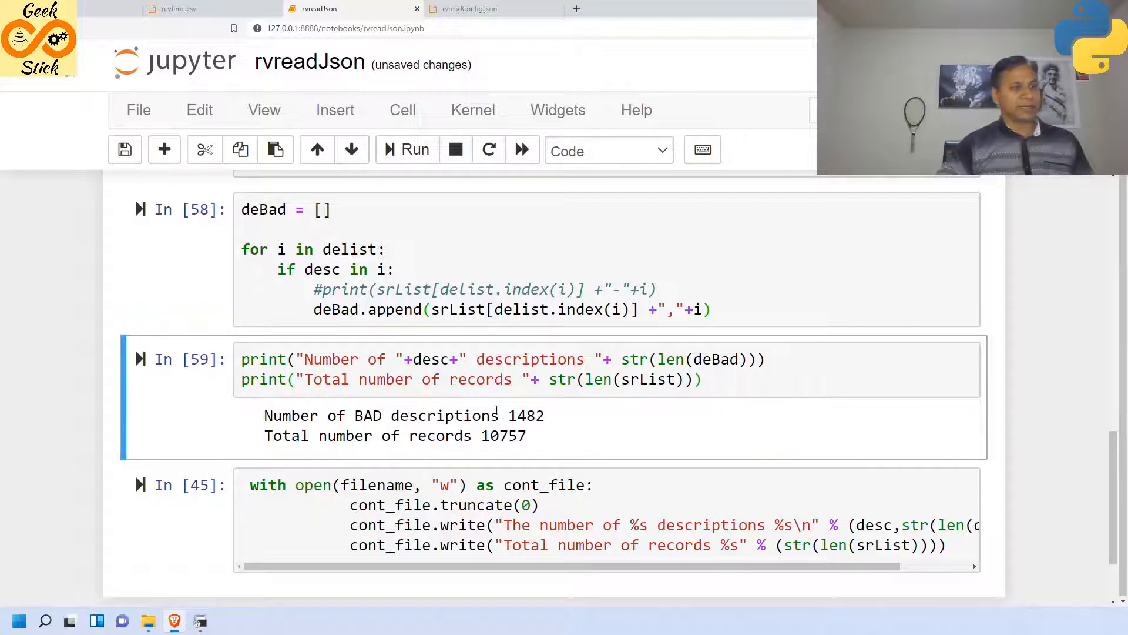
mouse_move(568, 448)
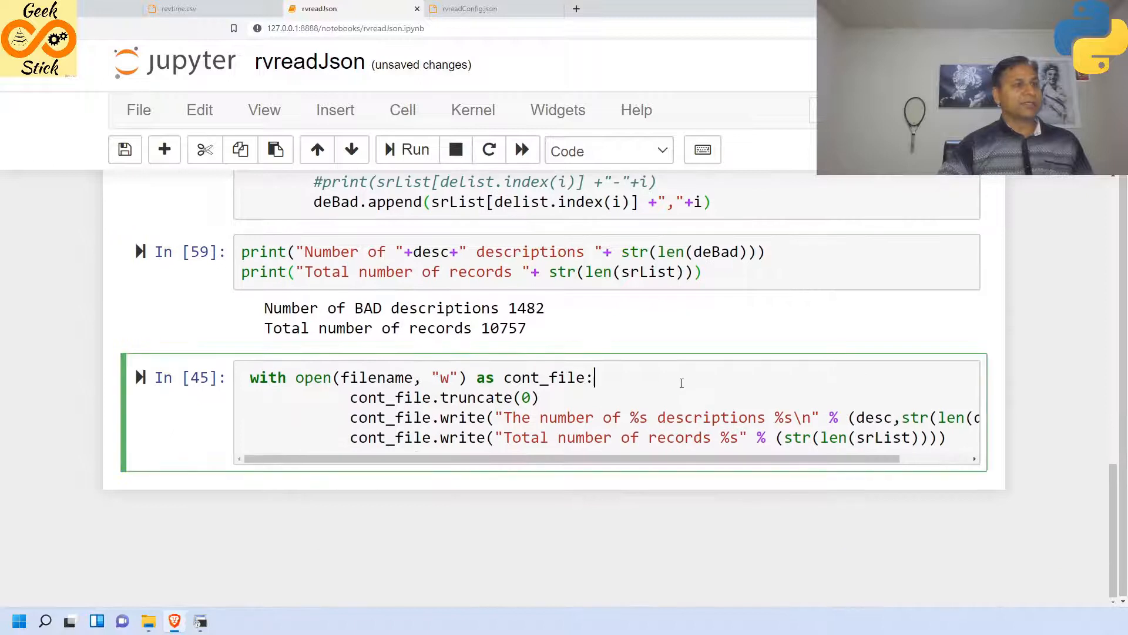
mouse_move(599, 394)
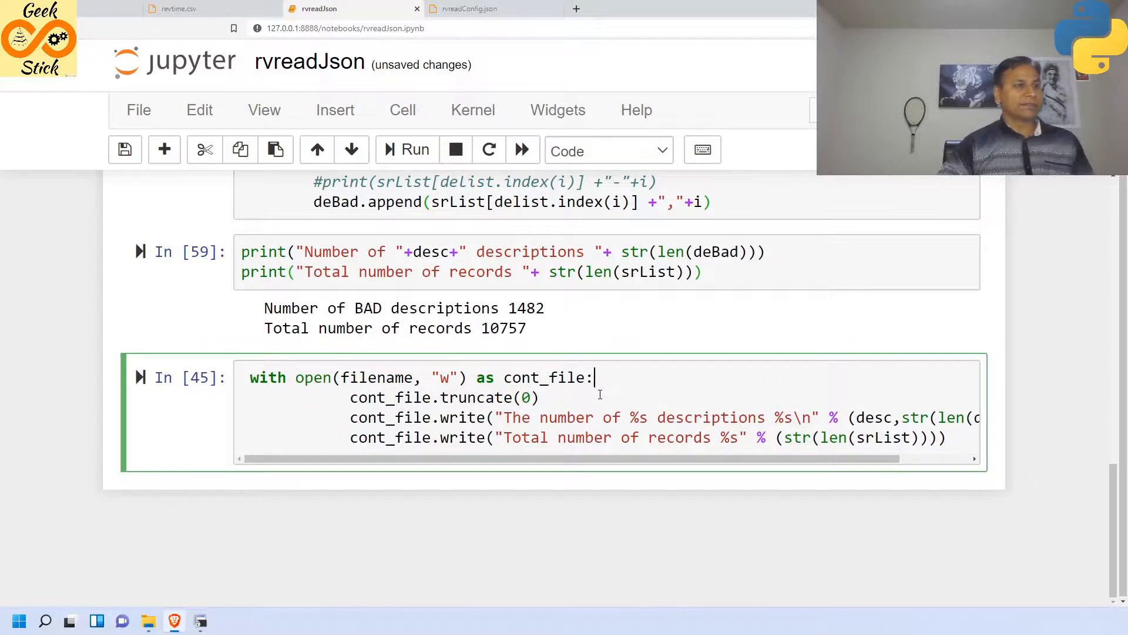
- Refresh the Jupyter file list and open the new devout.txt to check its counts
scroll(up, 3)
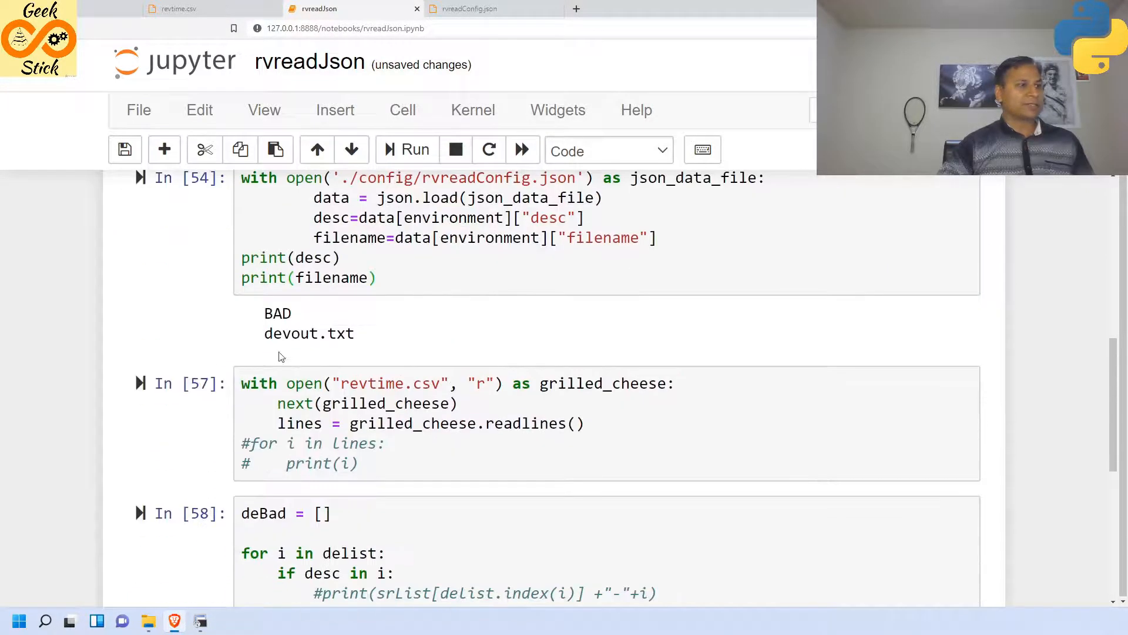
scroll(down, 3)
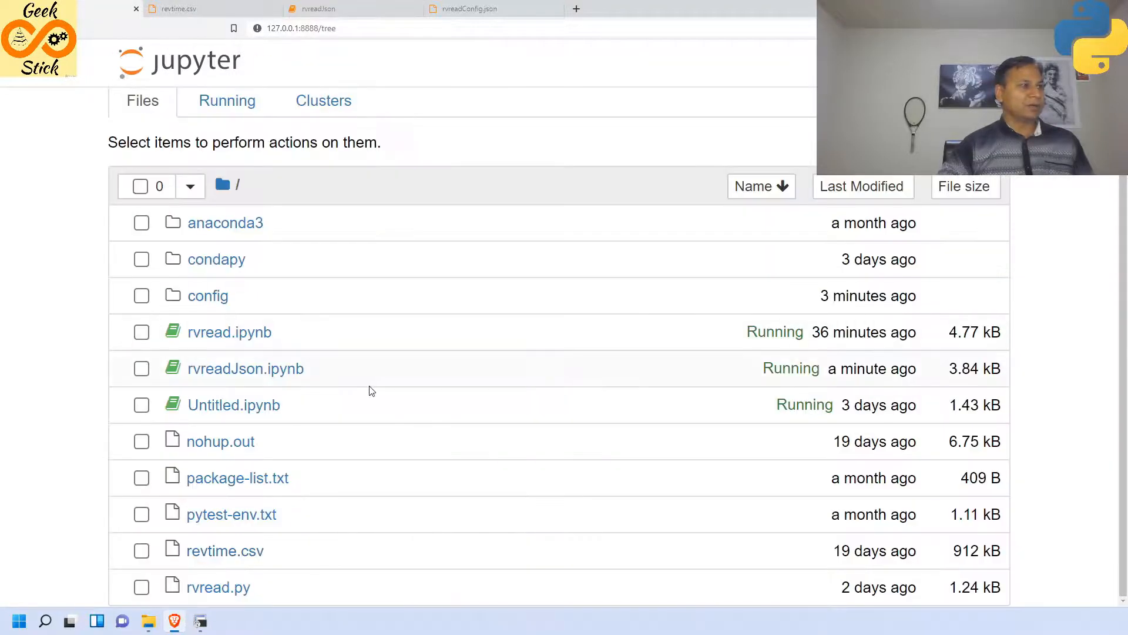
mouse_move(277, 430)
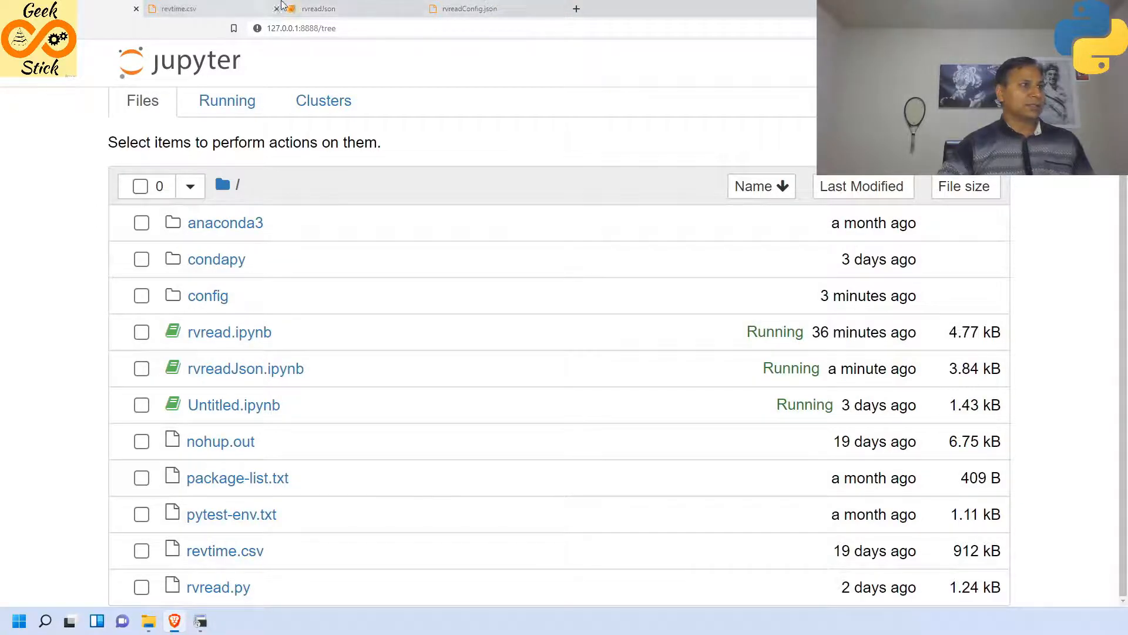
click(316, 8)
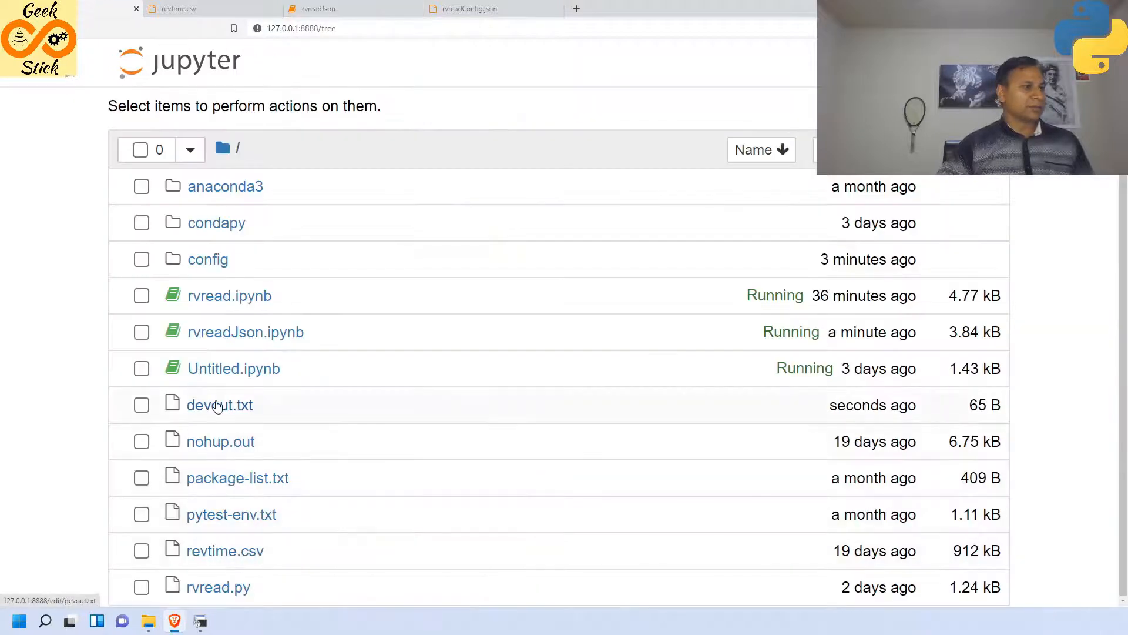
click(220, 404)
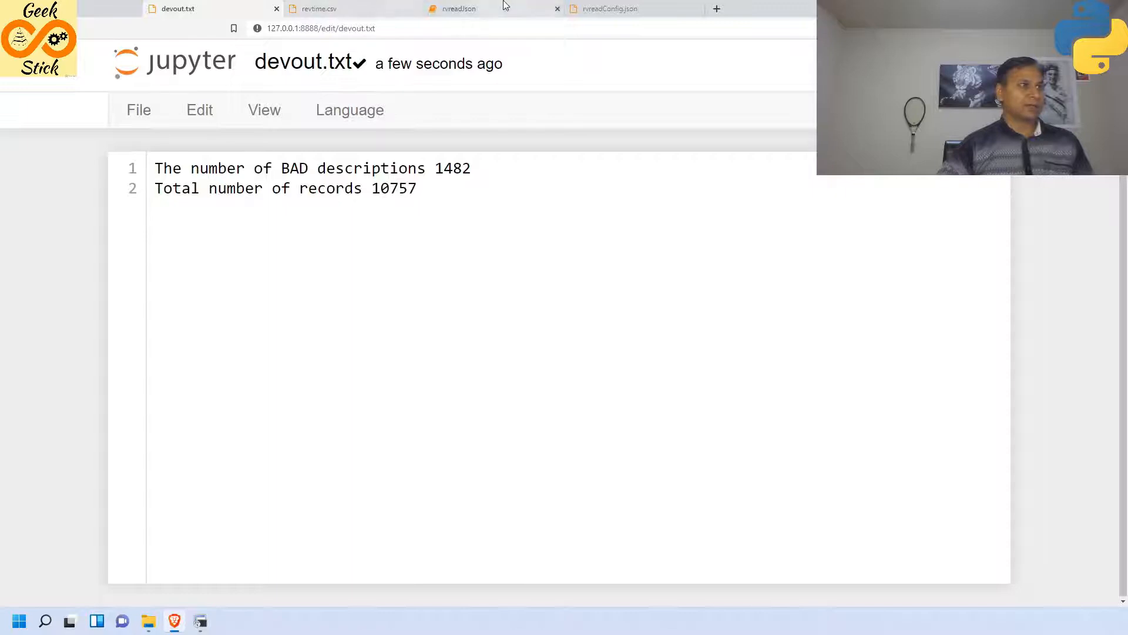
click(458, 8)
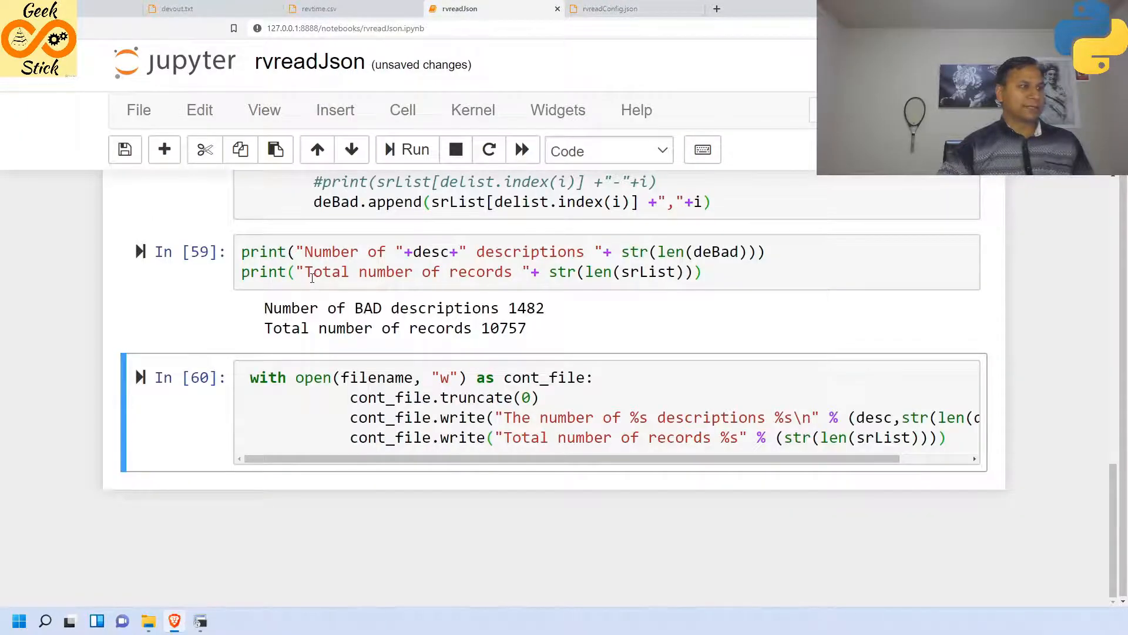
click(176, 8)
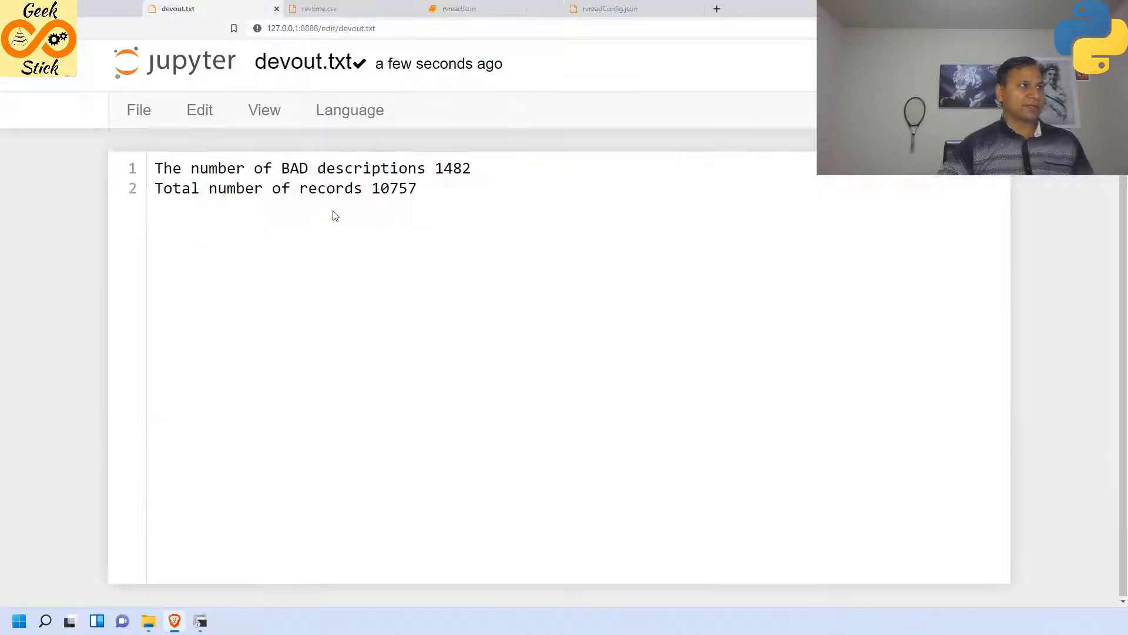
click(459, 8)
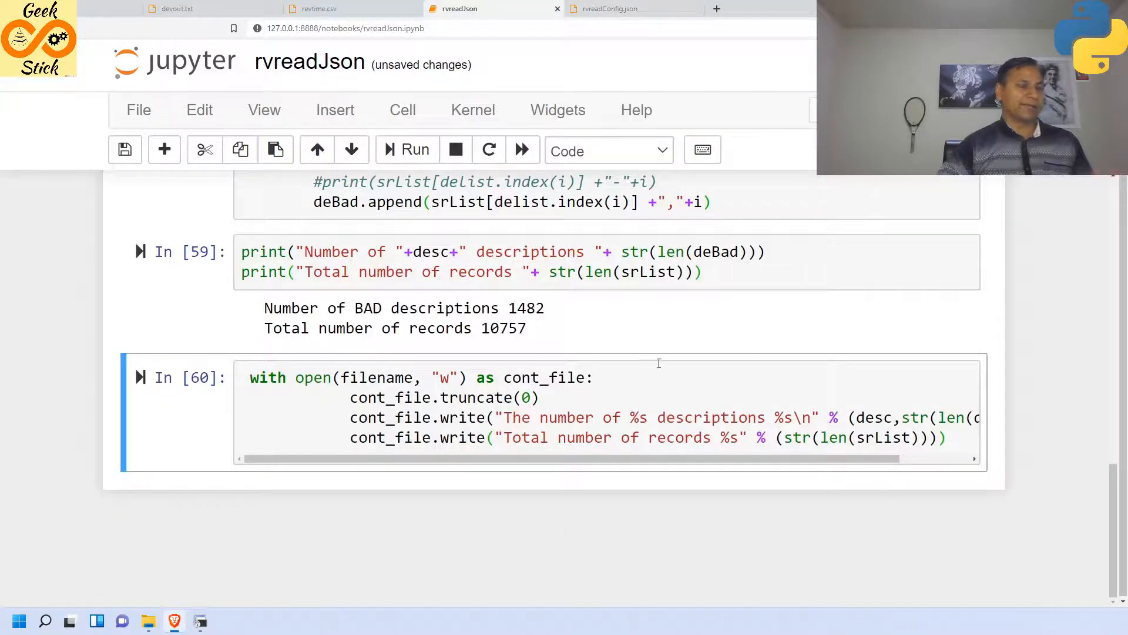
scroll(up, 3)
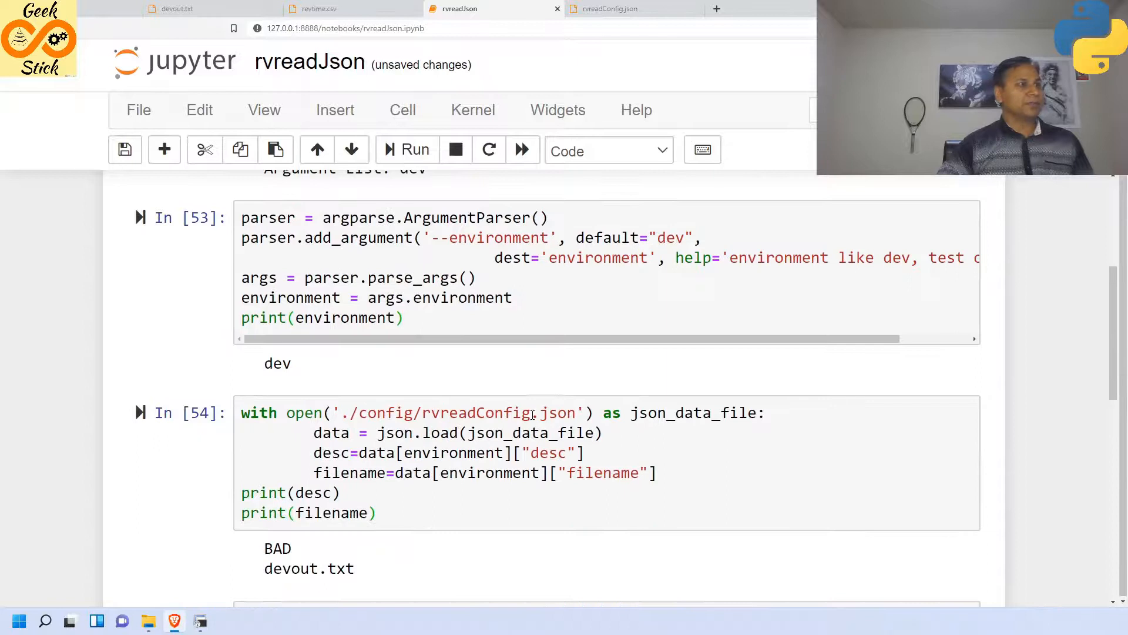
click(178, 8)
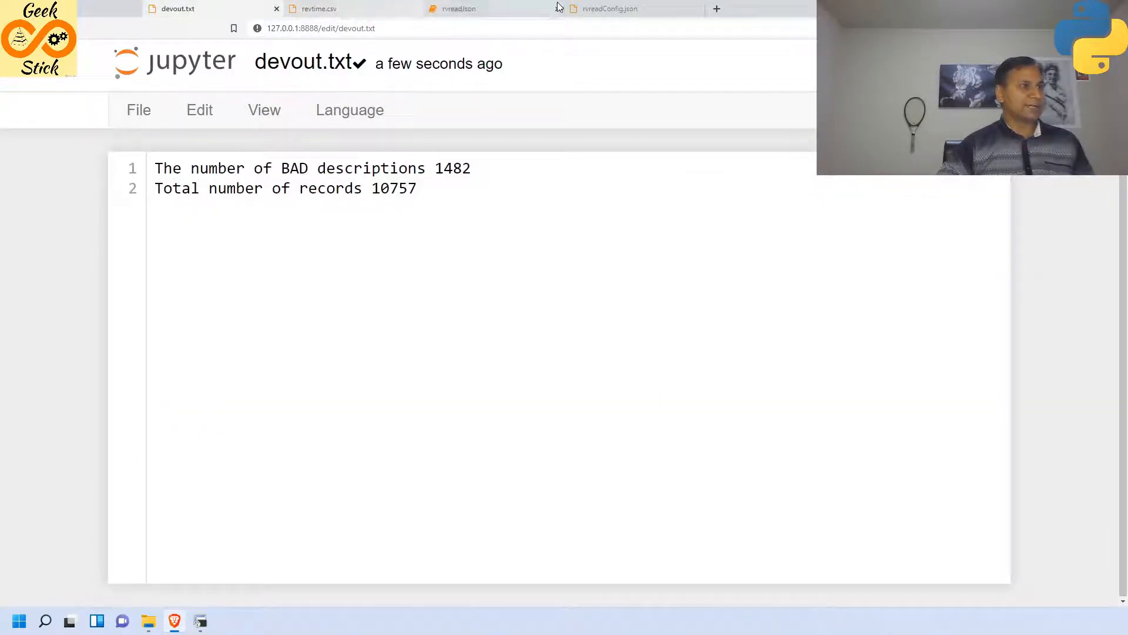
click(607, 8)
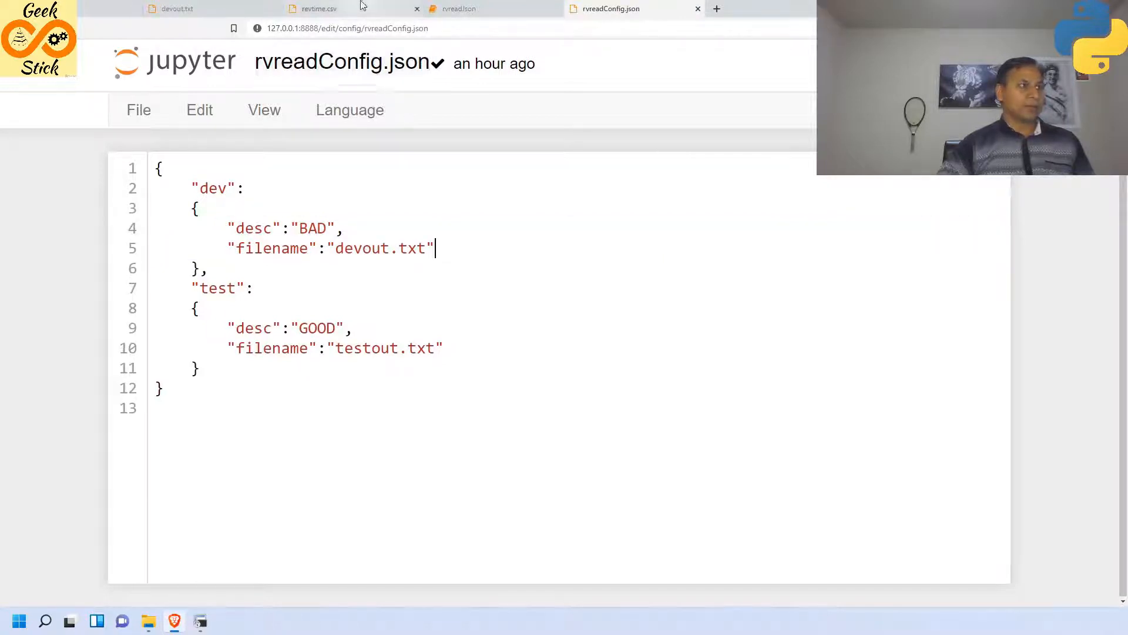
click(458, 9)
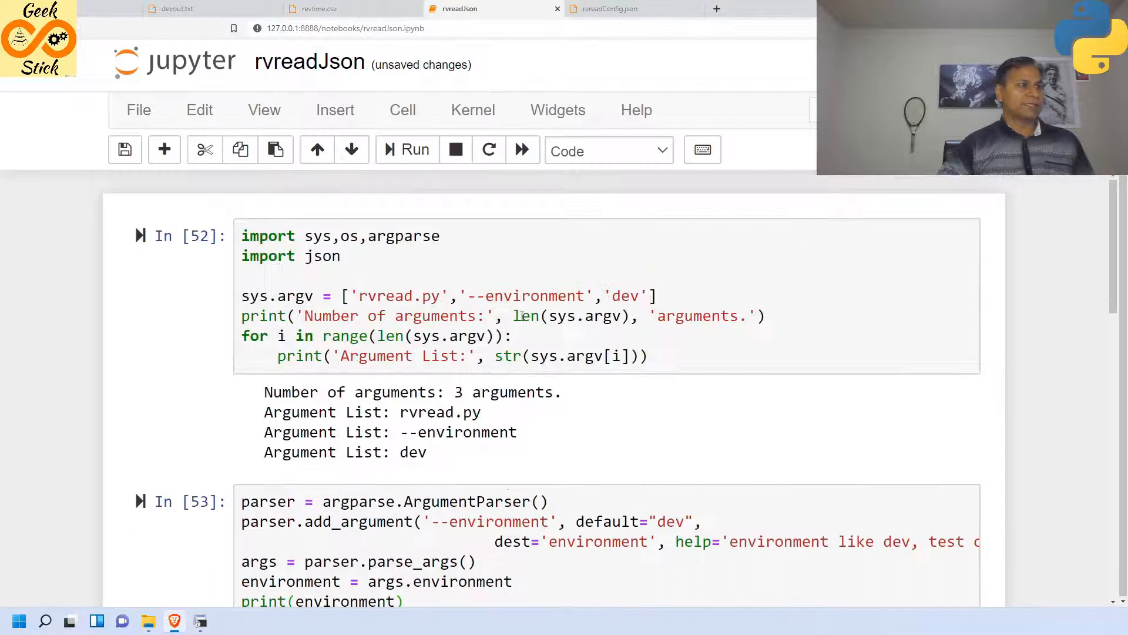
scroll(down, 3)
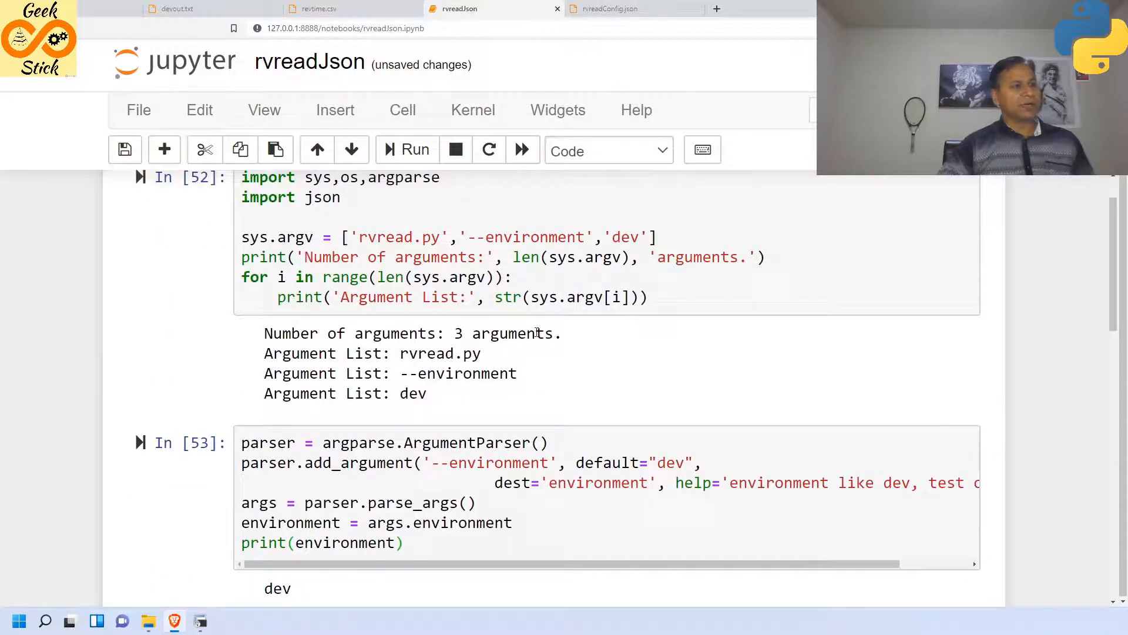
scroll(down, 3)
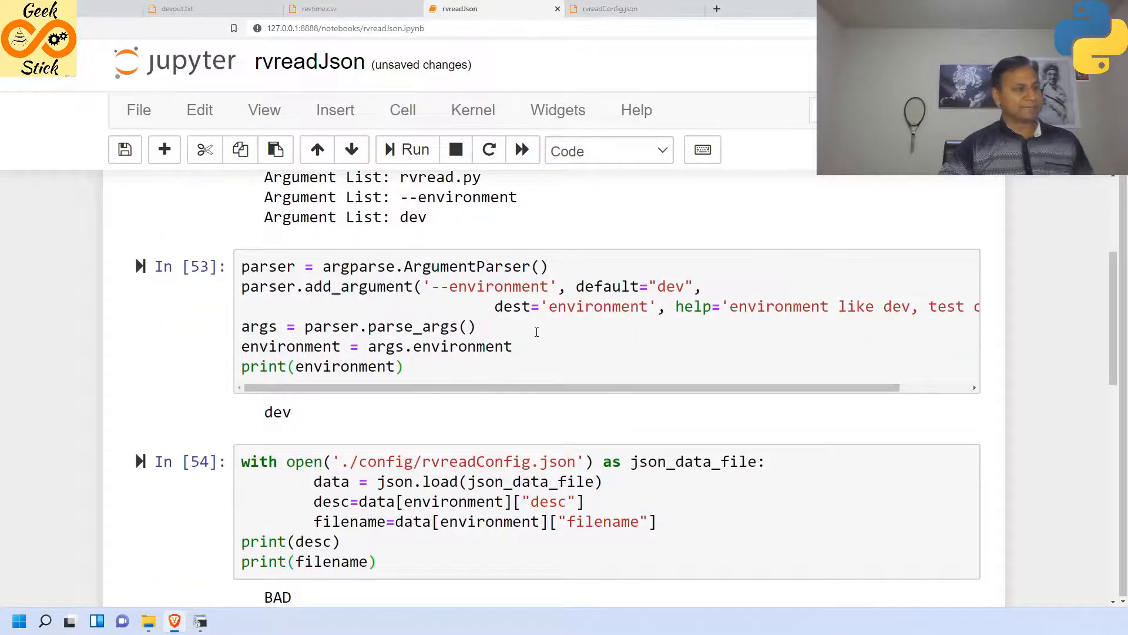
scroll(up, 3)
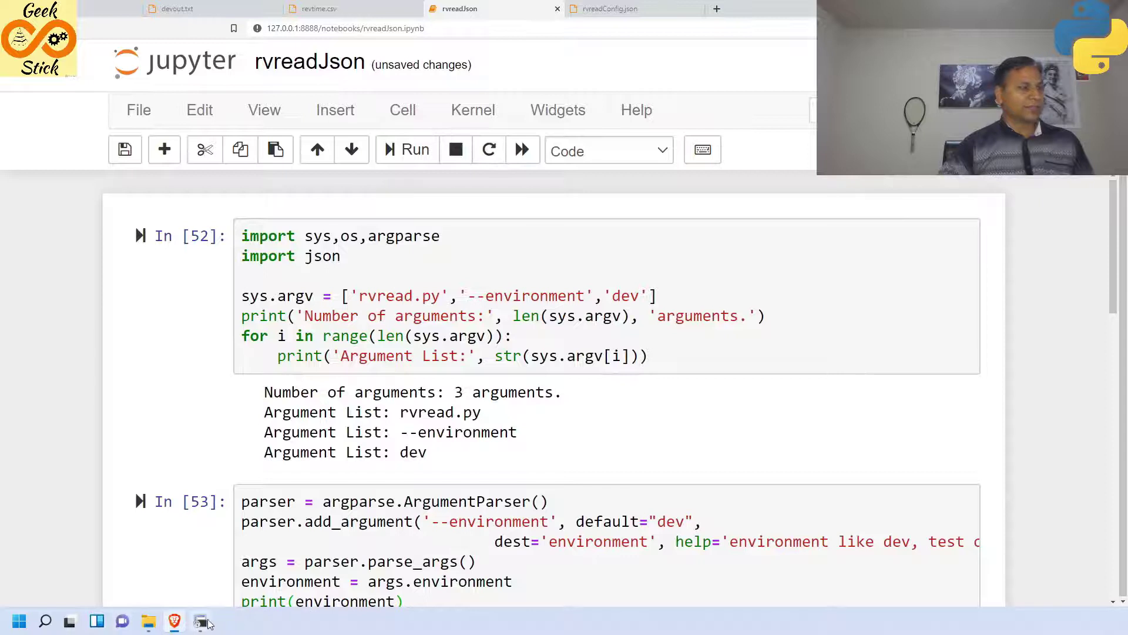
- In the terminal, list the home directory and view rvread.py in vi, quitting with :q
click(200, 620)
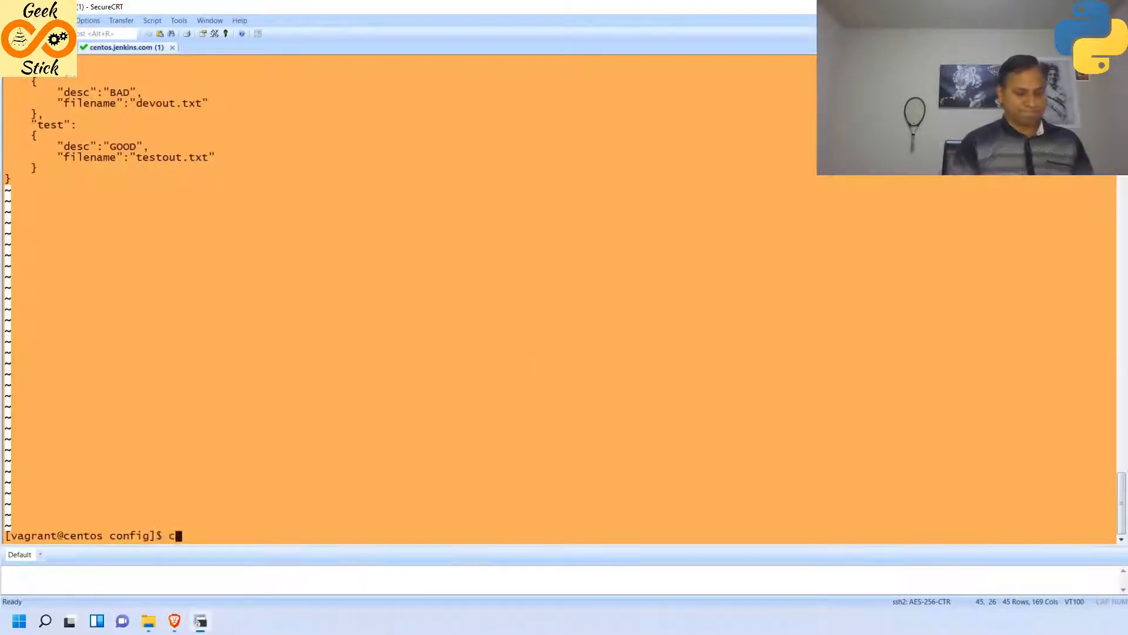
key(Return)
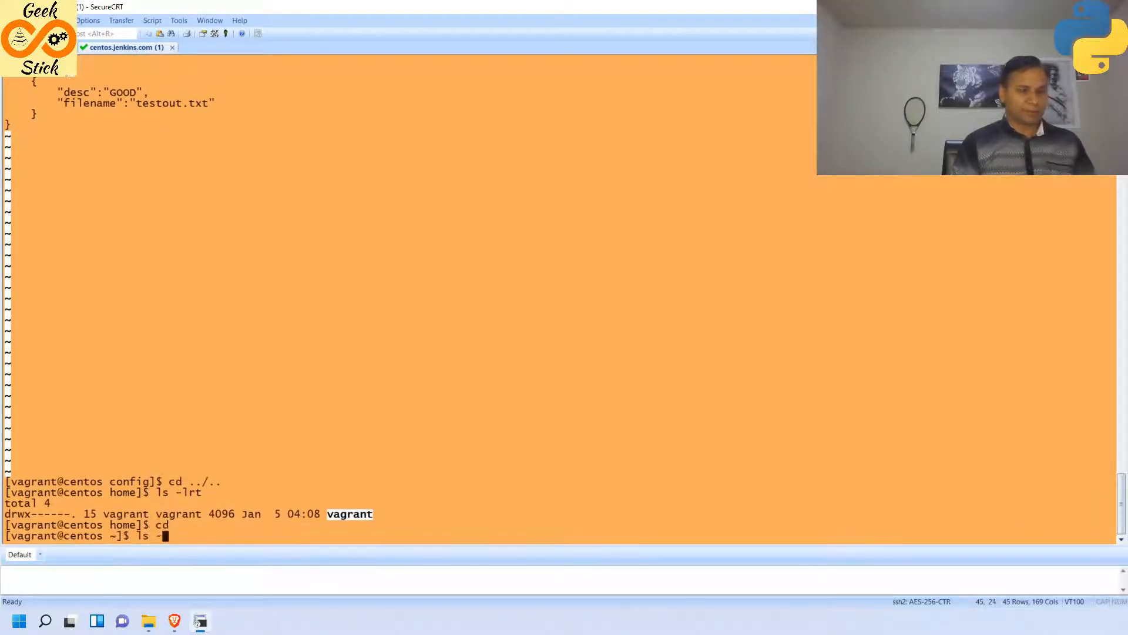
key(Return)
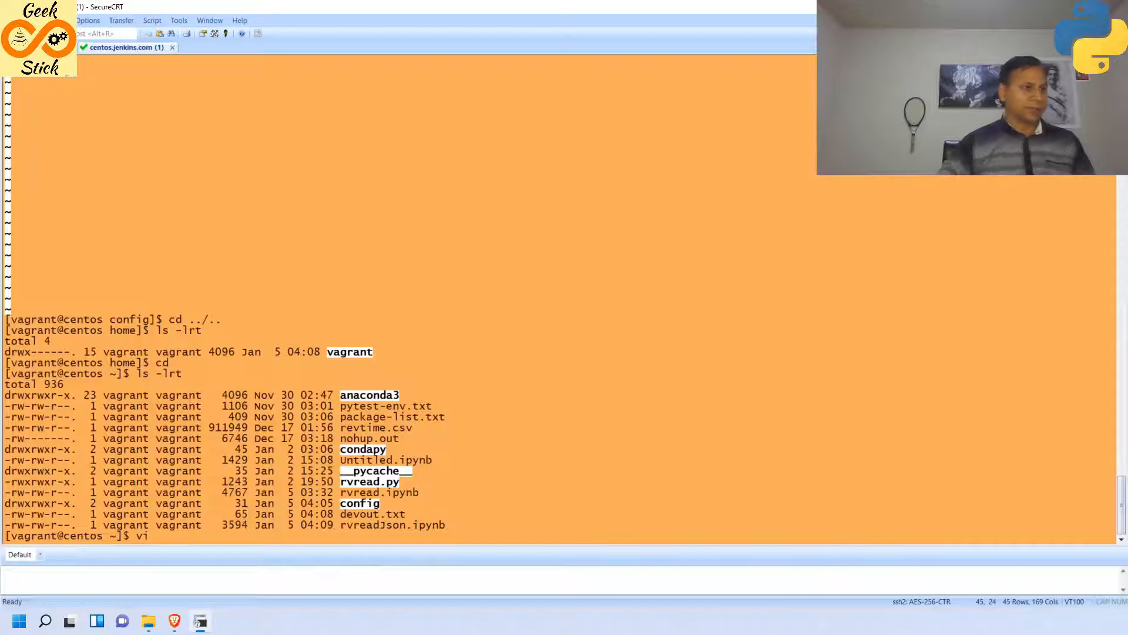
mouse_move(399, 504)
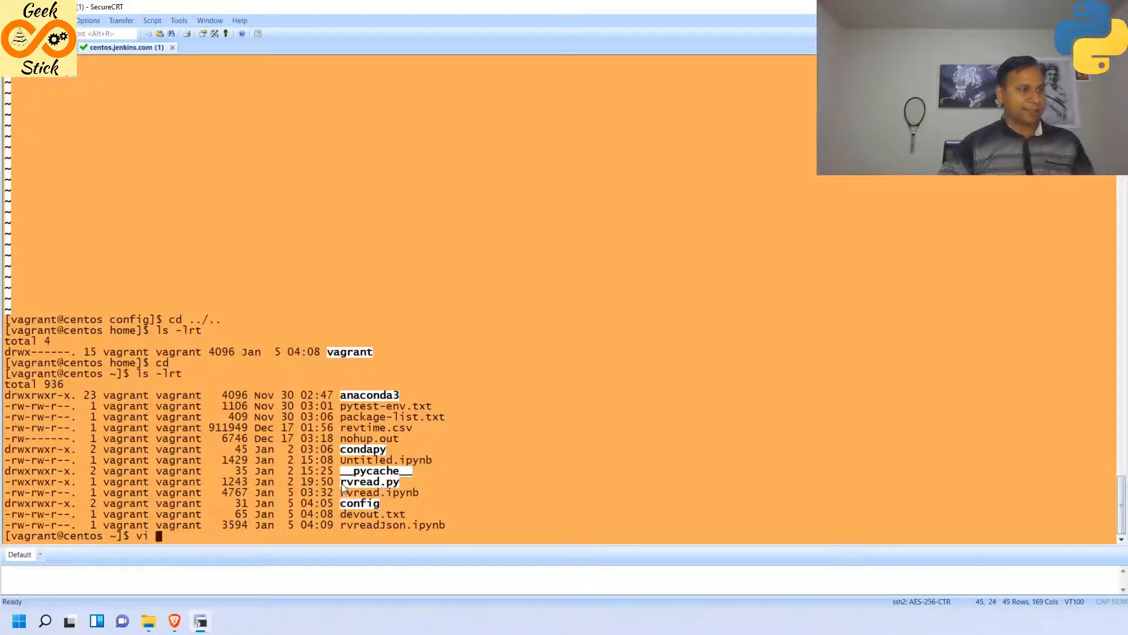
key(Return)
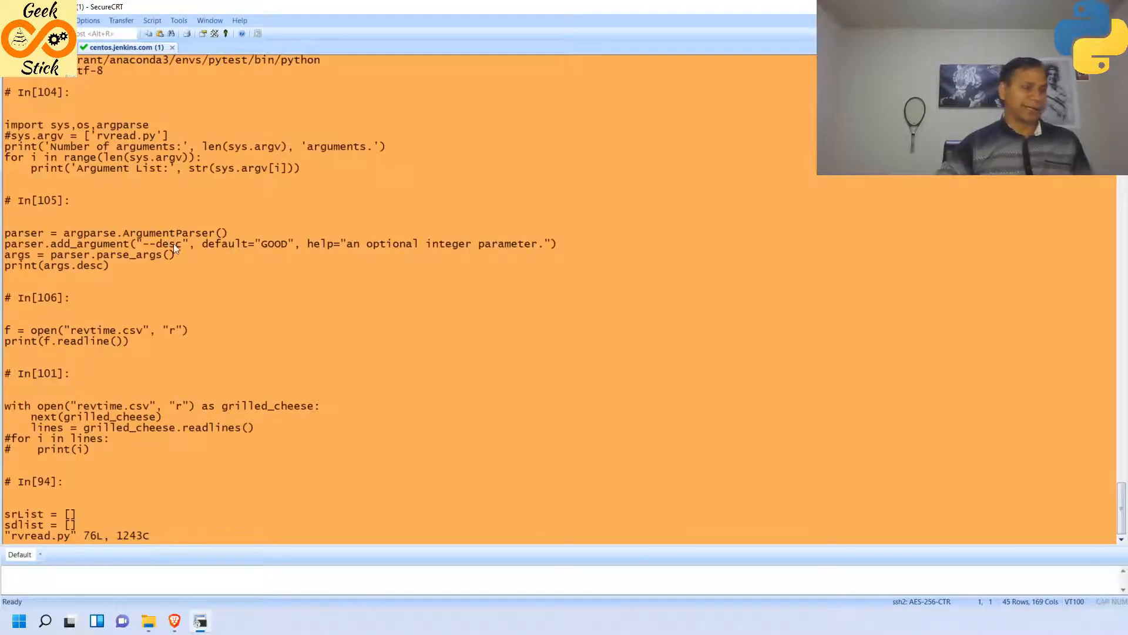
mouse_move(111, 126)
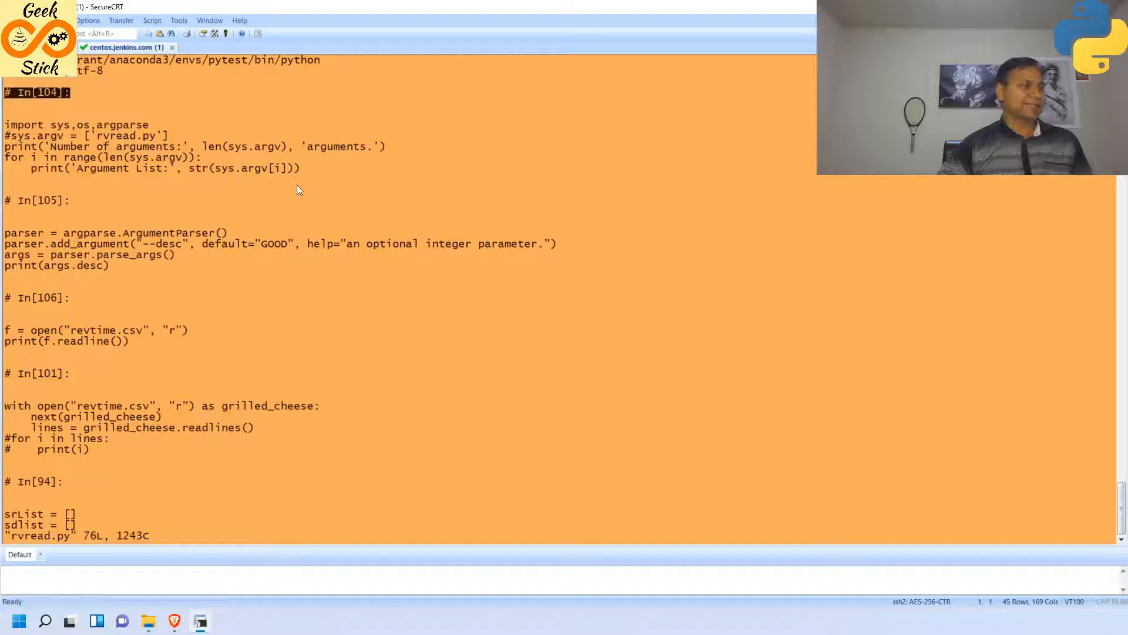
text(:q)
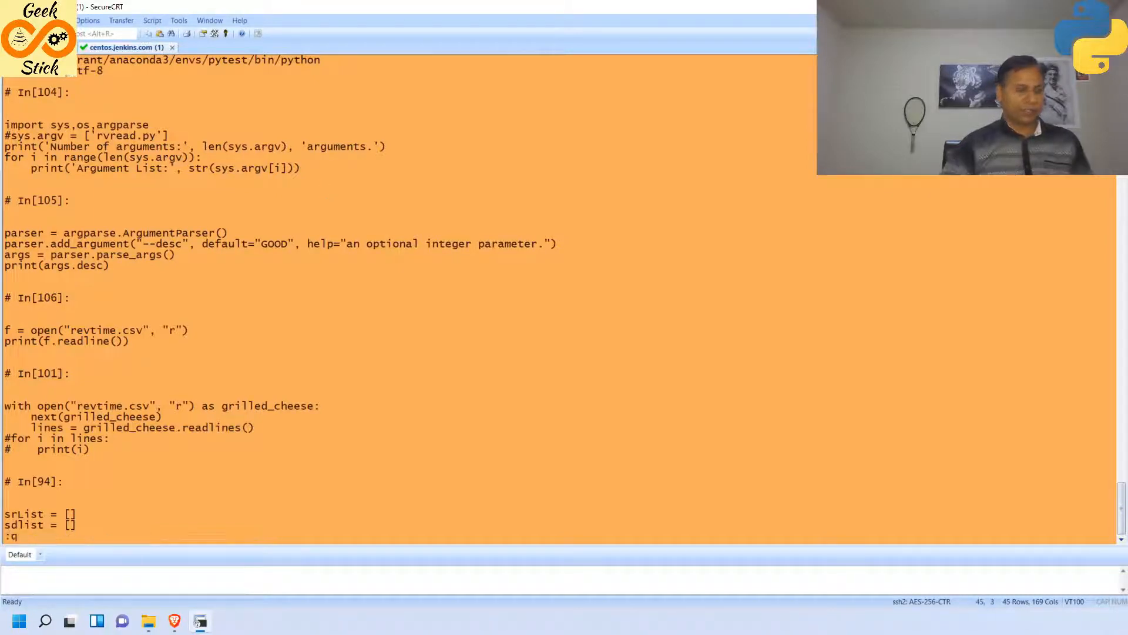
key(Return)
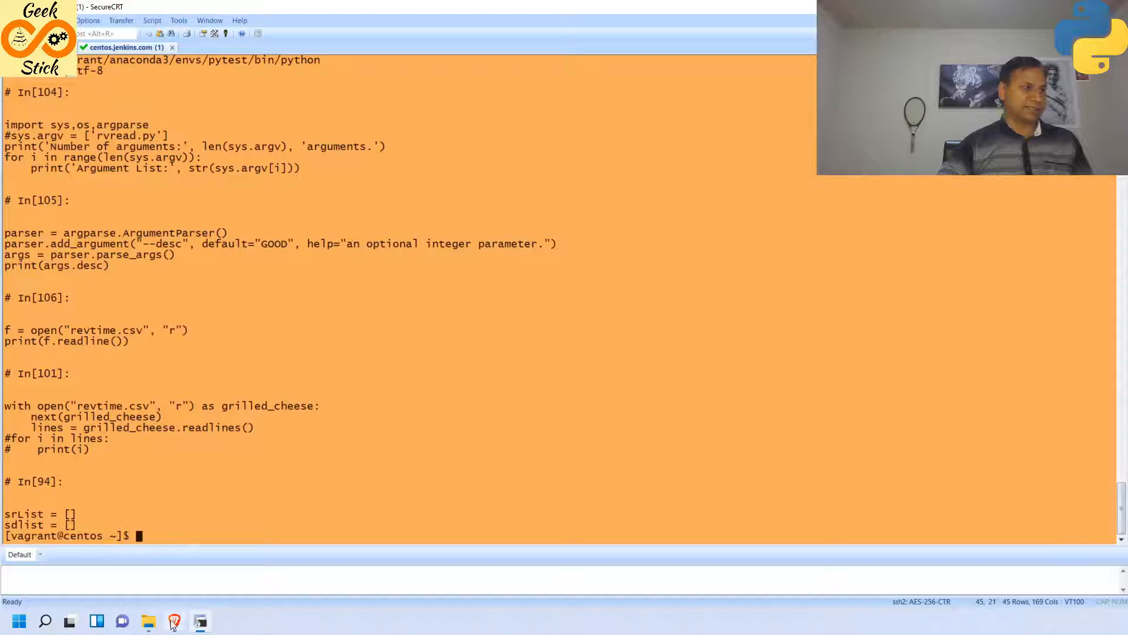
click(174, 620)
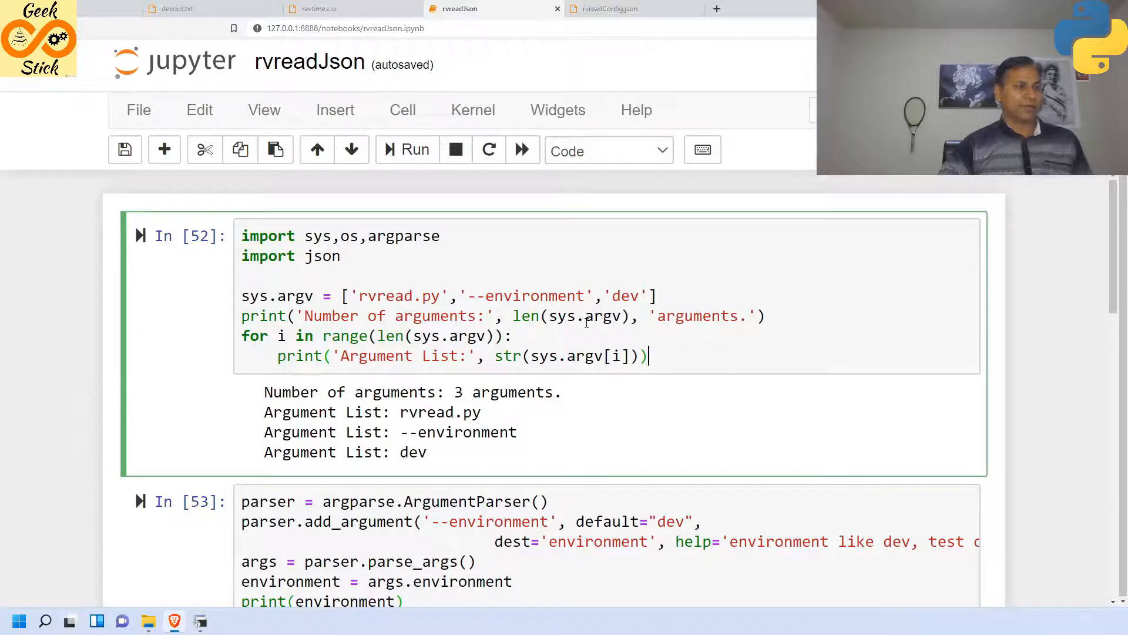
- Scroll through the merged rvreadJson cell from imports to the file-writing code
scroll(down, 3)
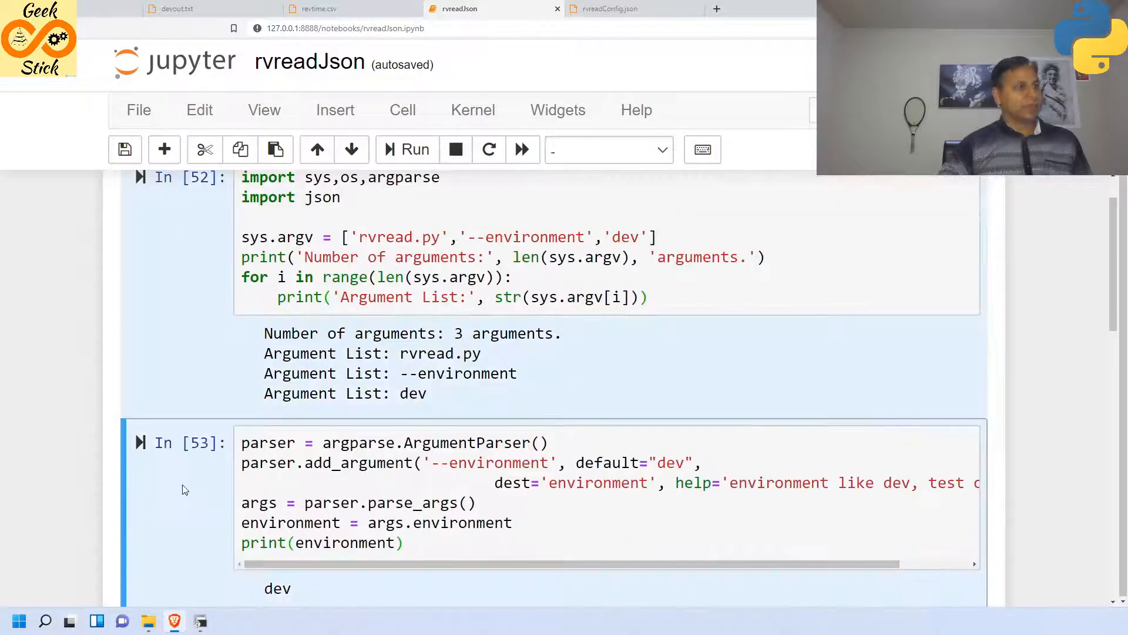
scroll(down, 3)
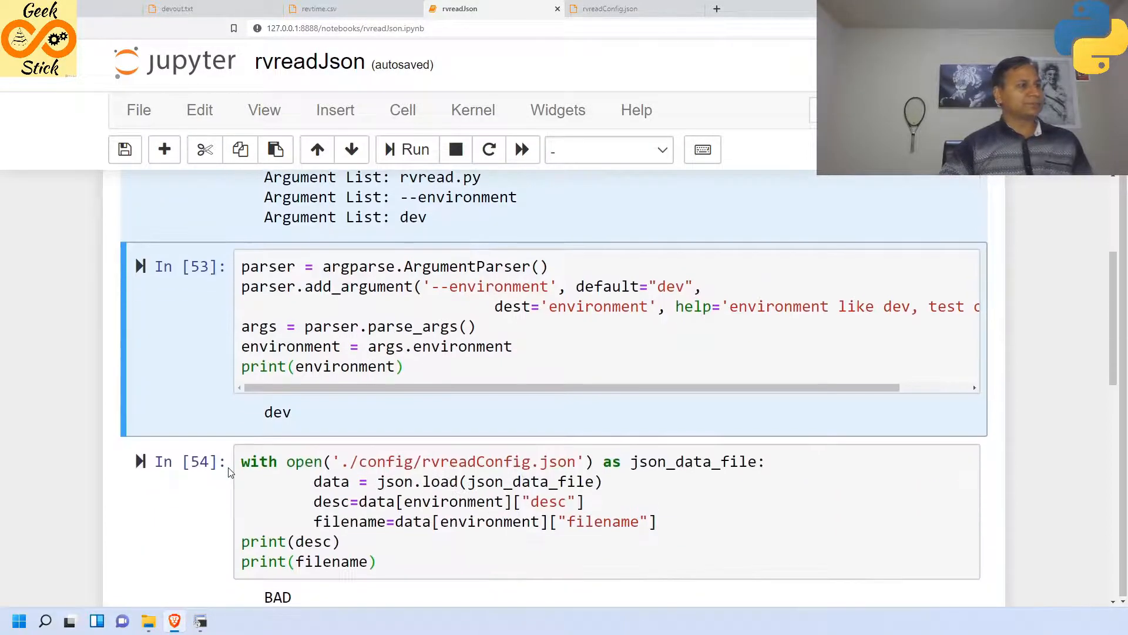
scroll(down, 3)
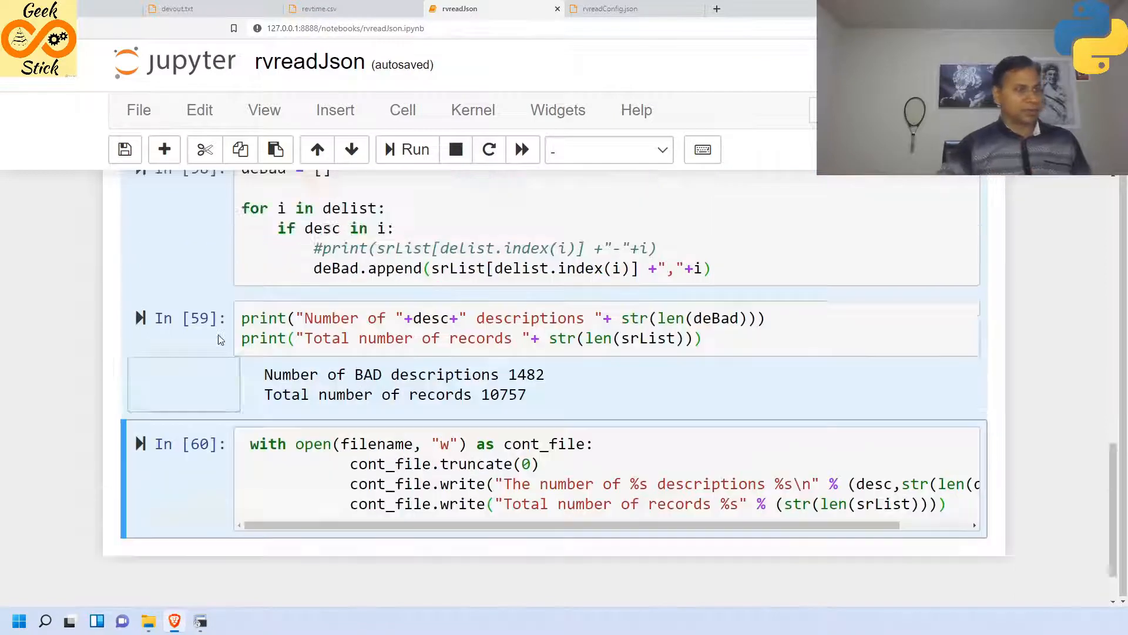
scroll(up, 3)
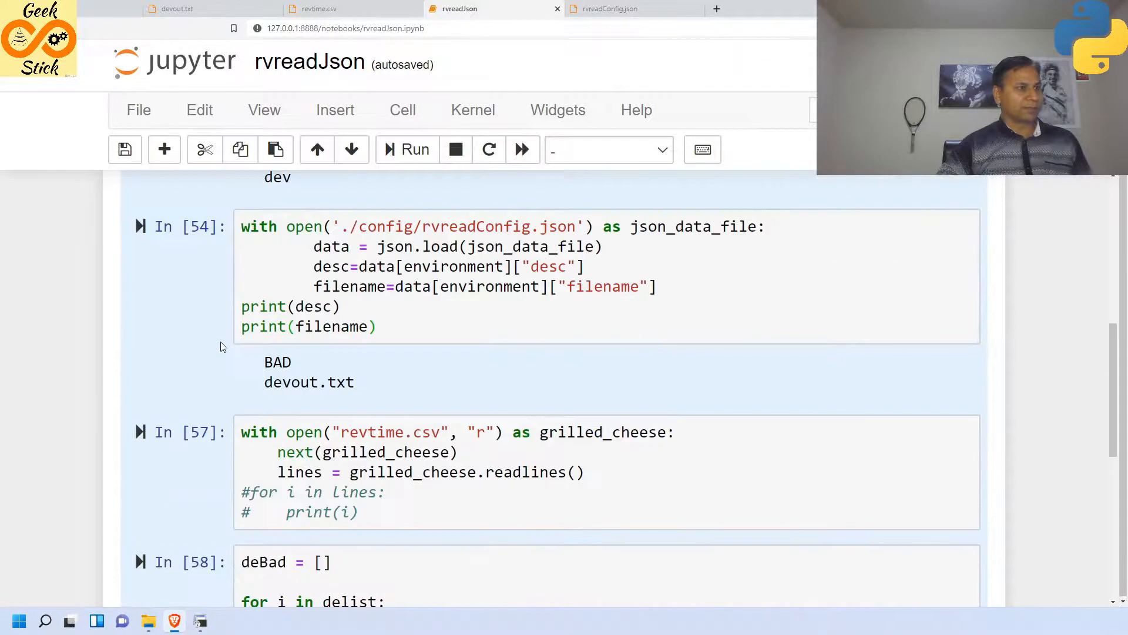
scroll(down, 3)
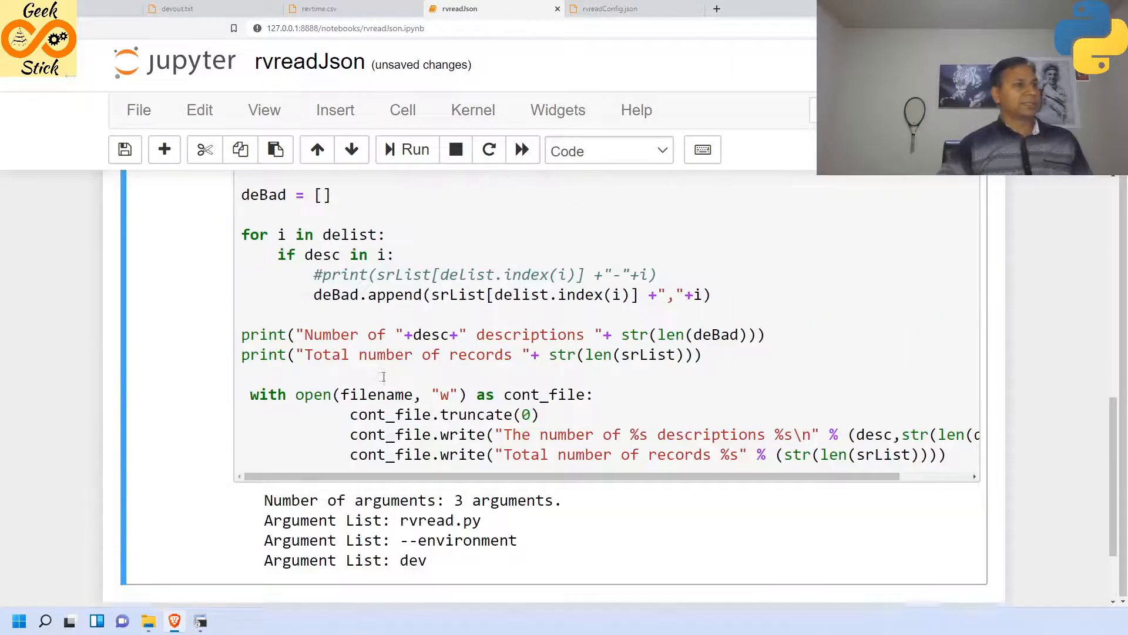
scroll(up, 3)
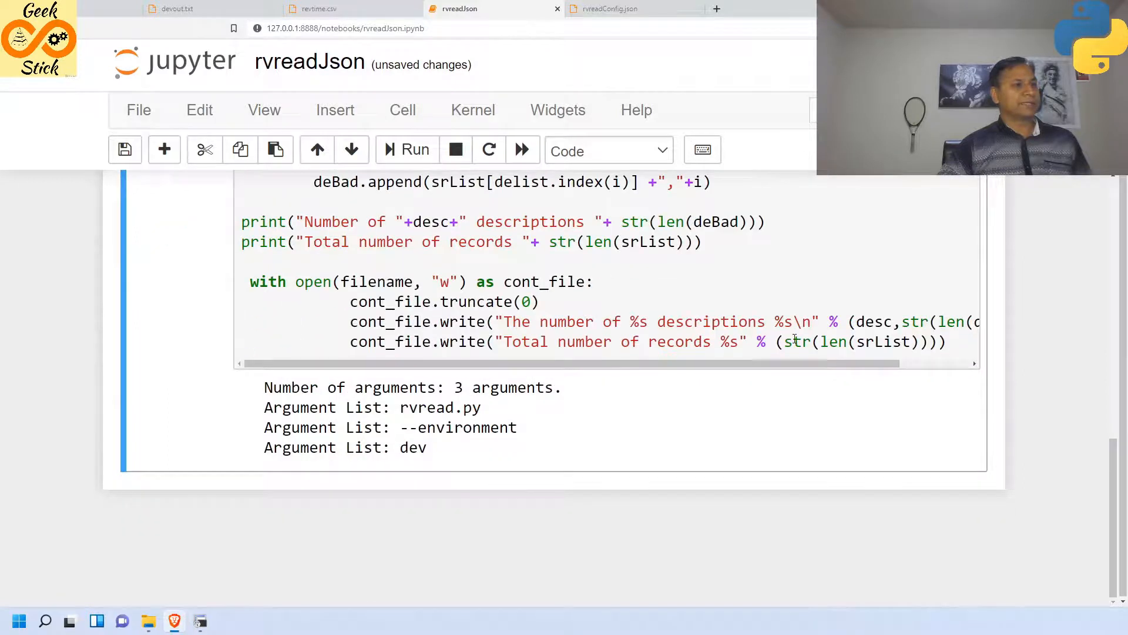
scroll(up, 3)
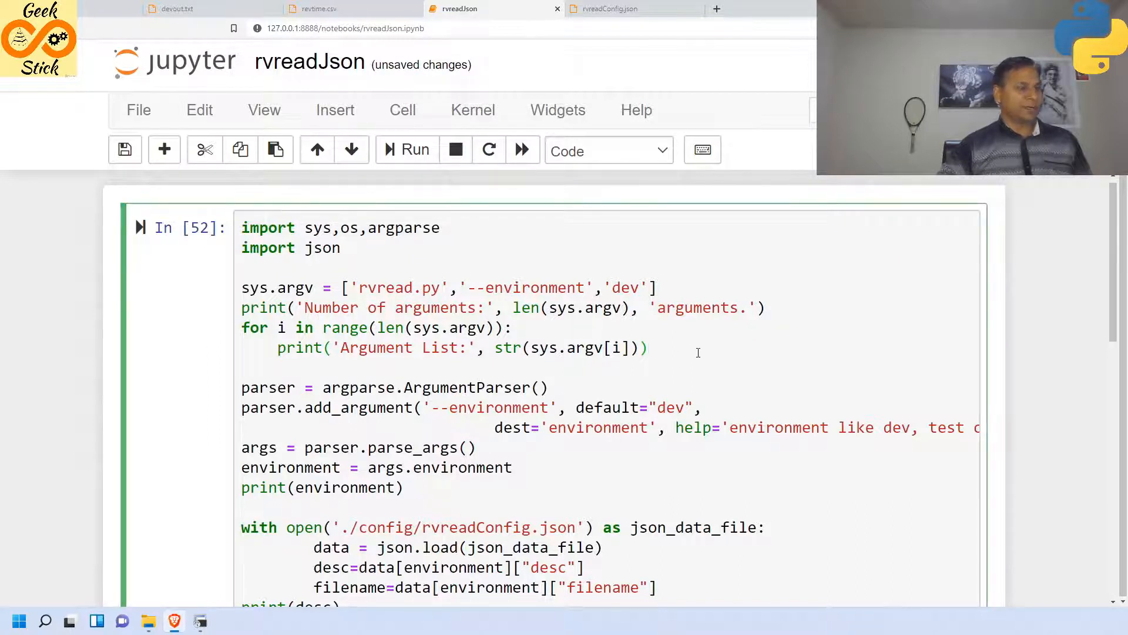
- Split the merged cell, then select the argument-list and argparse cells together
click(244, 367)
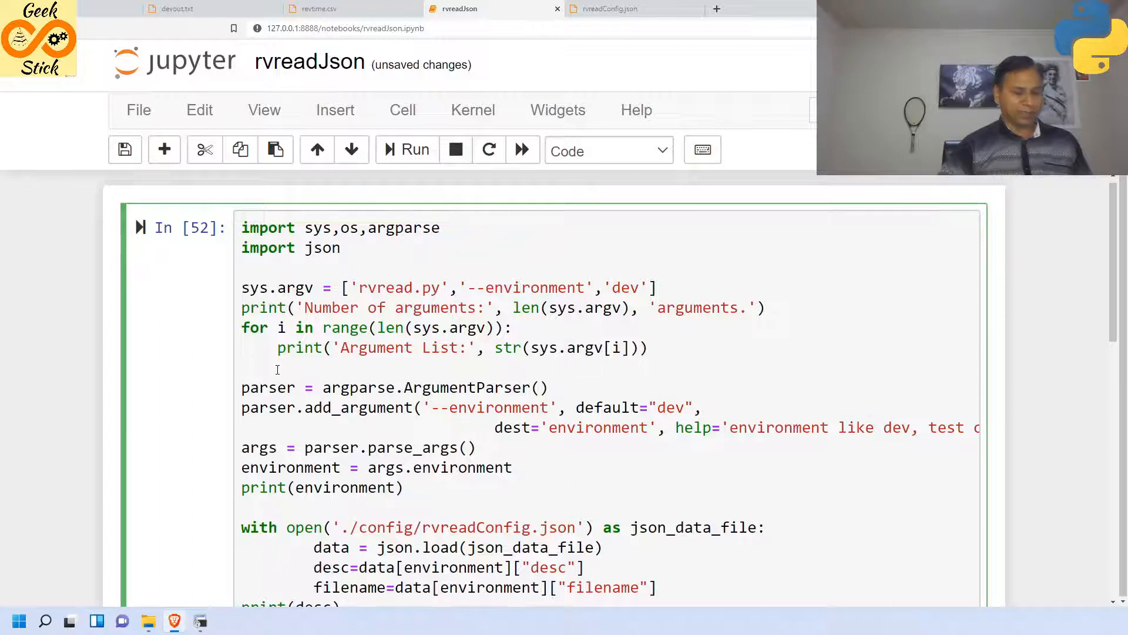
scroll(down, 3)
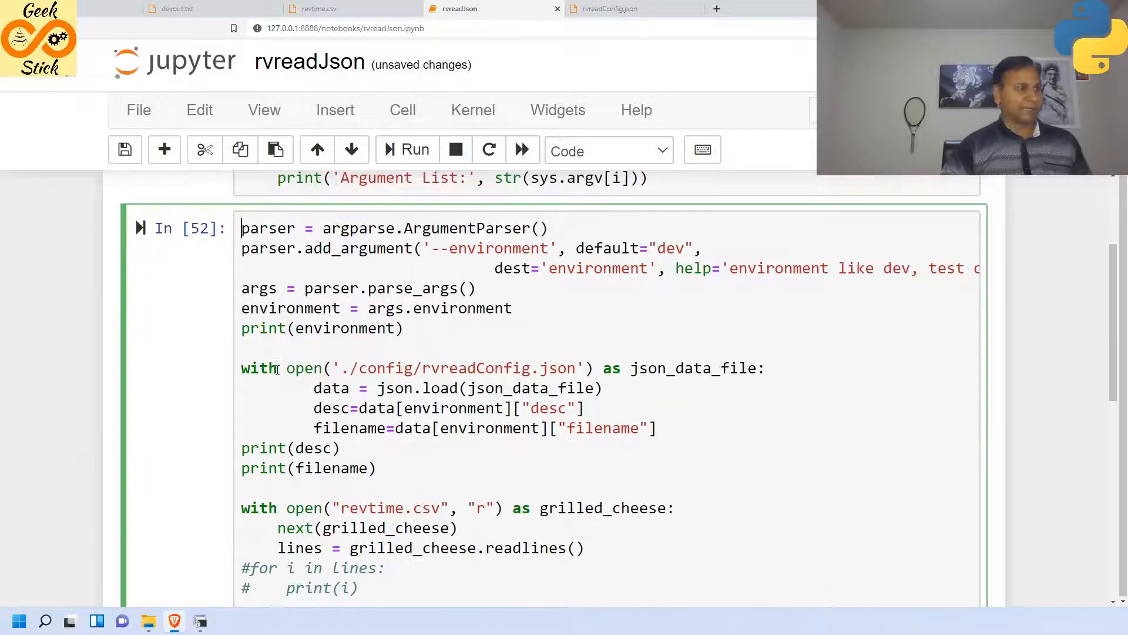
scroll(up, 3)
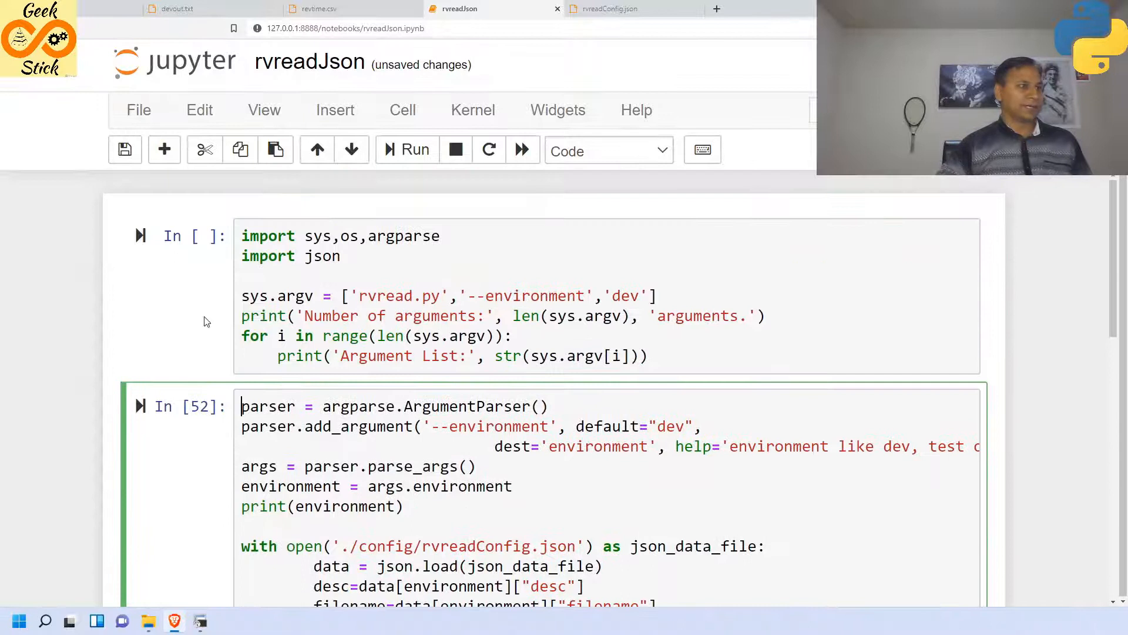
click(207, 435)
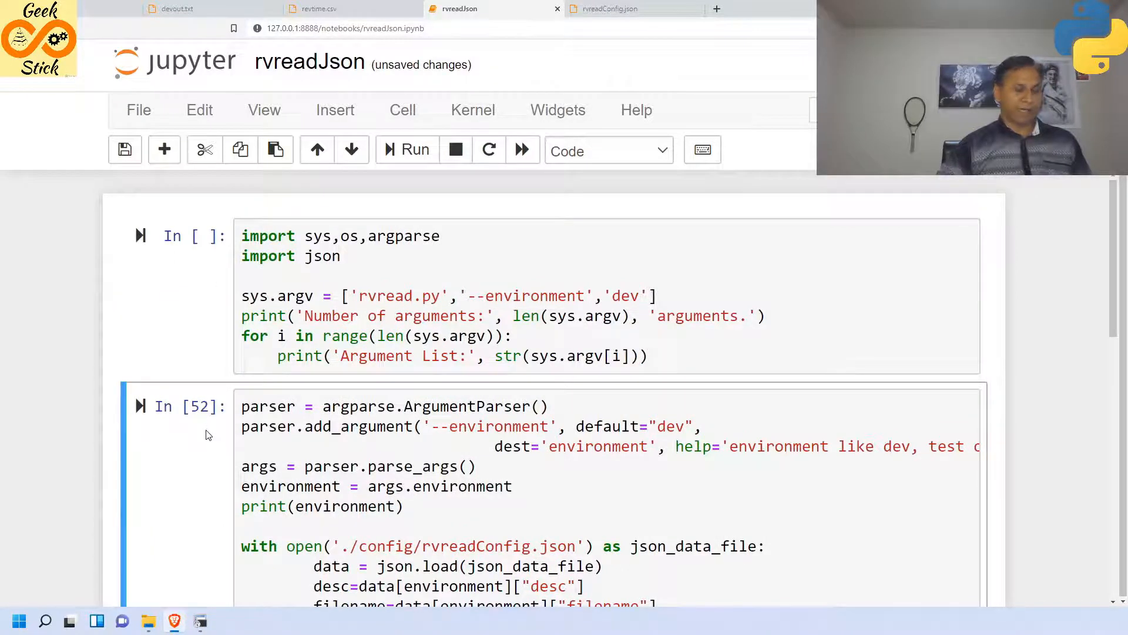
click(173, 340)
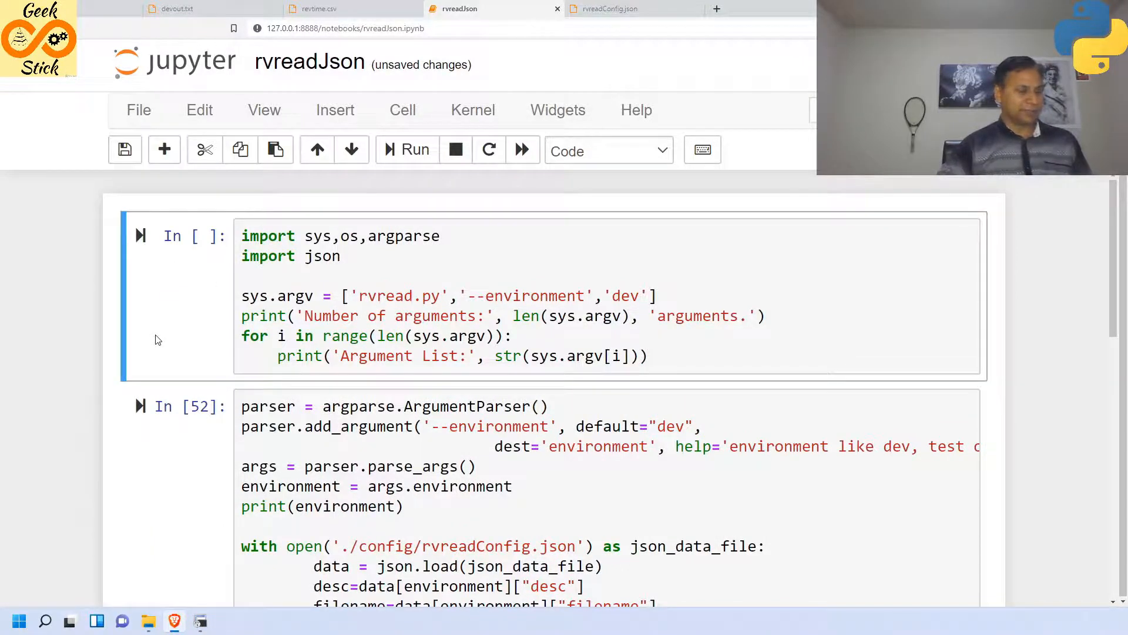
click(192, 447)
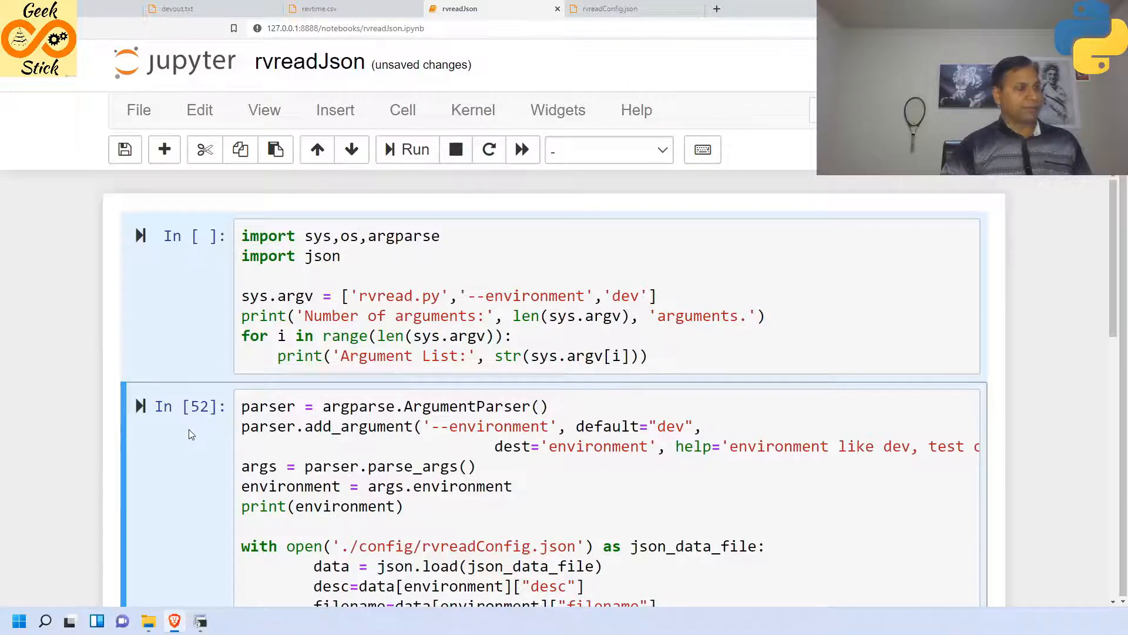
- Fix the with open(filename) indentation, run the combined cell, then set the environment to test
scroll(down, 3)
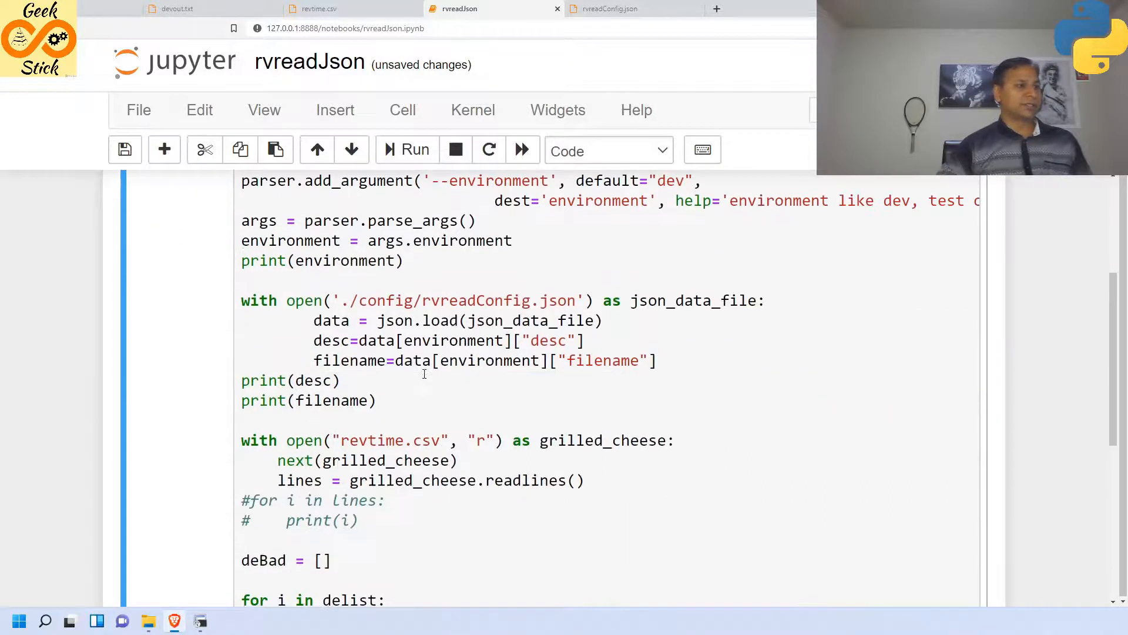
scroll(down, 3)
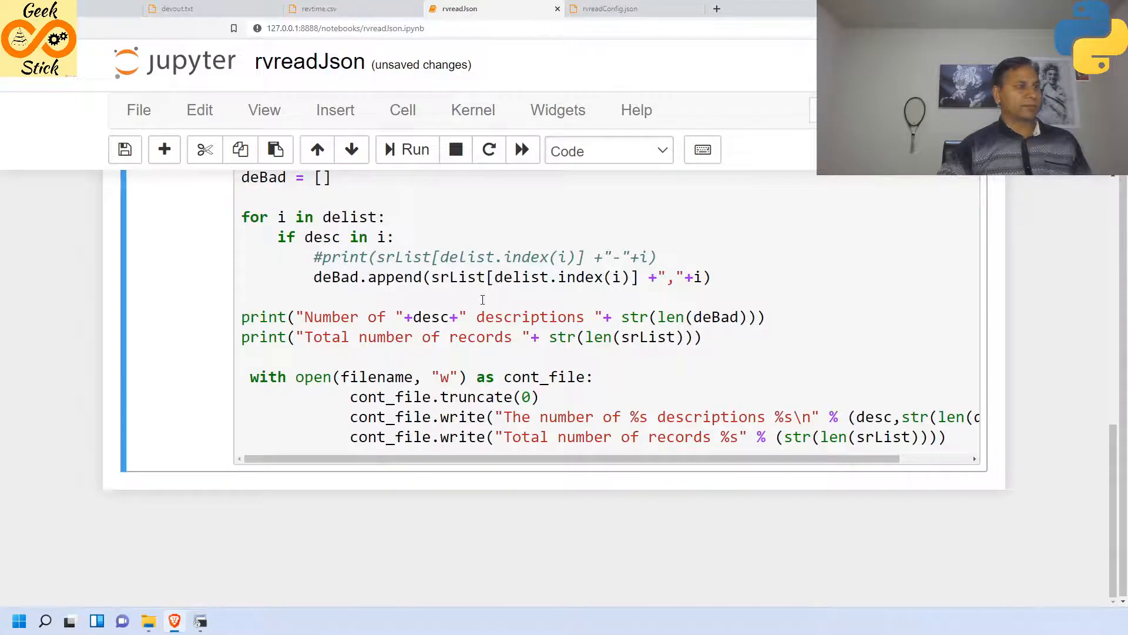
click(408, 151)
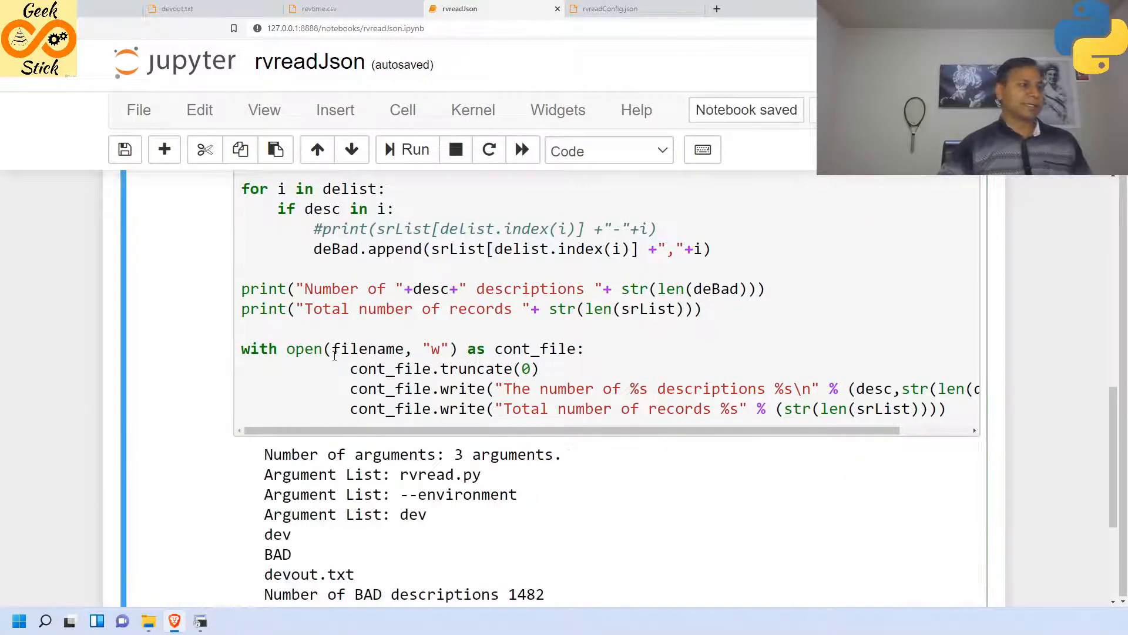
scroll(down, 3)
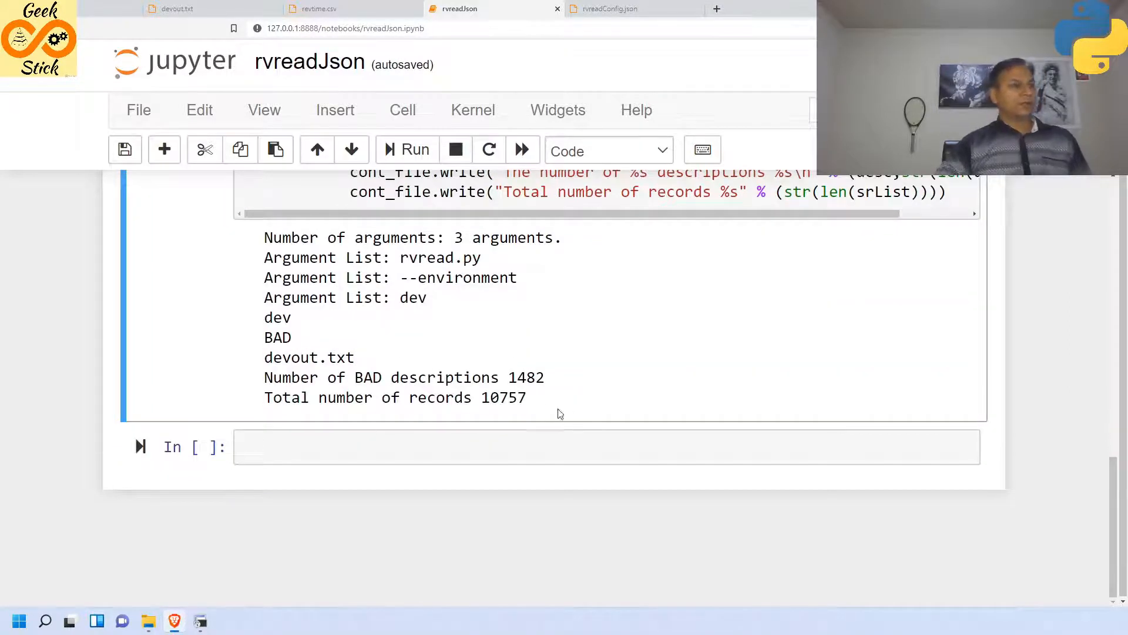
scroll(up, 3)
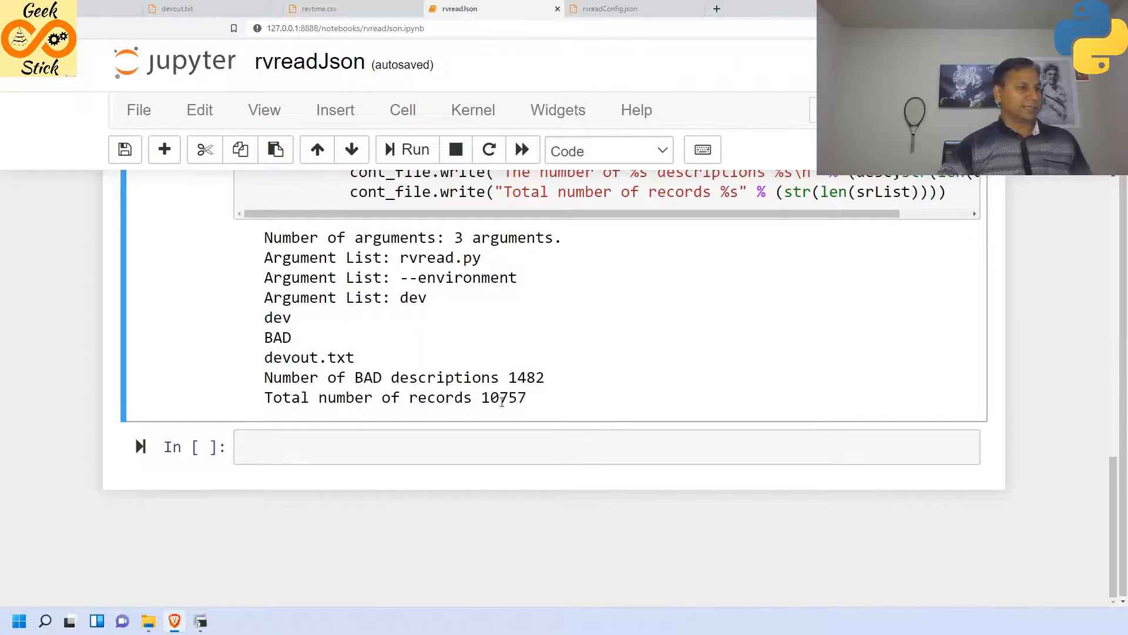
scroll(up, 3)
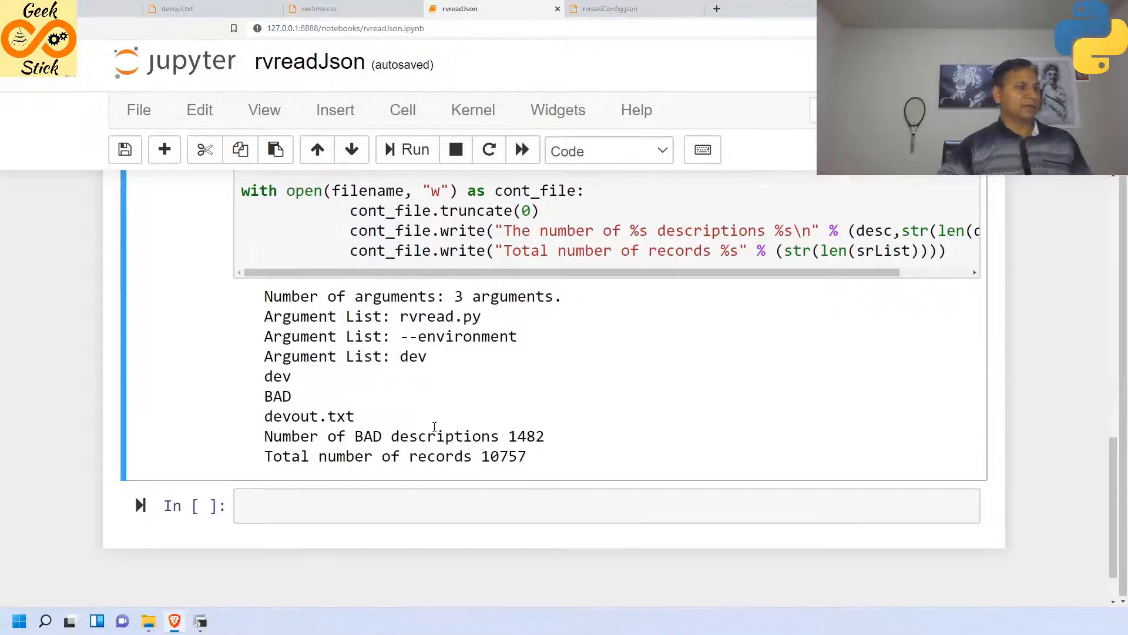
scroll(up, 3)
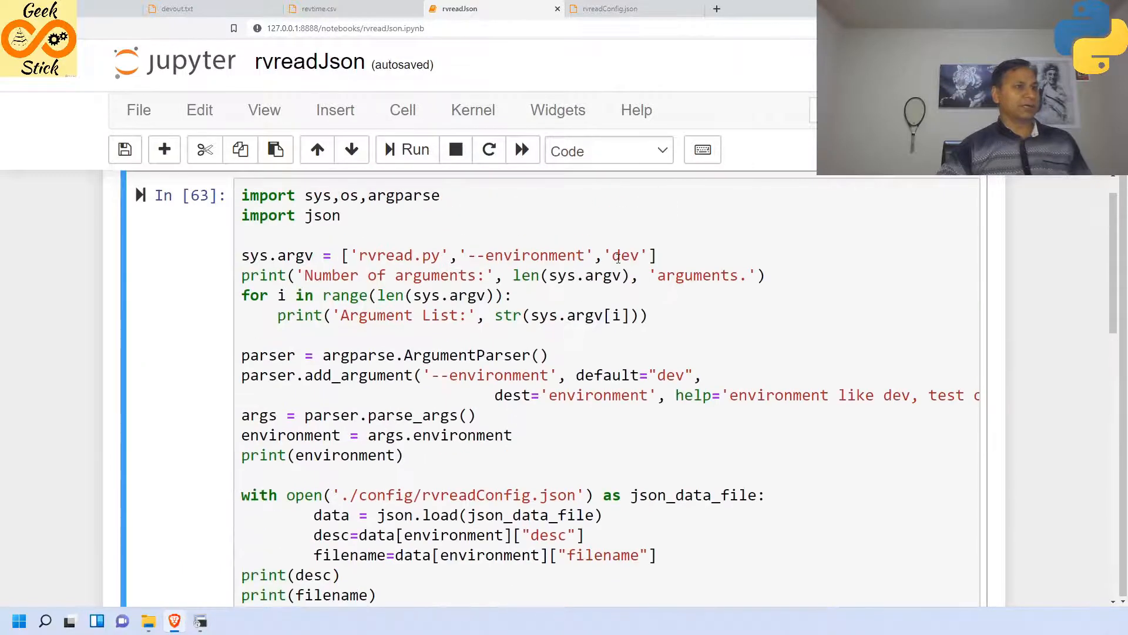
text(test)
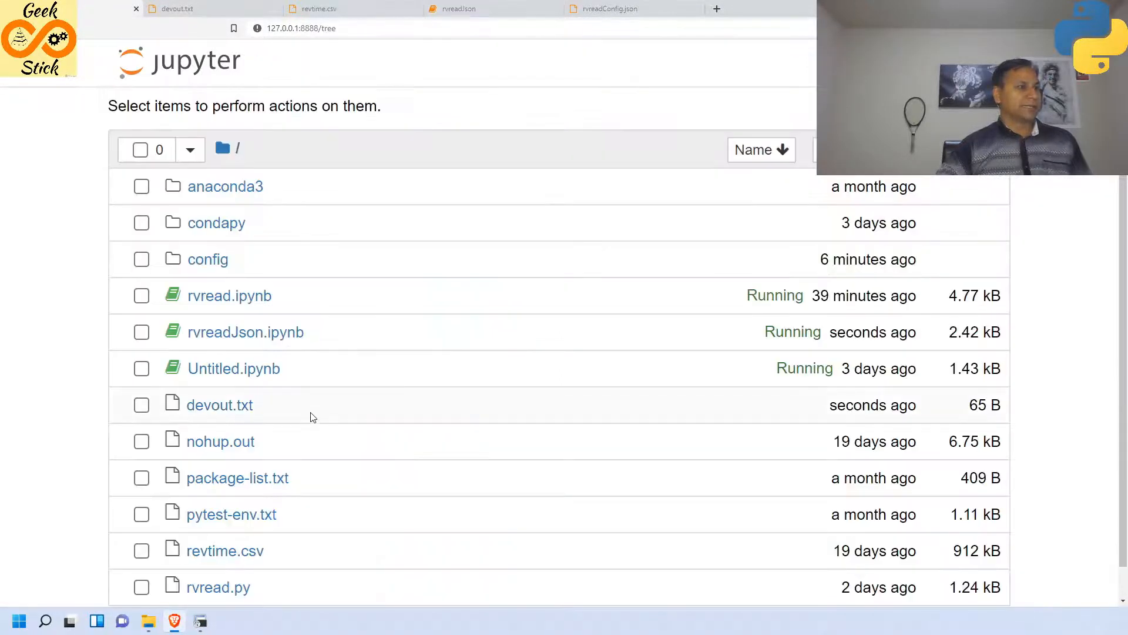
- Open testout.txt showing 8419 GOOD descriptions of 10757 records, then view revtime.csv
scroll(down, 3)
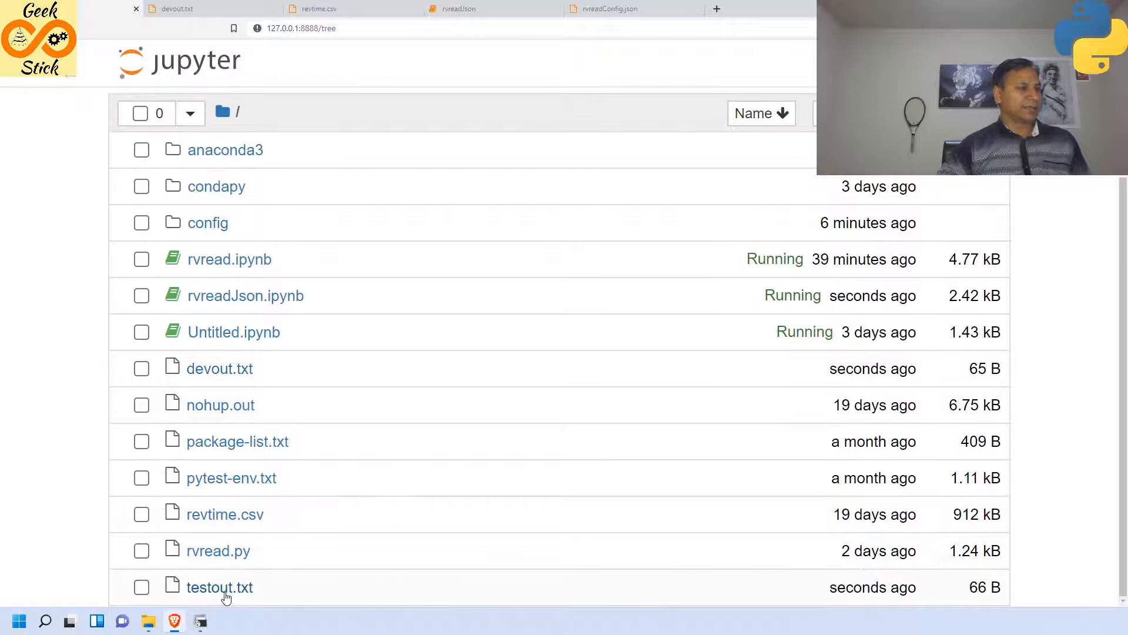
click(220, 587)
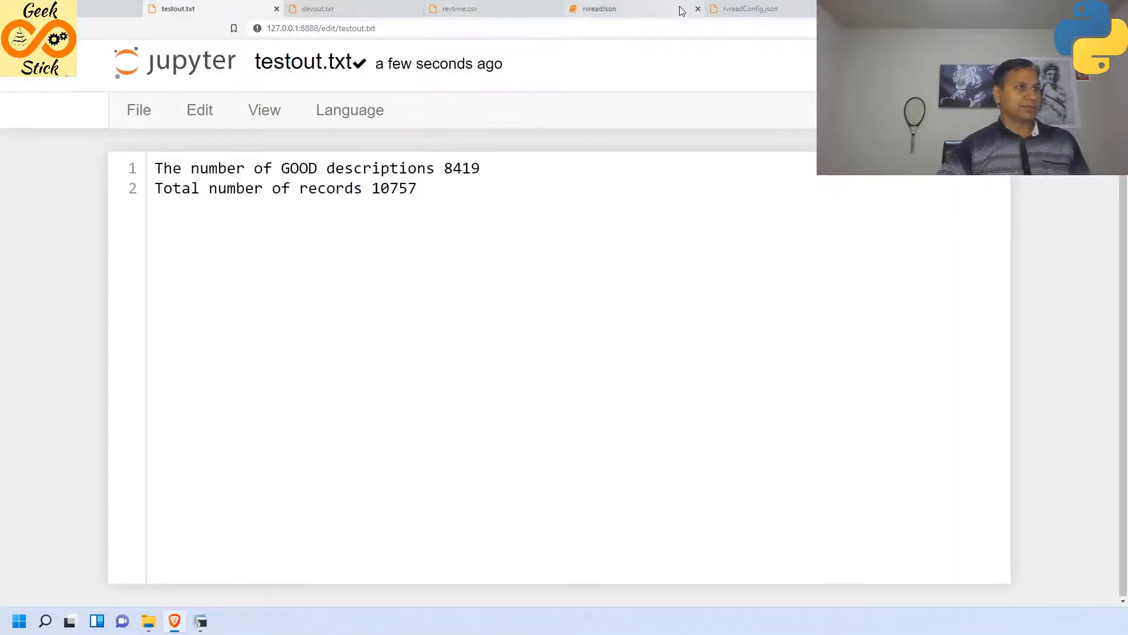
click(459, 8)
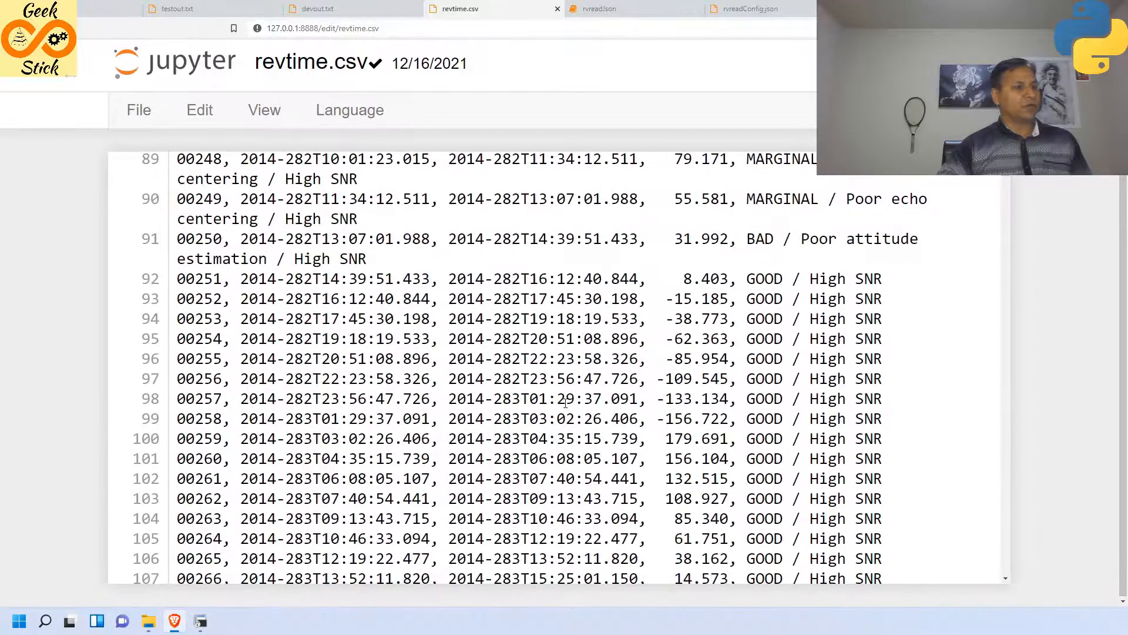
scroll(down, 3)
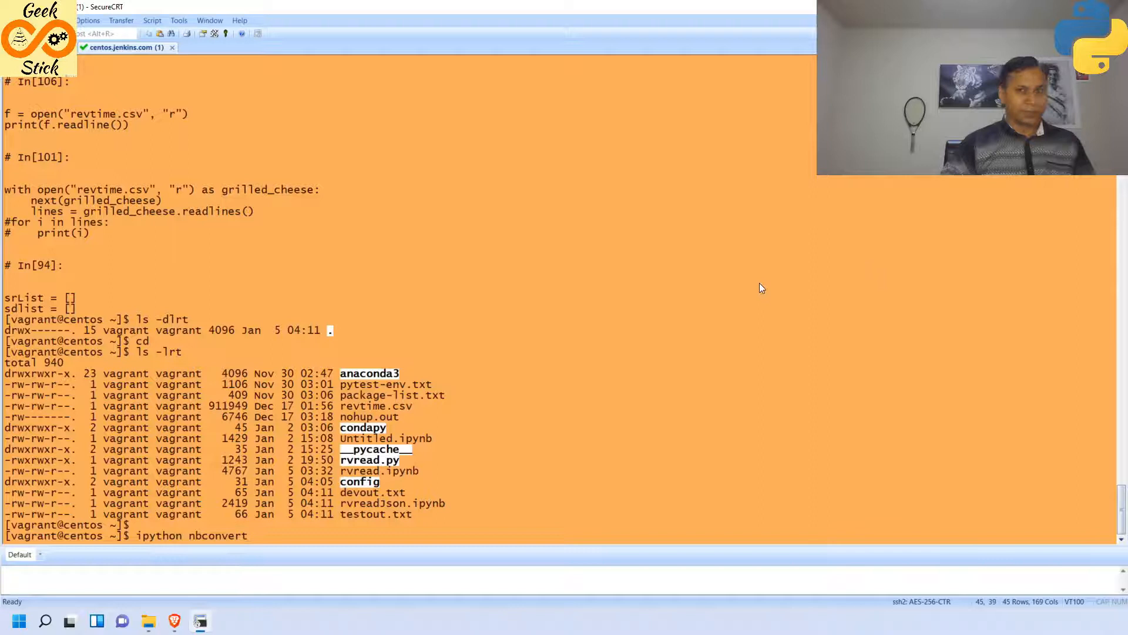
mouse_move(345, 511)
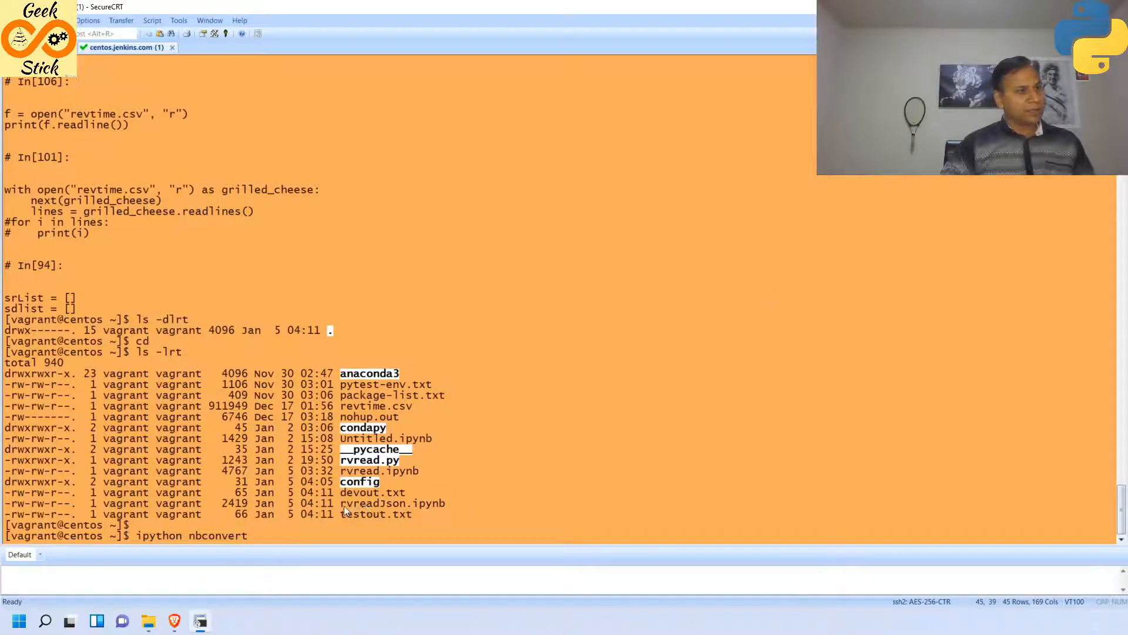
- Convert rvreadJson.ipynb to rvreadJson.py with ipython nbconvert --to python
text(rvreadJson.ipynb)
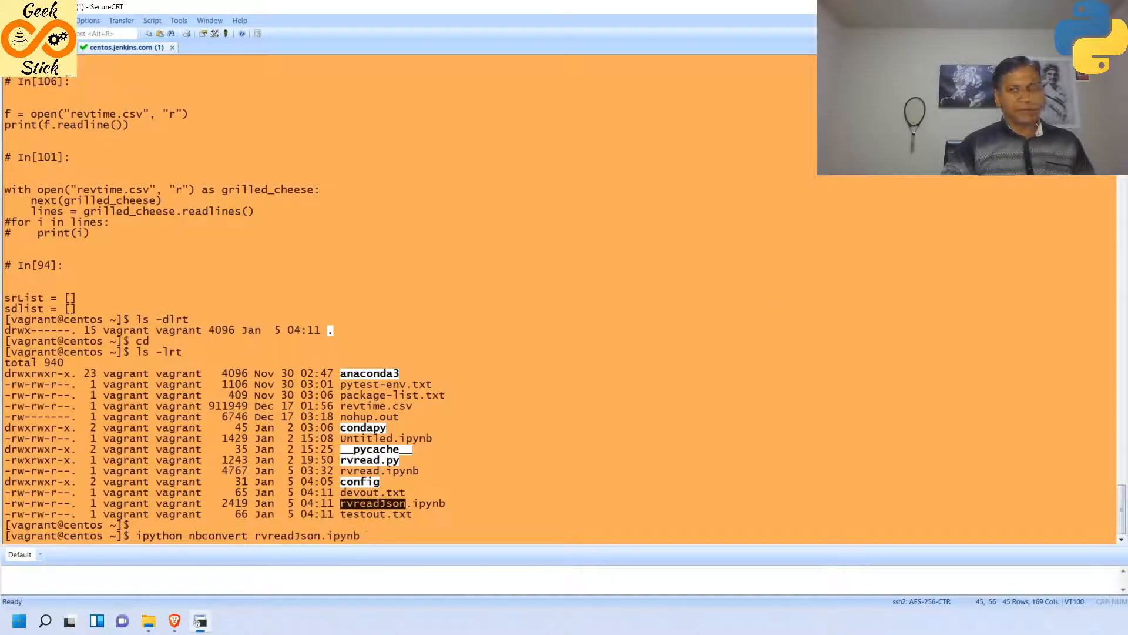
text(--to)
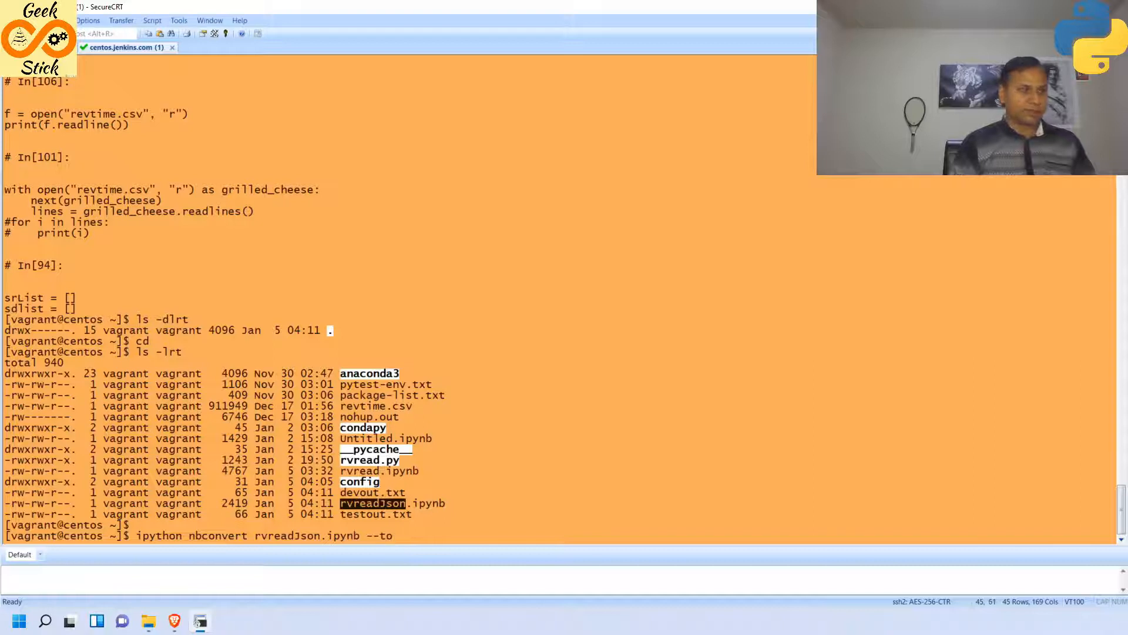
text(python)
text(vi rvreadJson.)
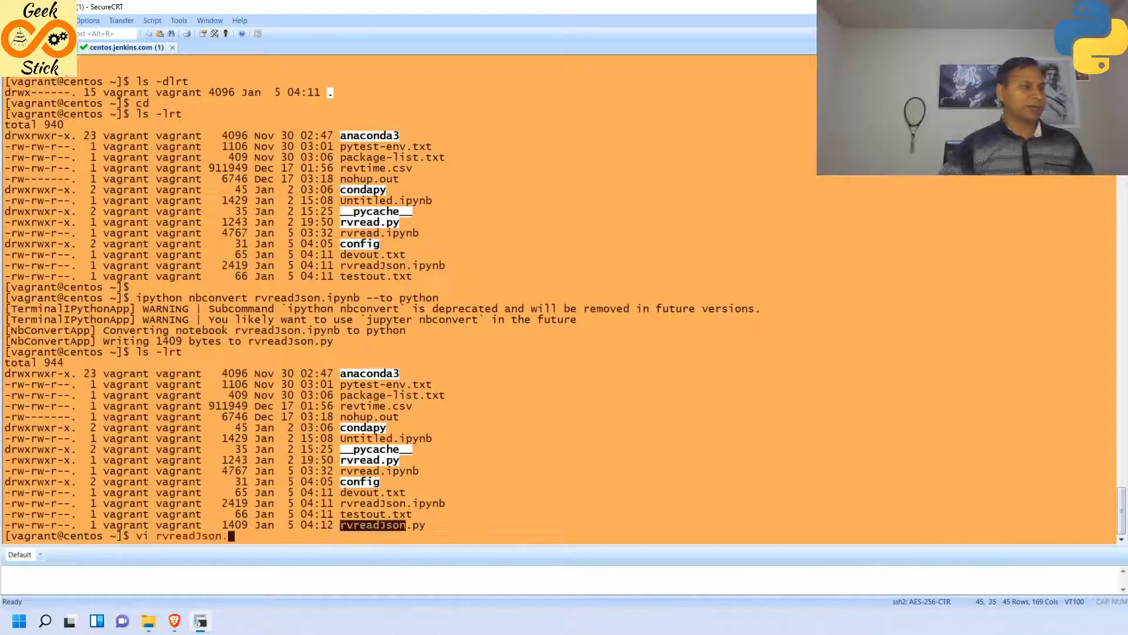
key(Return)
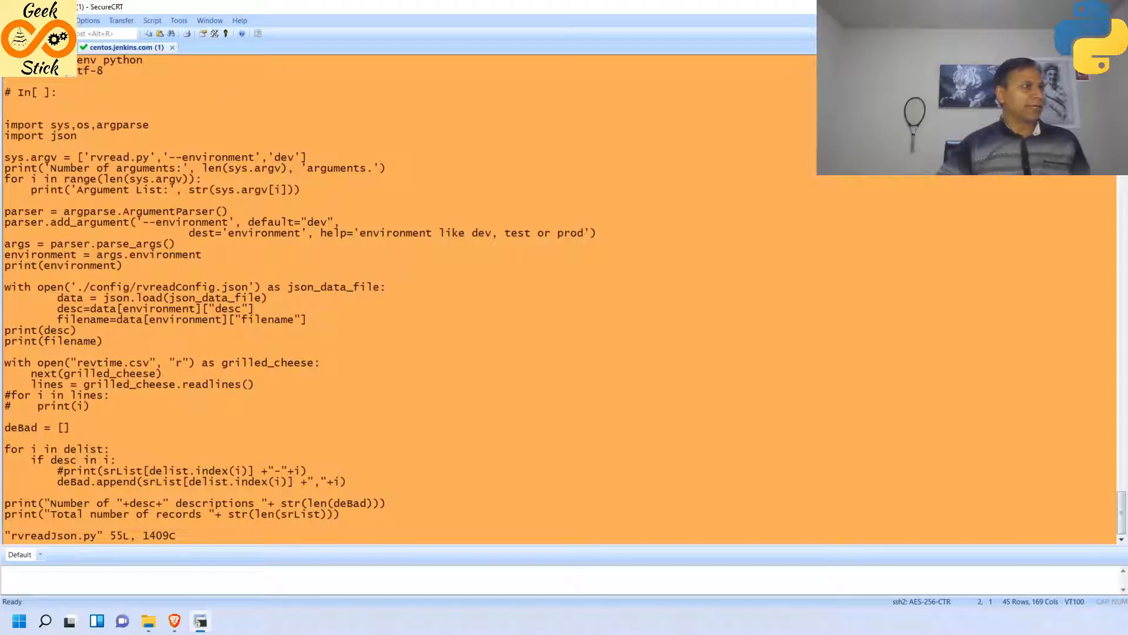
- Review rvreadJson.py in vi and remove the hard-coded sys.argv test lines
scroll(down, 3)
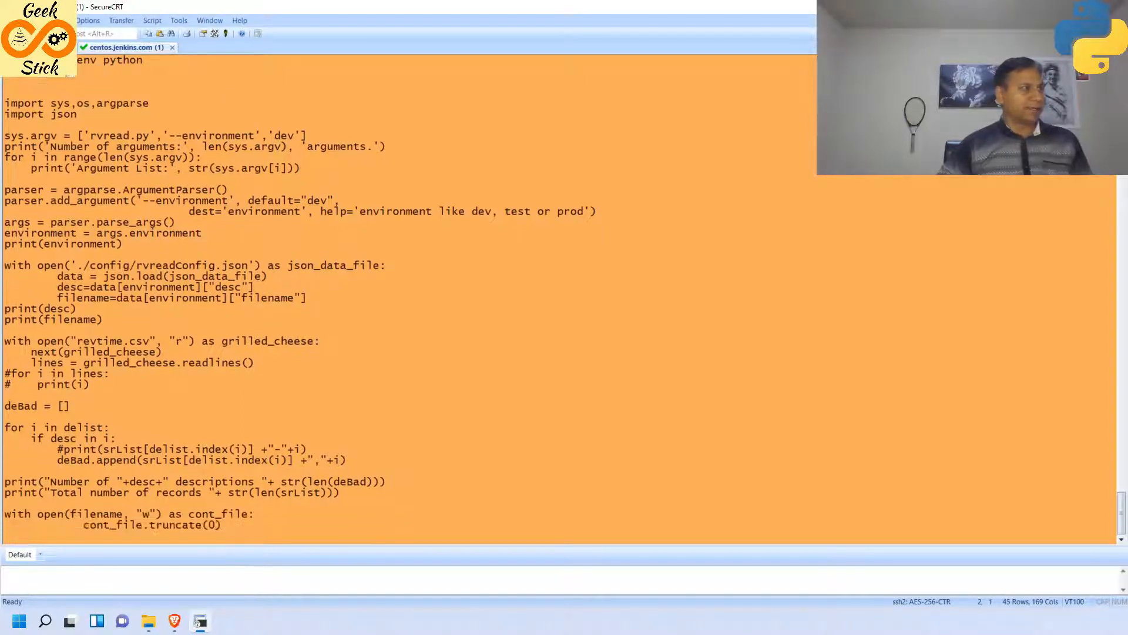
scroll(down, 3)
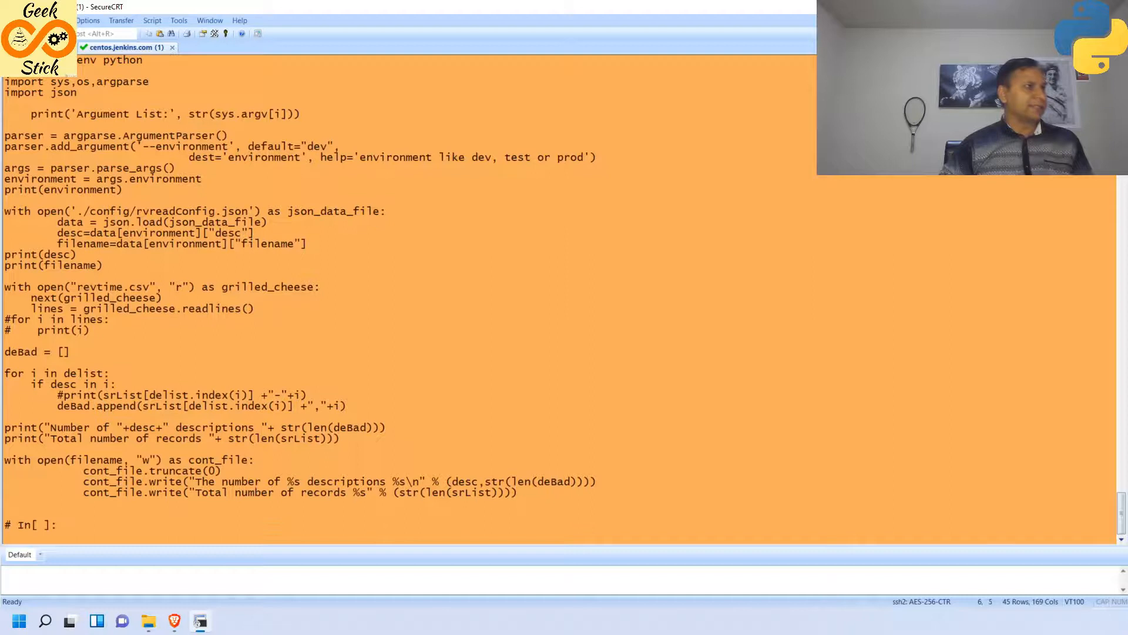
scroll(up, 3)
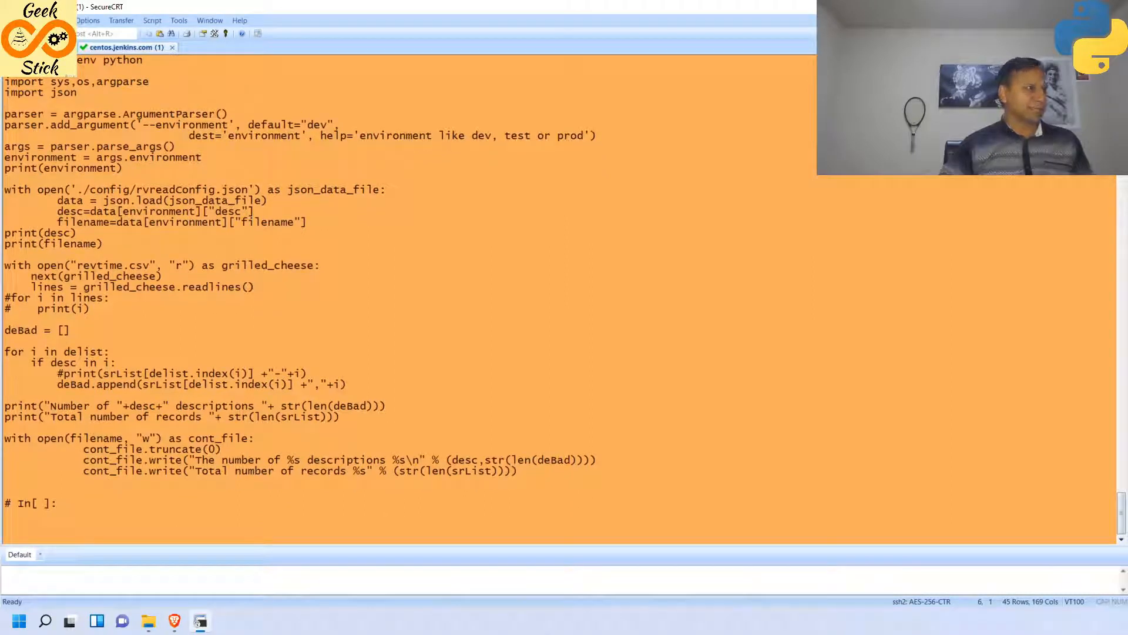
text(:)
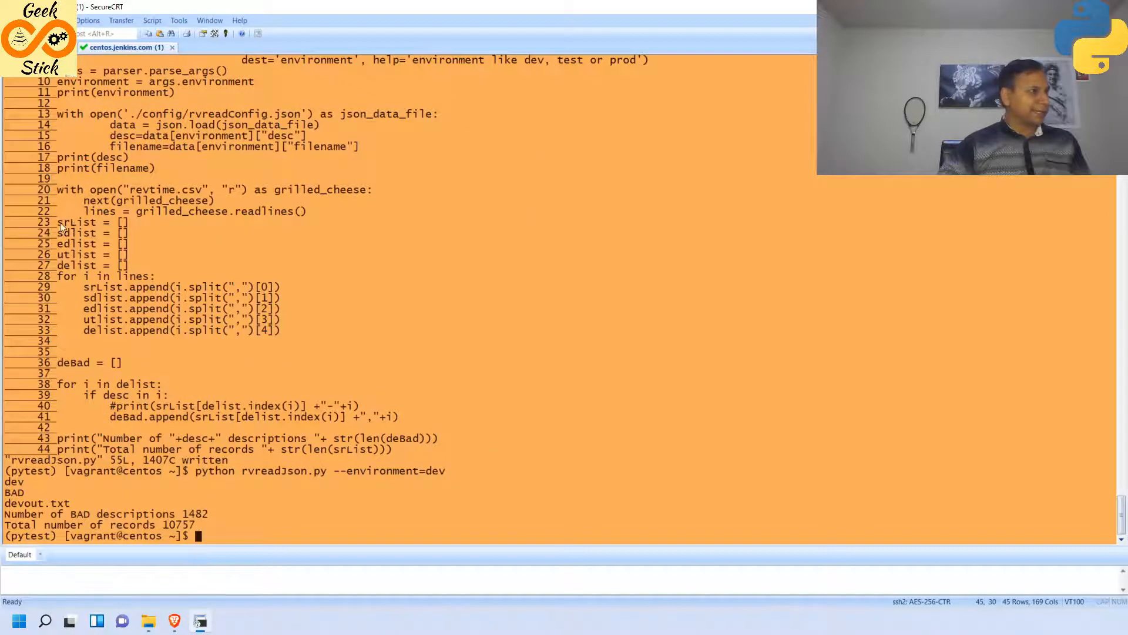
mouse_move(427, 302)
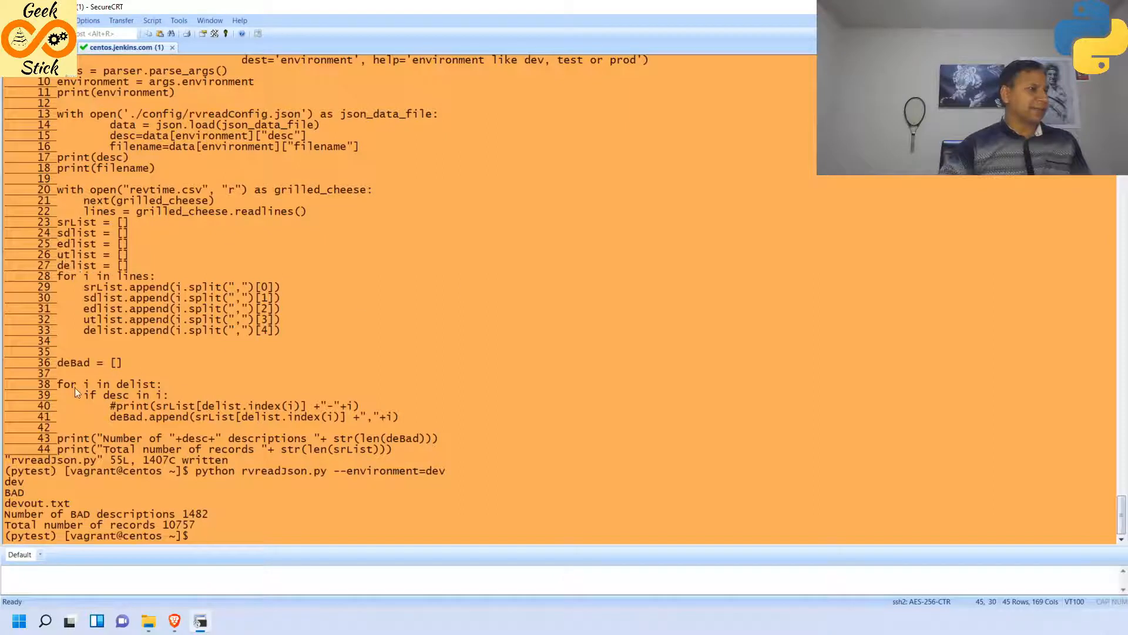
mouse_move(272, 390)
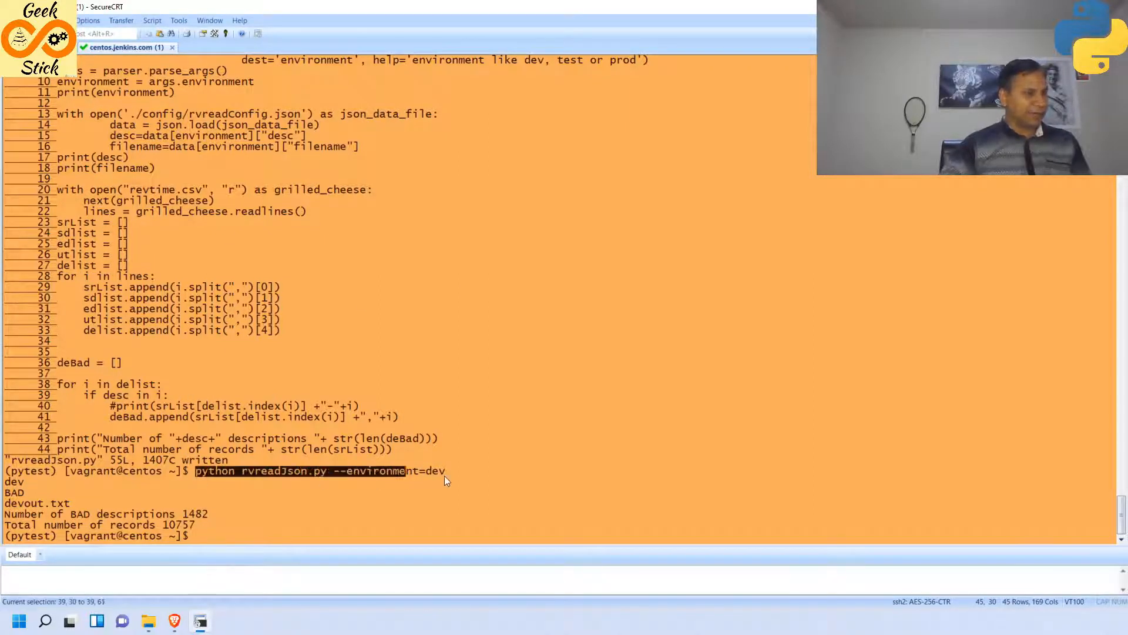
- Run python rvreadJson.py --environment=test after dev, giving 8419 GOOD of 10757 records
click(444, 481)
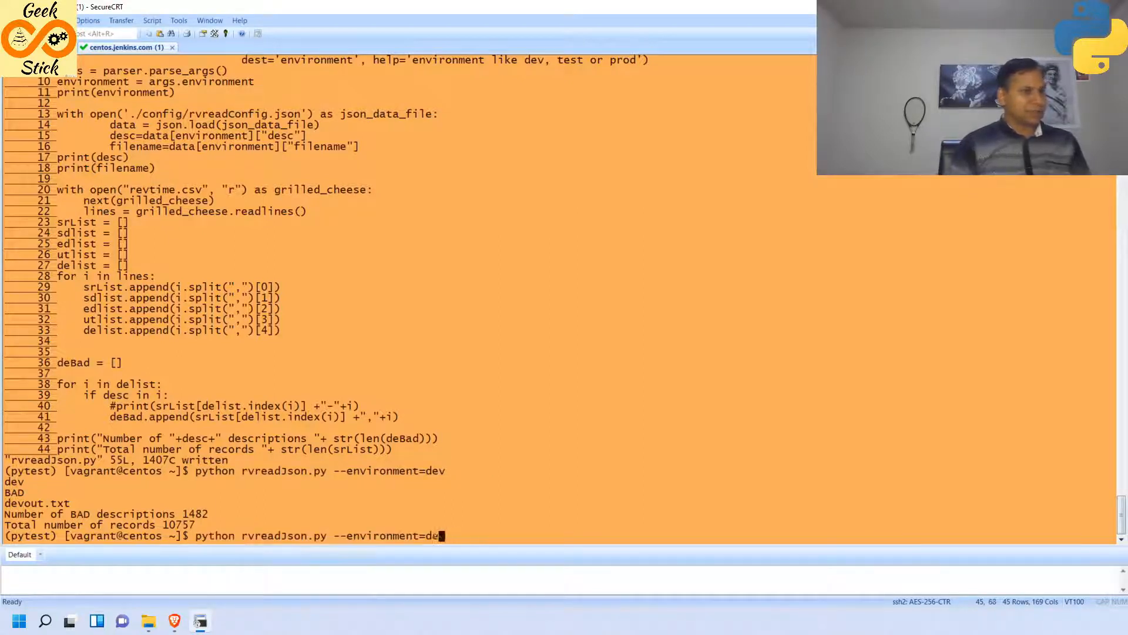
text(tes)
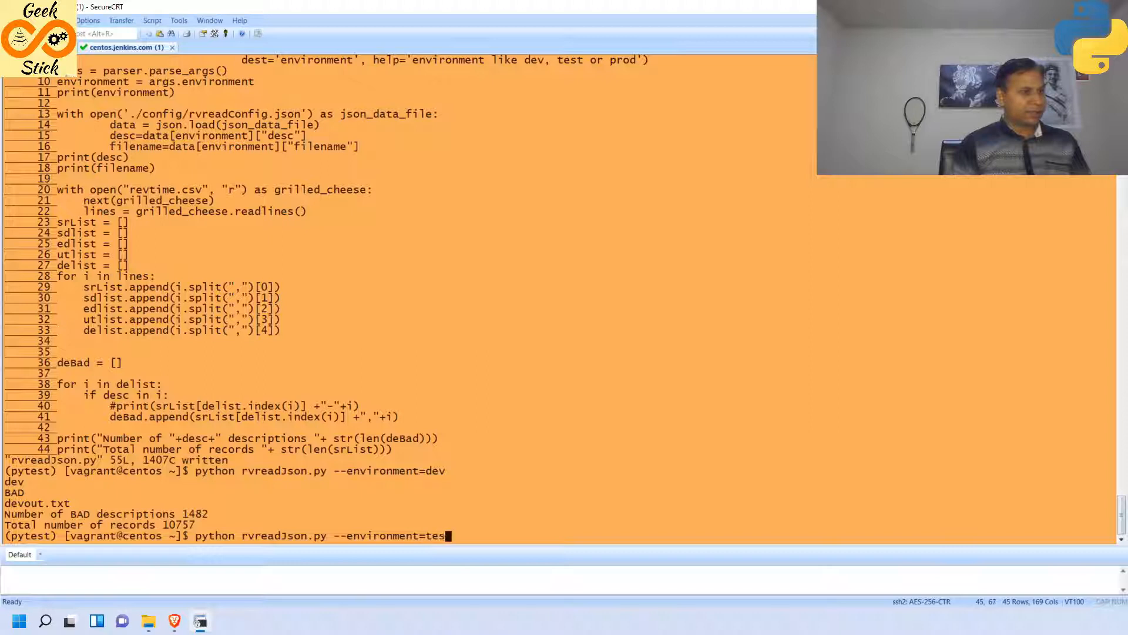
key(Return)
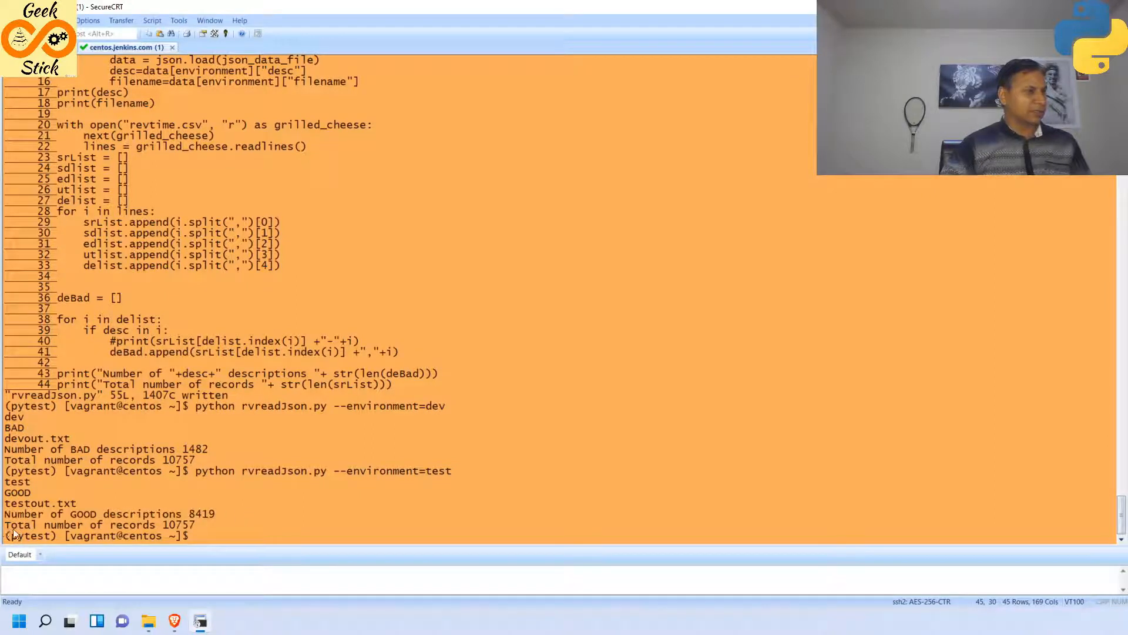
mouse_move(499, 489)
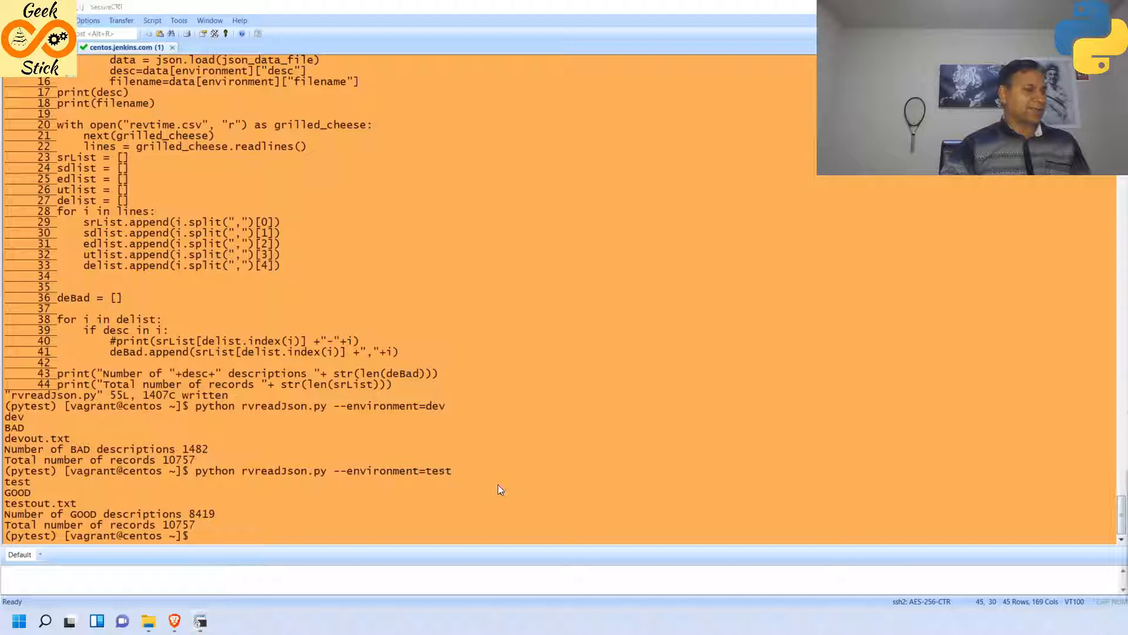
mouse_move(173, 620)
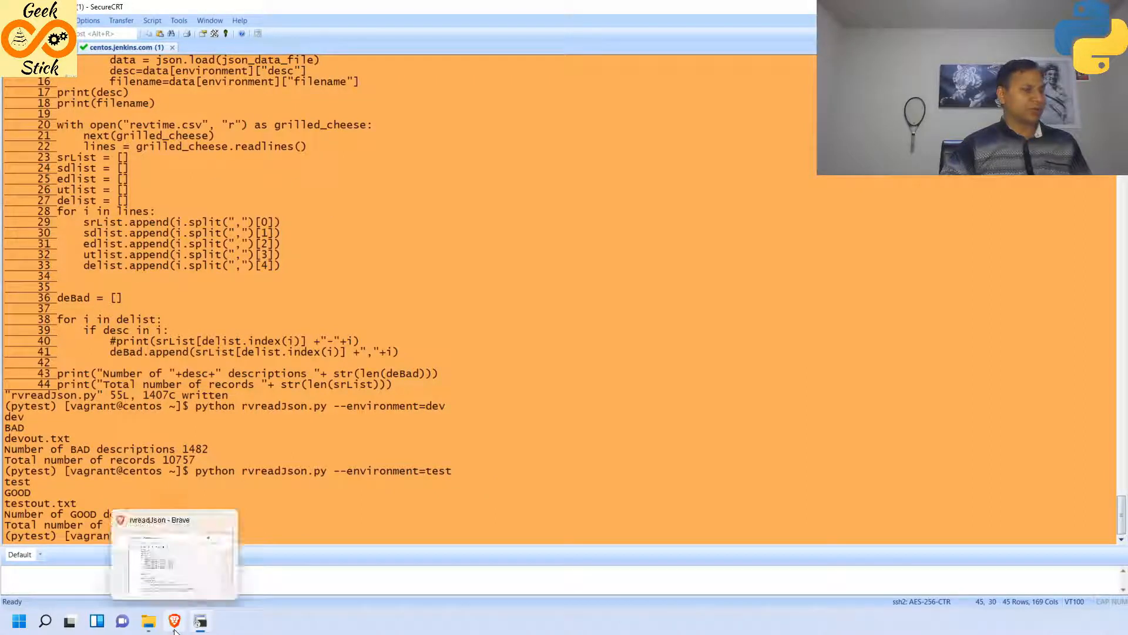
- Add a third rvreadConfig.json entry named st, copied from the test block
click(173, 557)
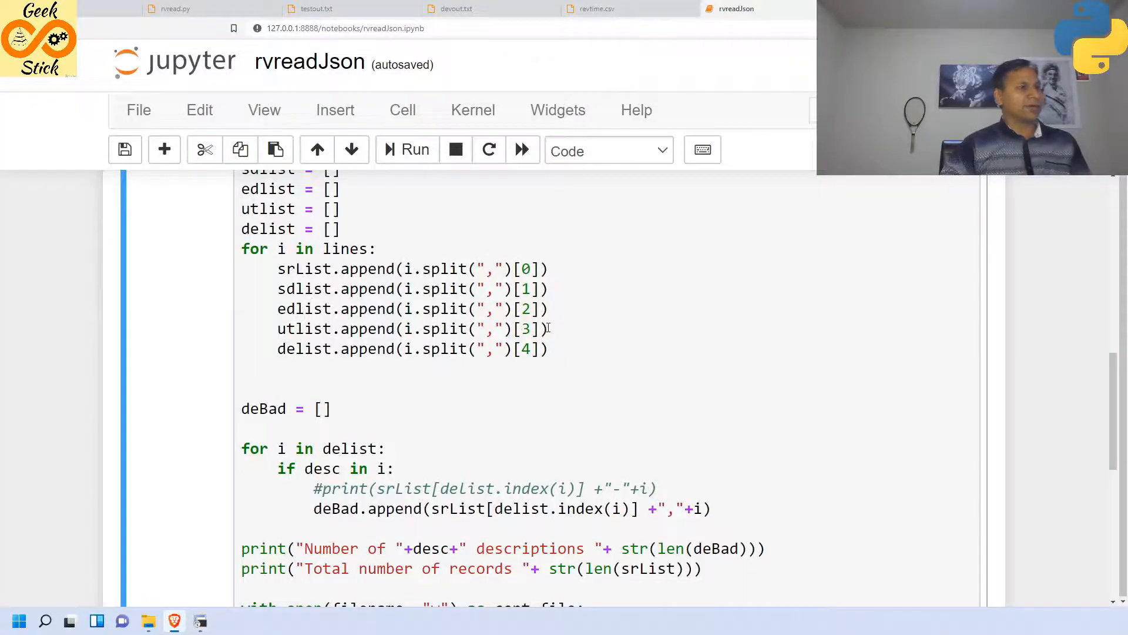
scroll(up, 3)
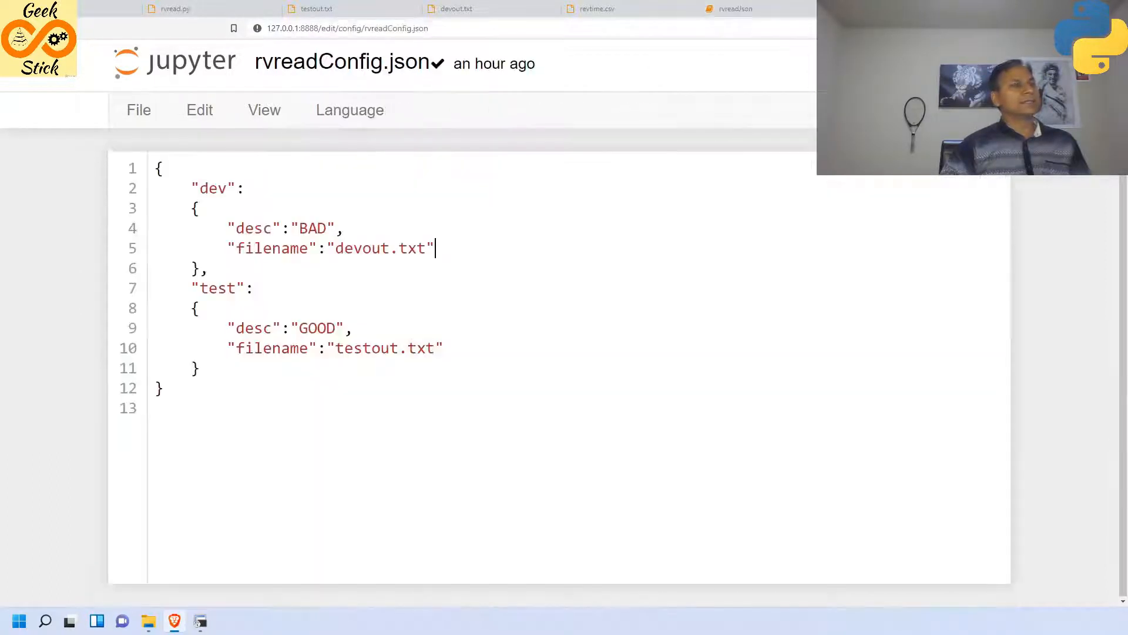
click(206, 268)
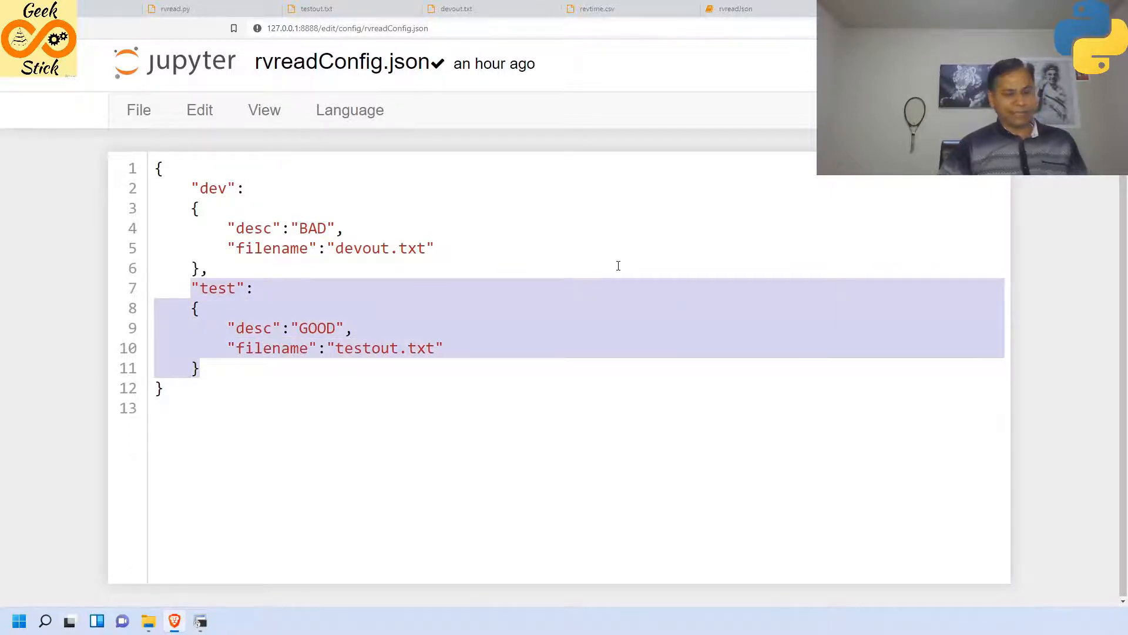
key(ctrl+v)
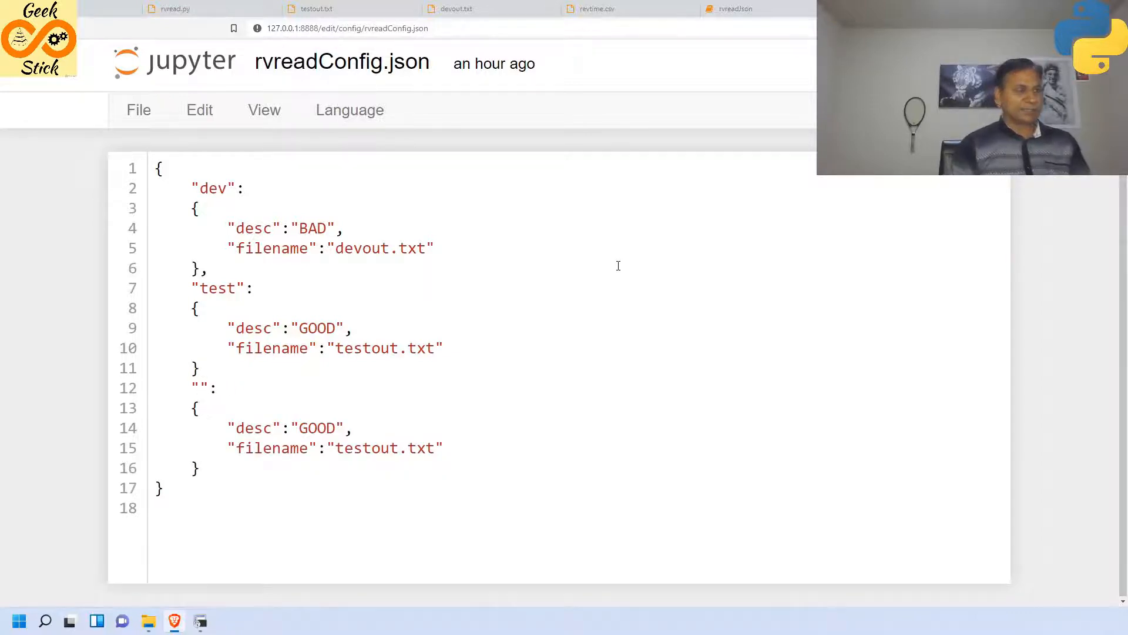
text(st)
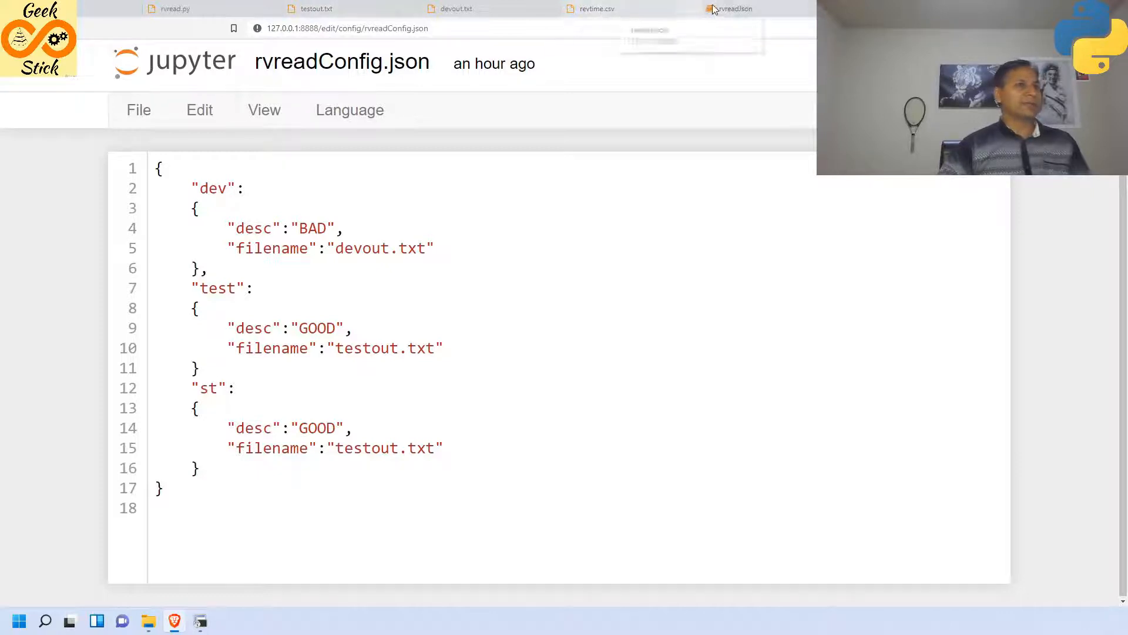
- Look through revtime.csv to find the MARGINAL records for the st entry
click(597, 8)
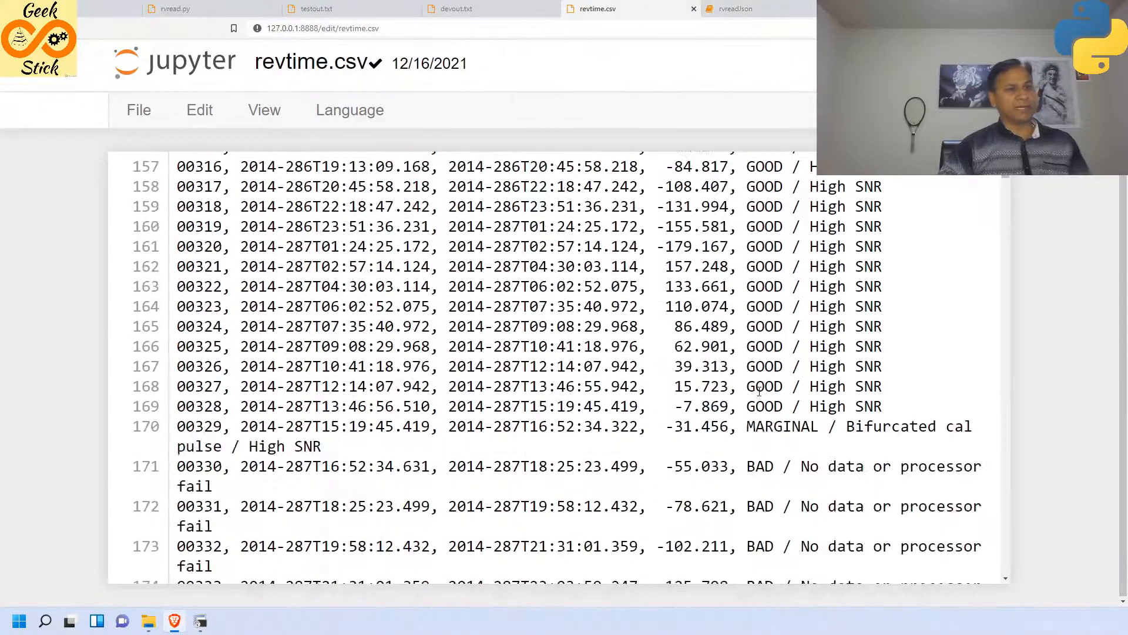
scroll(down, 3)
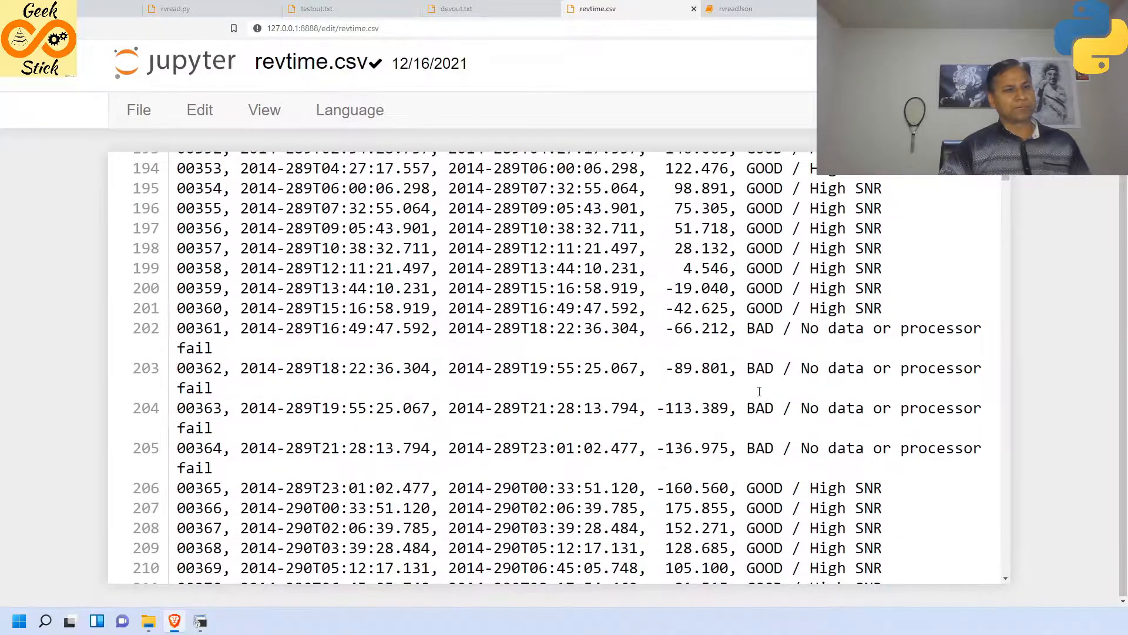
scroll(down, 3)
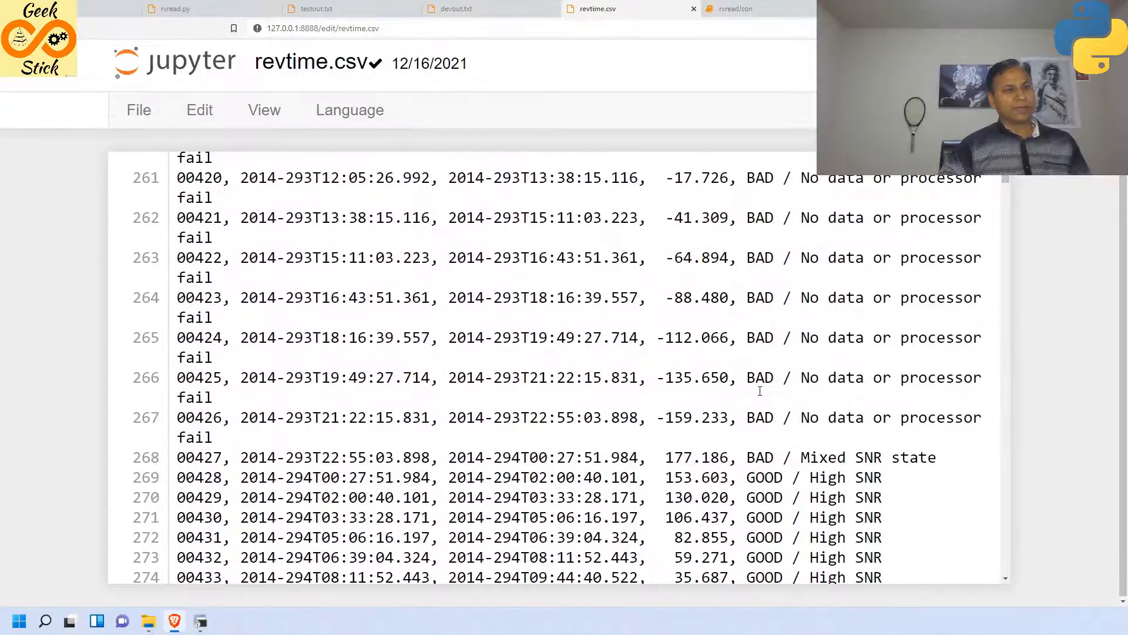
scroll(down, 3)
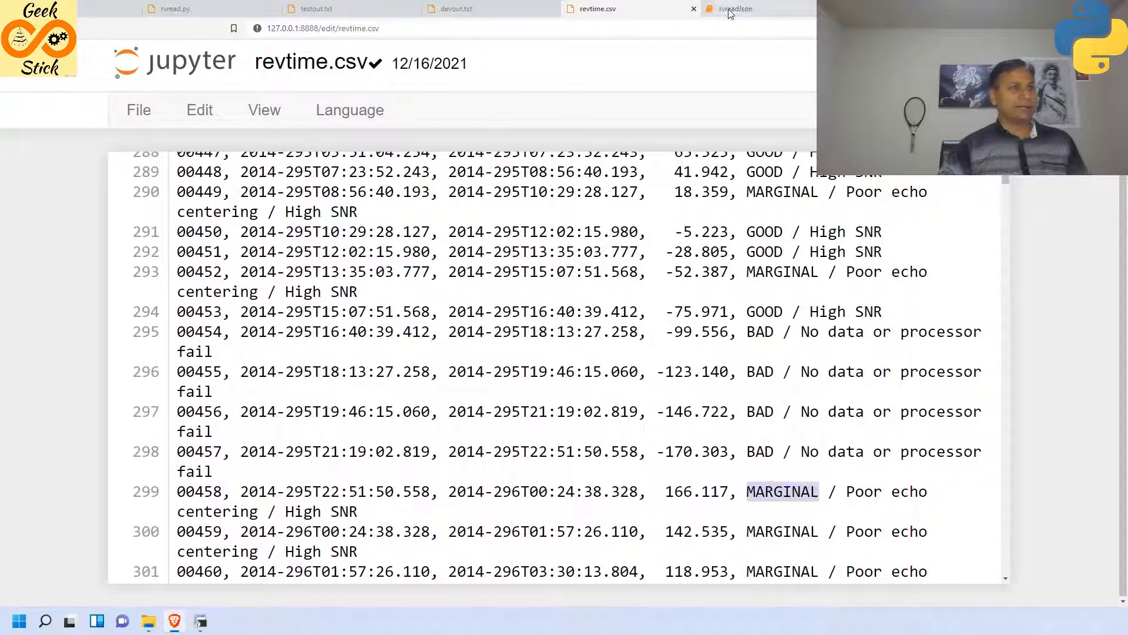
click(733, 8)
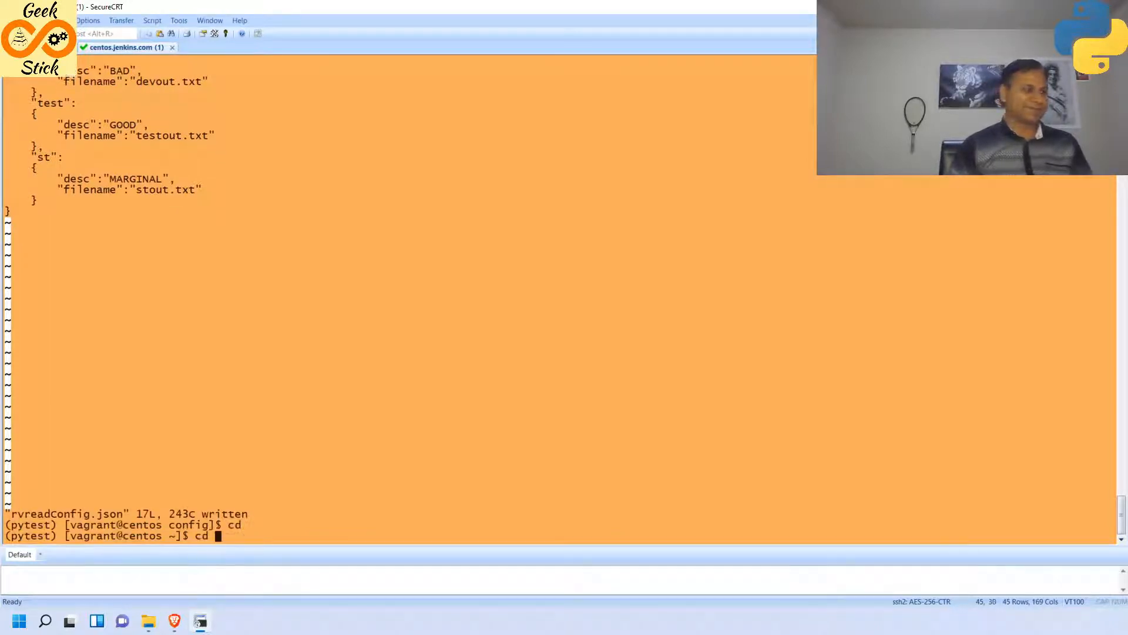
- Run python rvreadJson.py --environment=st from home, reporting 856 MARGINAL descriptions into stout.txt
text(python rvreadJson.py --environment=st)
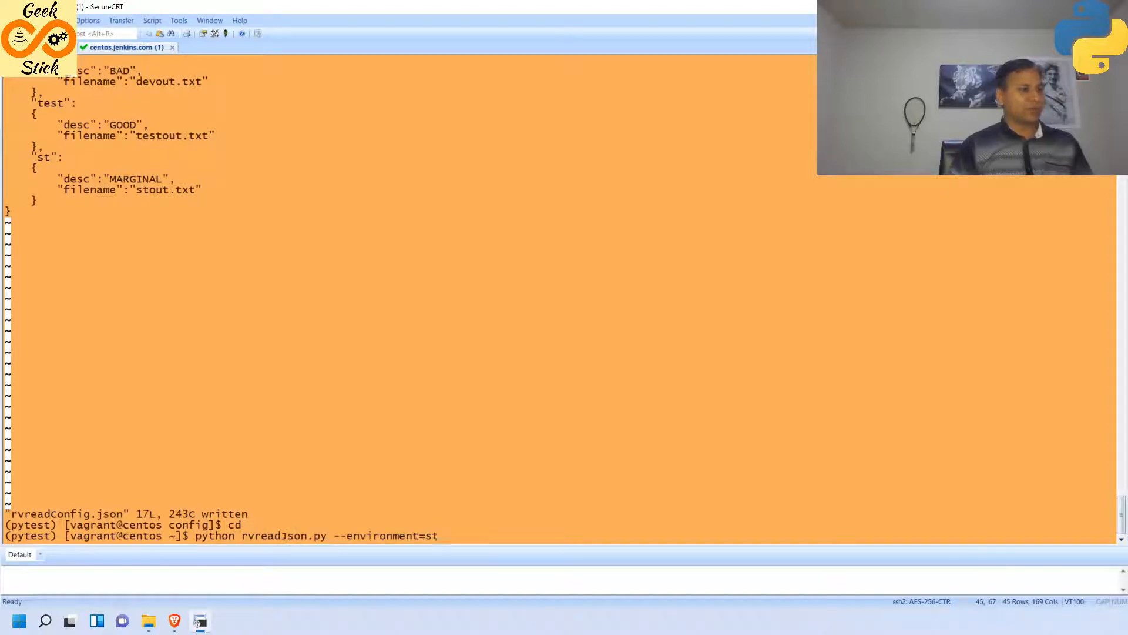
key(Return)
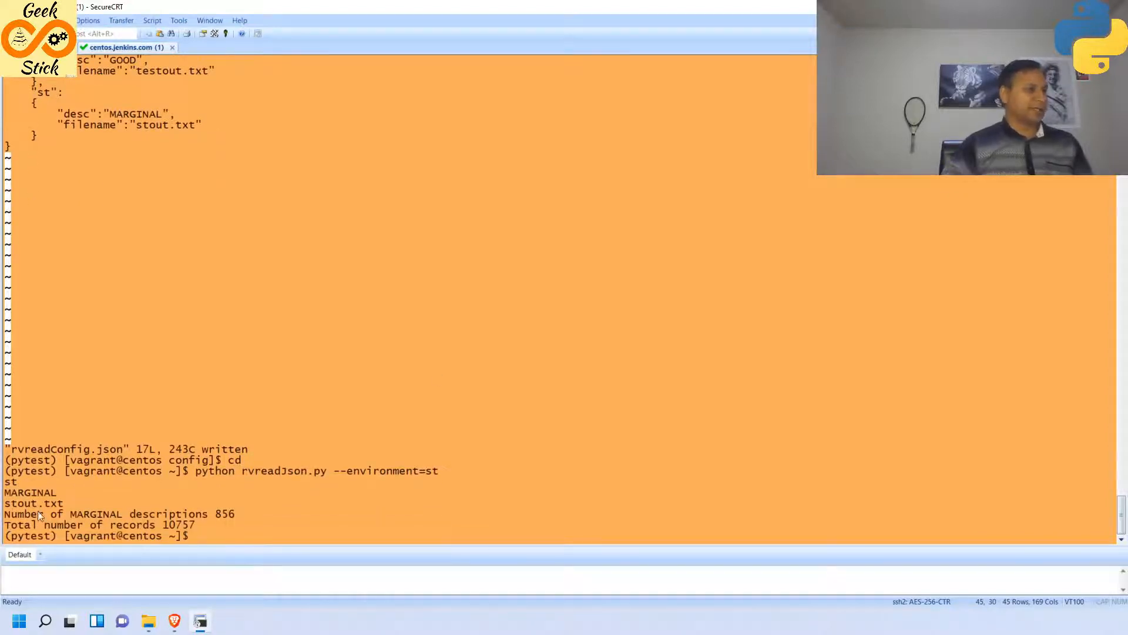
double_click(33, 503)
text(cat stout.txt)
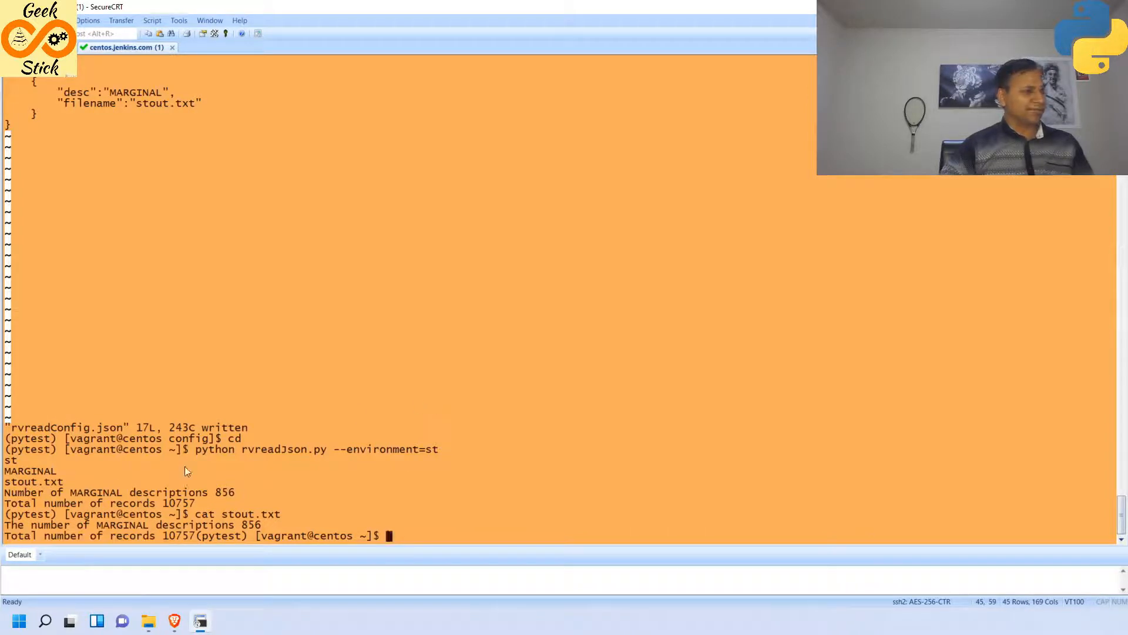
text(cd)
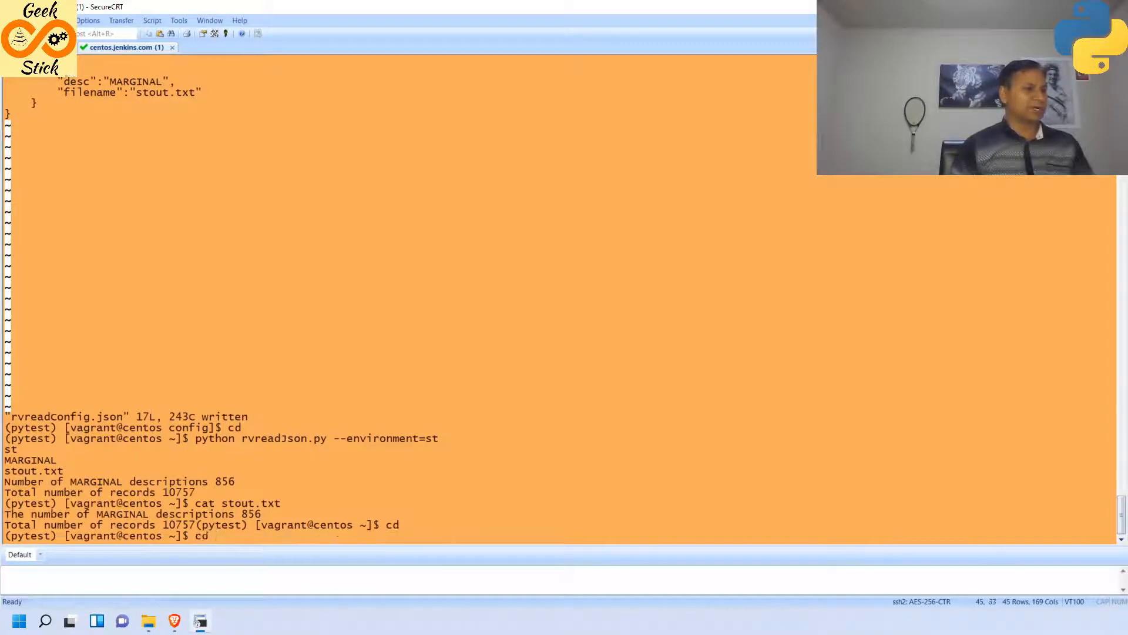
text(python rvreadJson.py --environment=st)
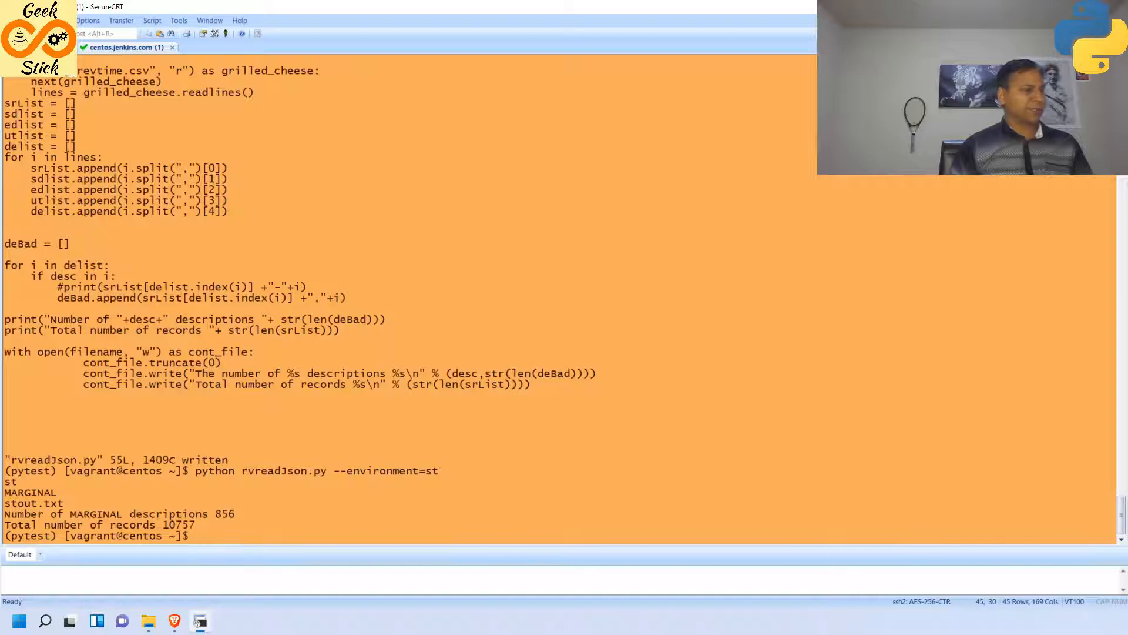
- Rerun for test and dev, then list stout.txt, testout.txt and devout.txt with ls -lrt
text(python rvreadJson.py --environment=te)
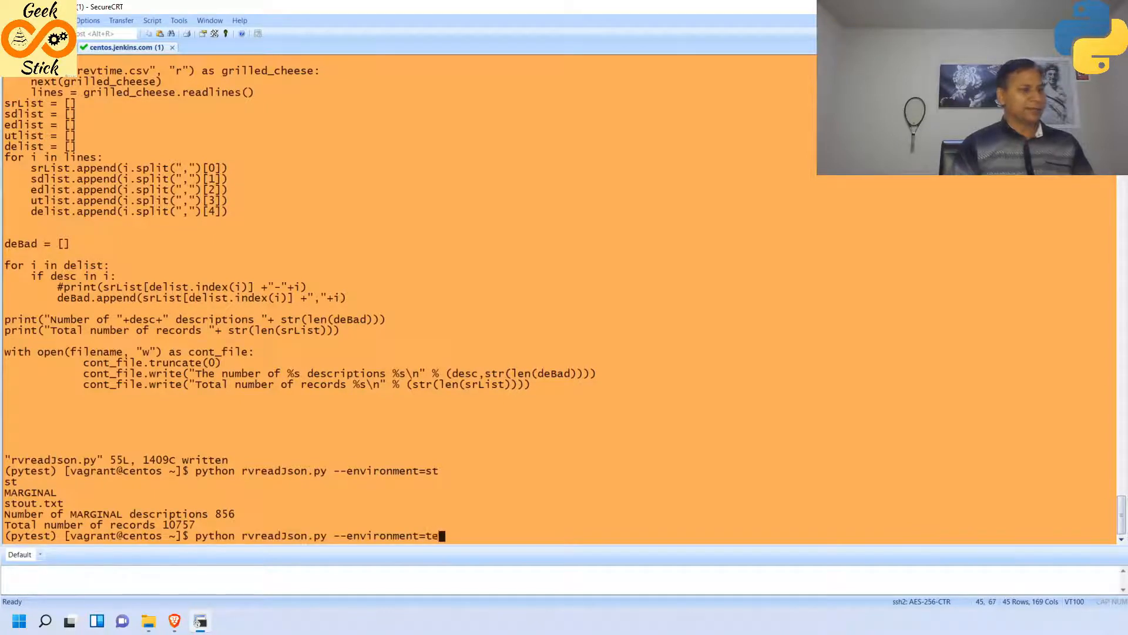
key(Return)
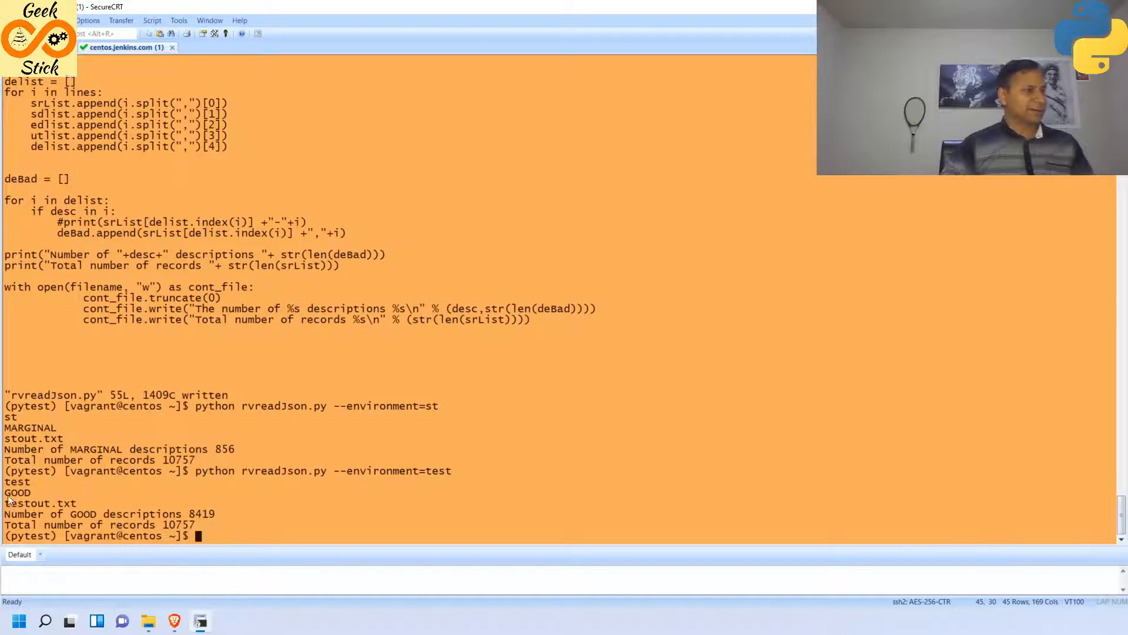
mouse_move(50, 503)
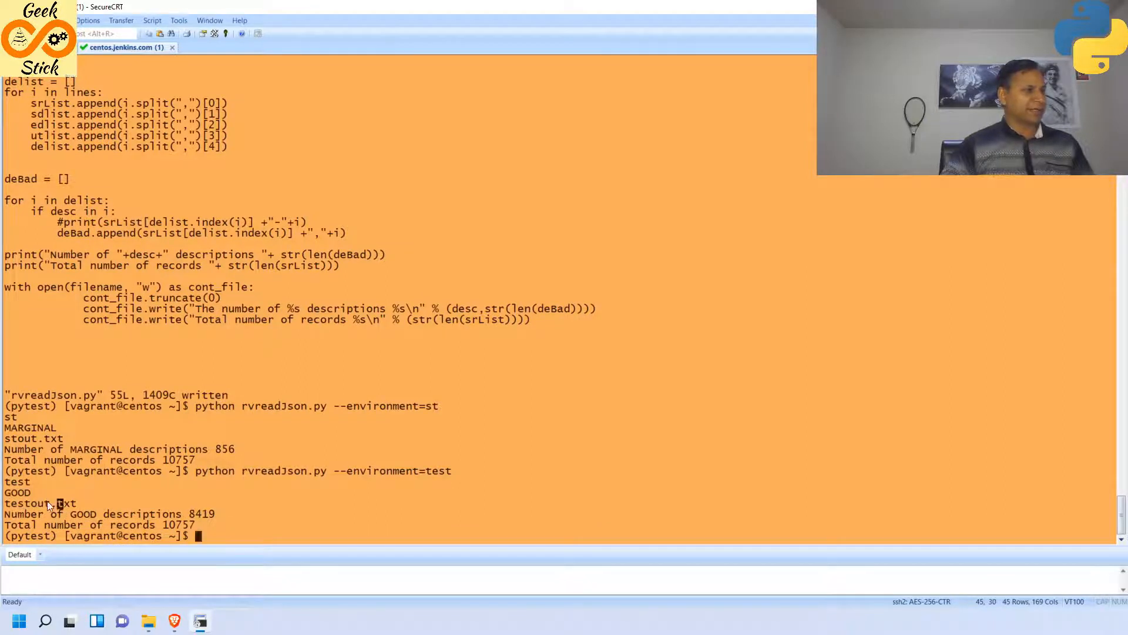
text(python rvreadJson.py --environment=te)
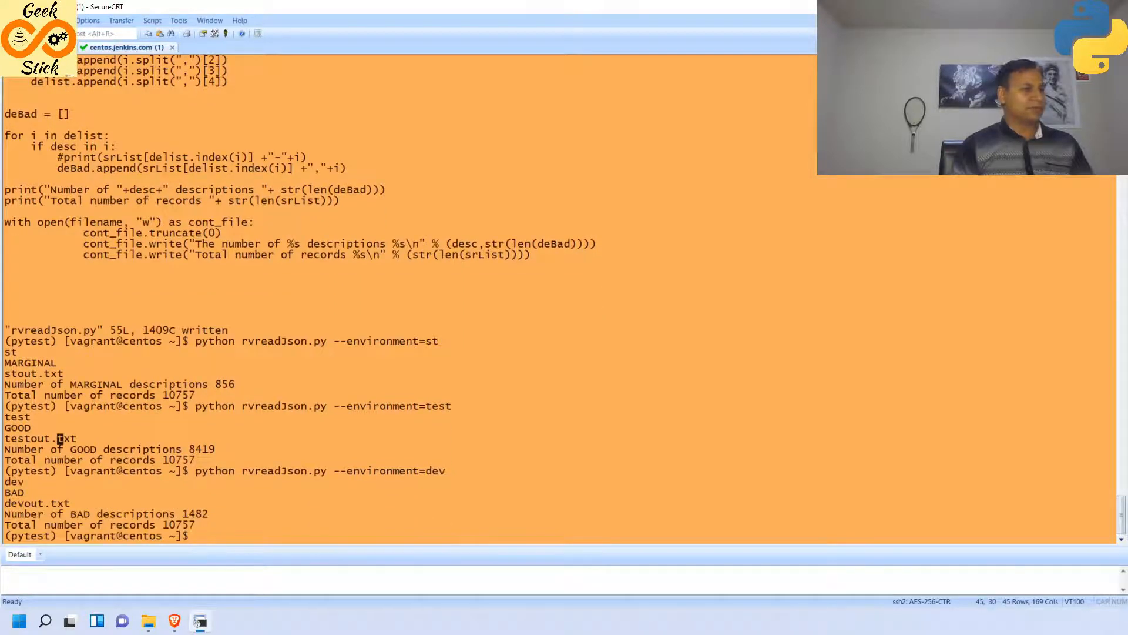
mouse_move(544, 470)
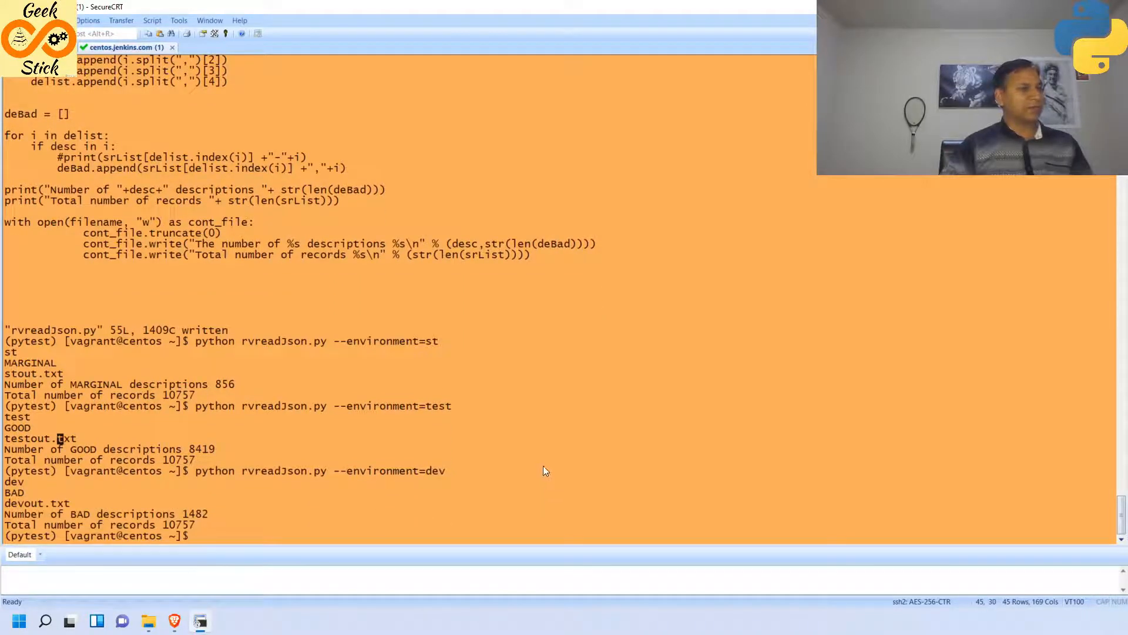
mouse_move(508, 424)
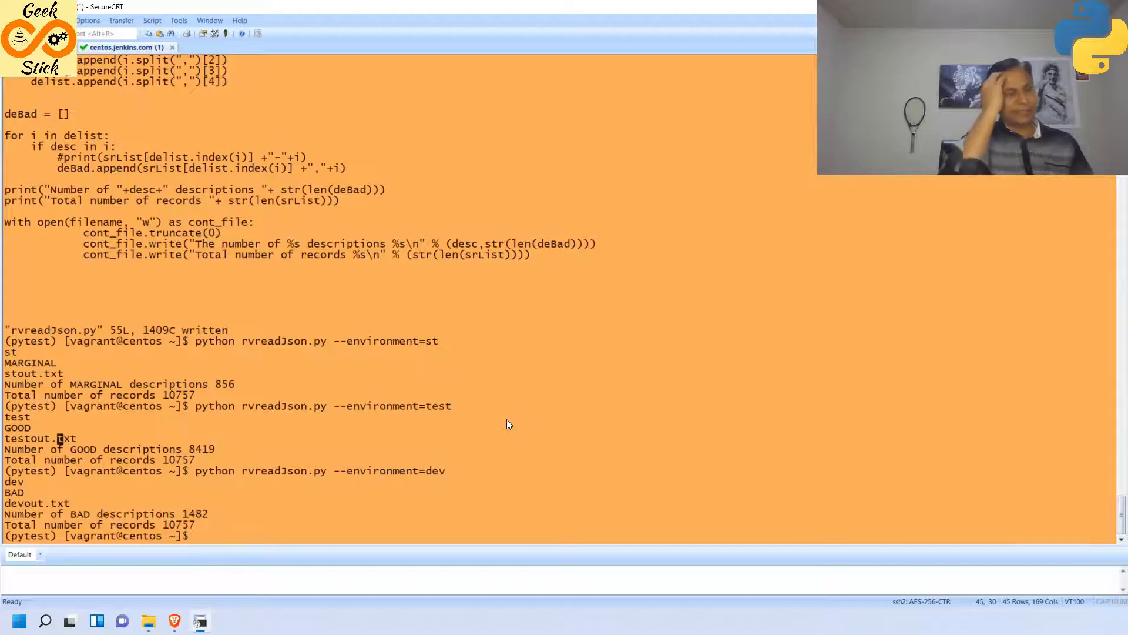
click(199, 621)
text(ls -lrt)
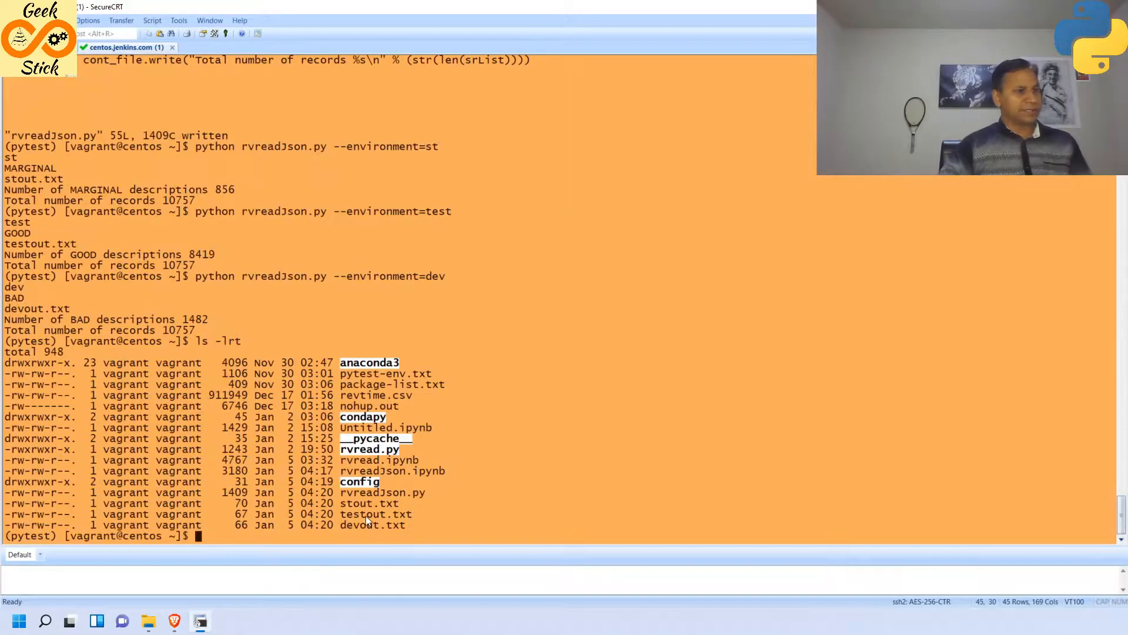
mouse_move(529, 493)
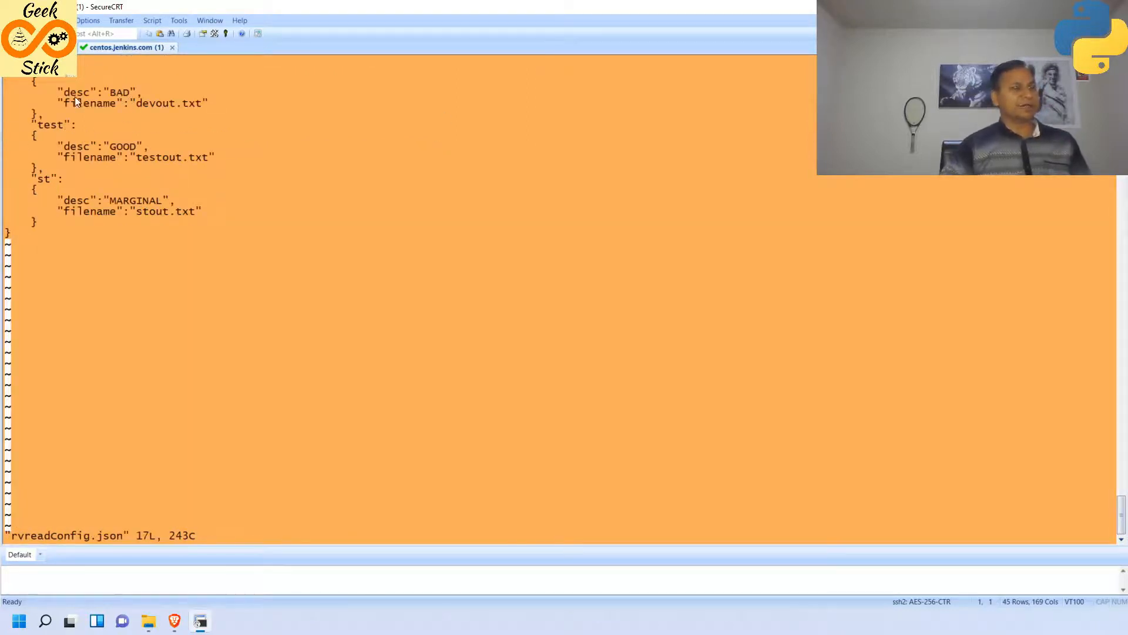
mouse_move(252, 194)
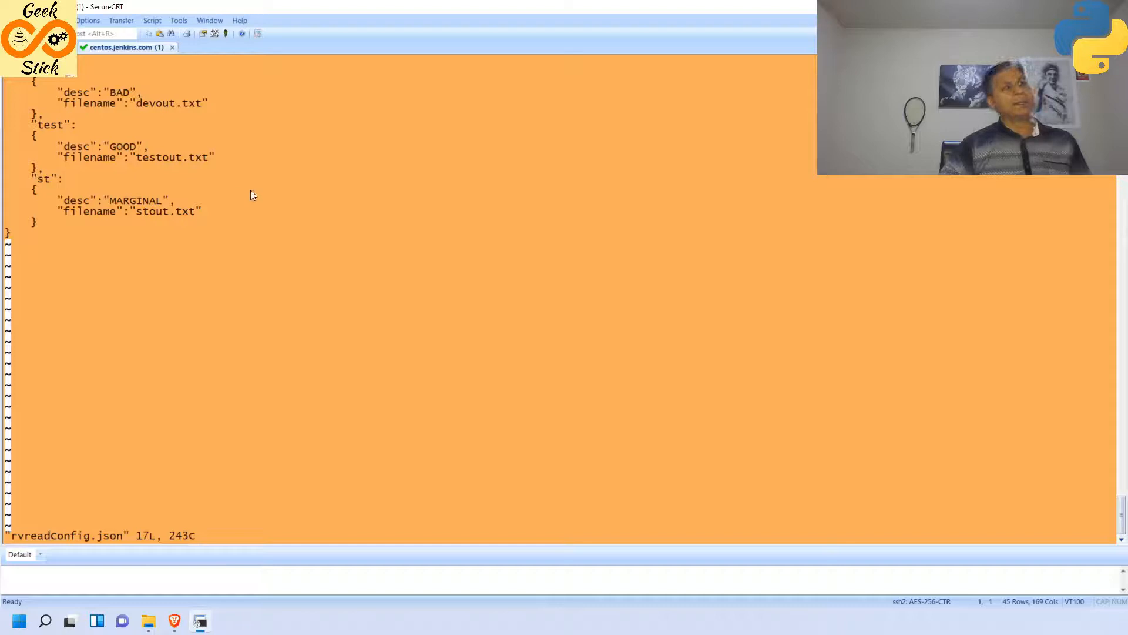